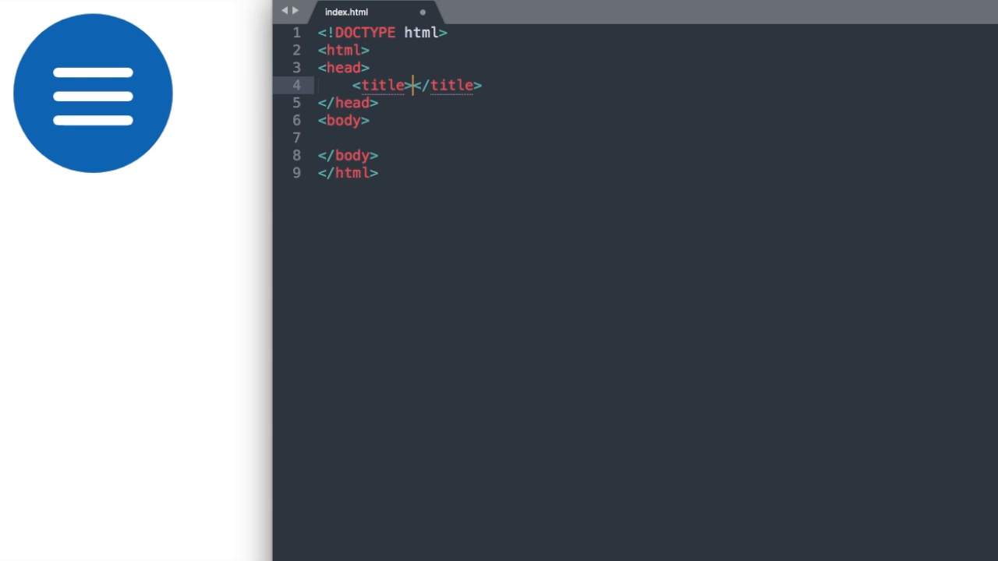
# Step: Fill the title tag with "Tranforming Hamburger Menu - Animated Toggle Nav Button"
pyautogui.write('Tranforming Ham')
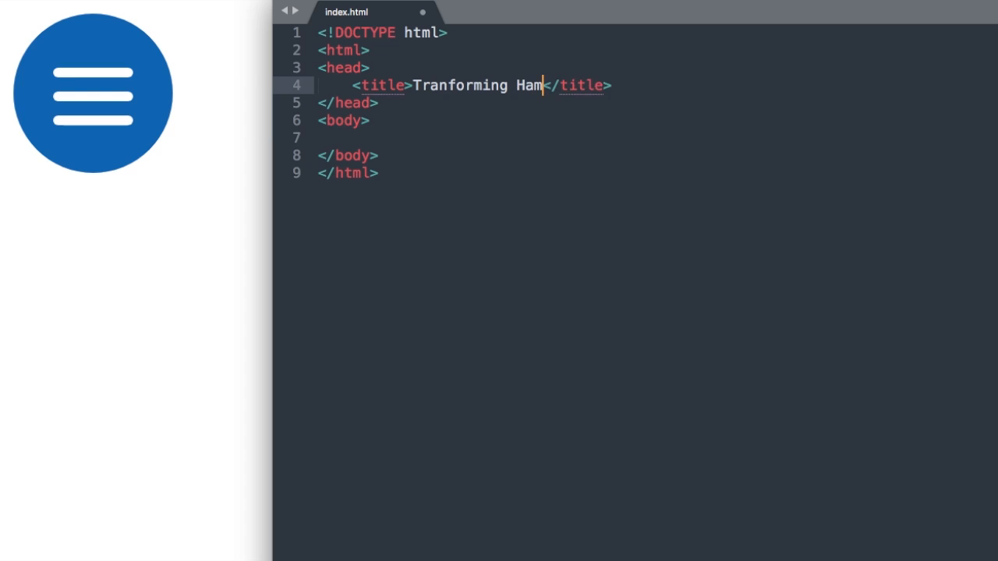
pyautogui.write('burger Men')
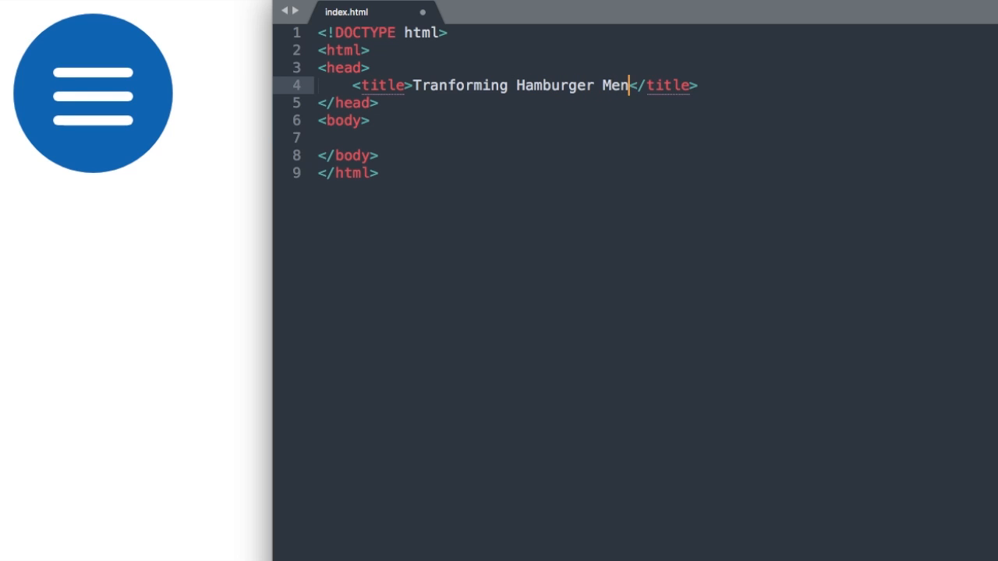
pyautogui.write('u - Animat')
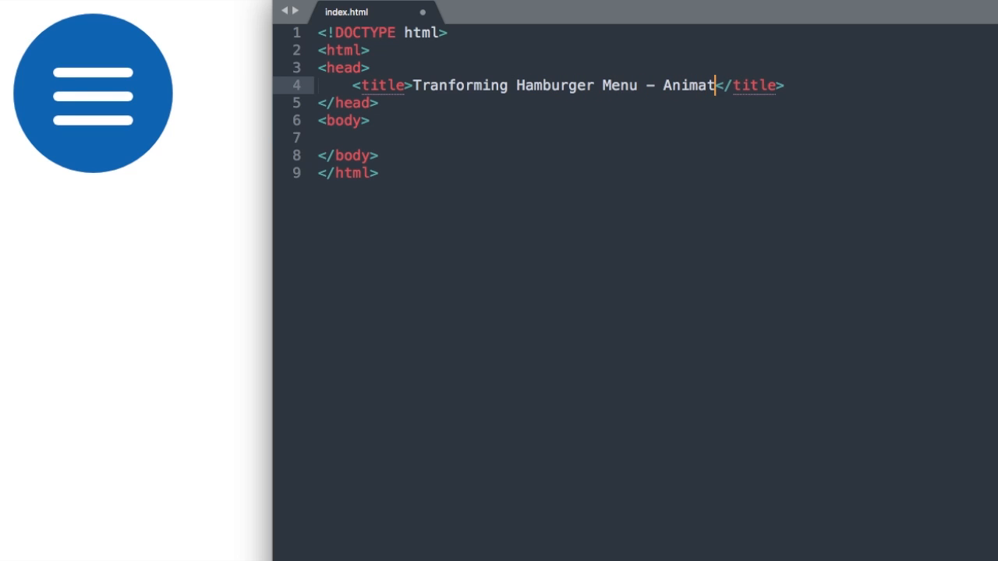
pyautogui.write('ed Toggle')
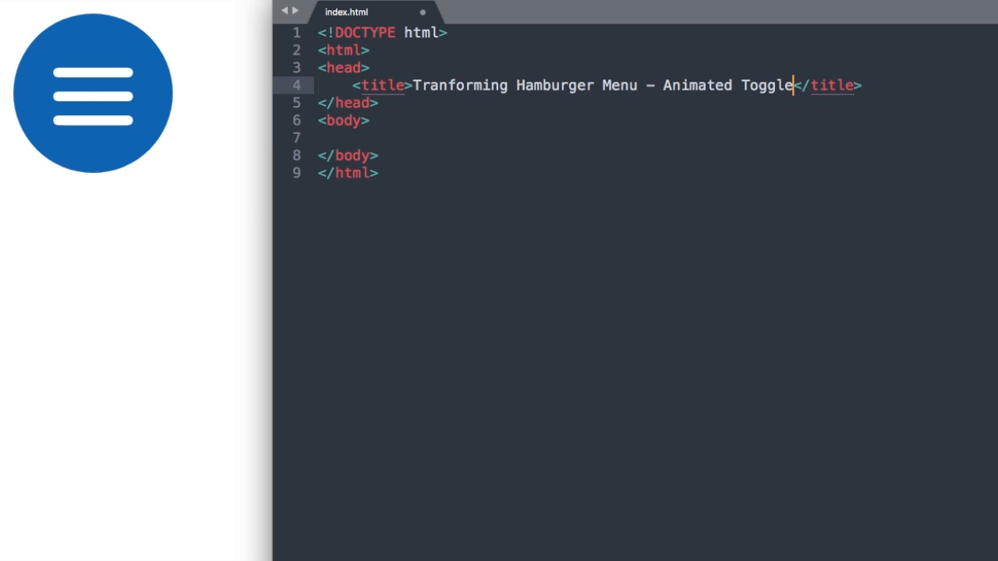
pyautogui.write('Nav')
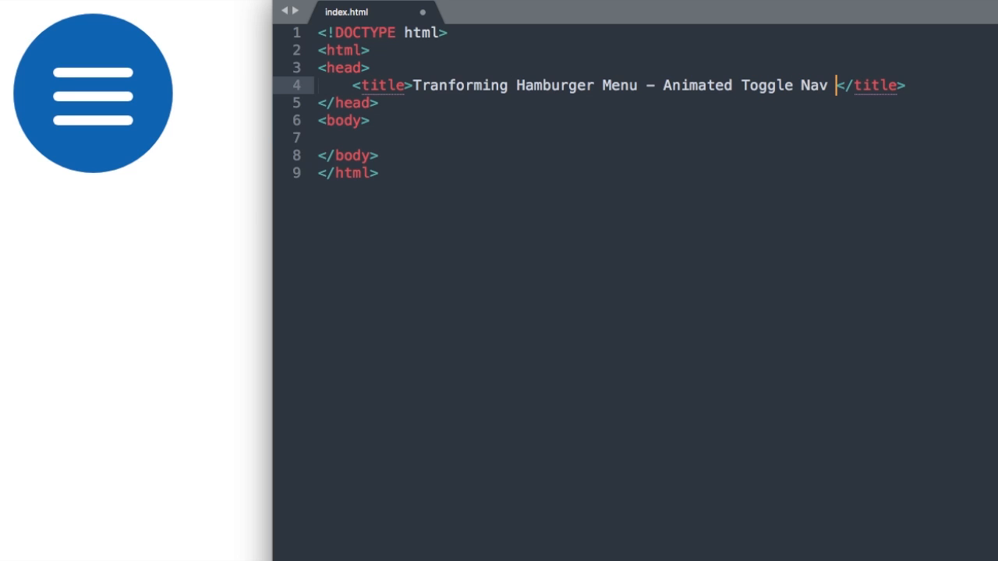
pyautogui.write('Button')
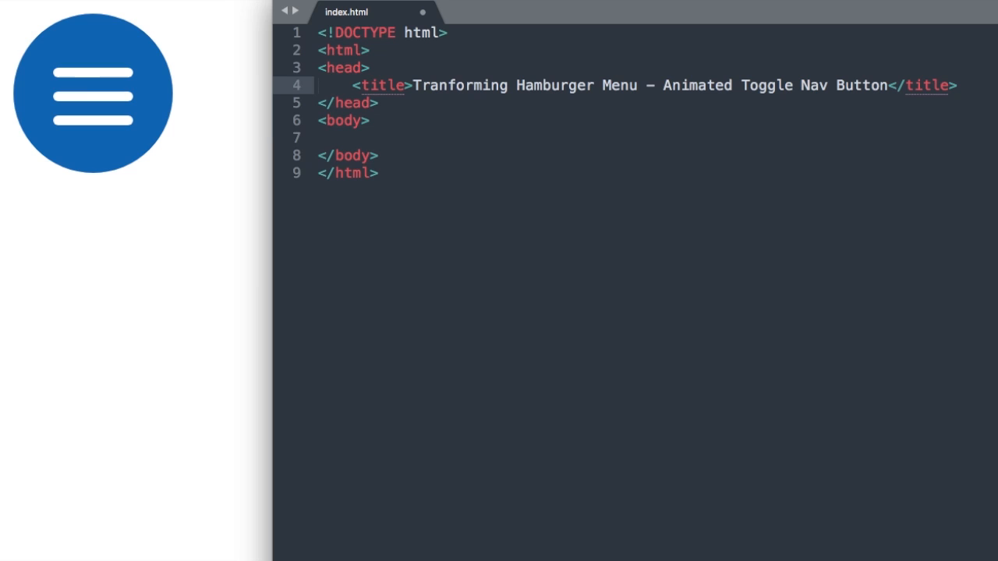
# Step: Add a <div id="wrapper"> with its closing tag inside the body
pyautogui.click(315, 137)
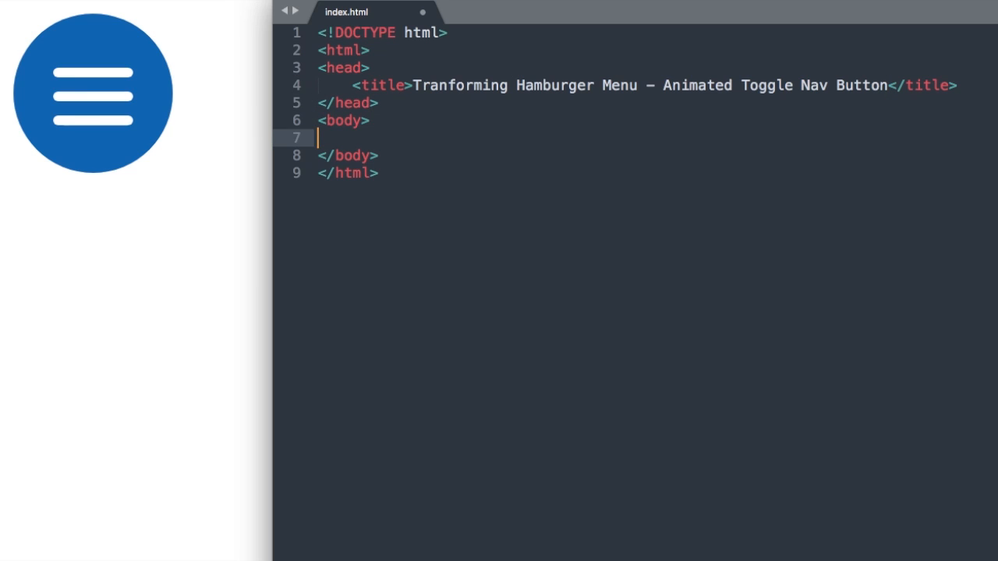
pyautogui.press('Enter')
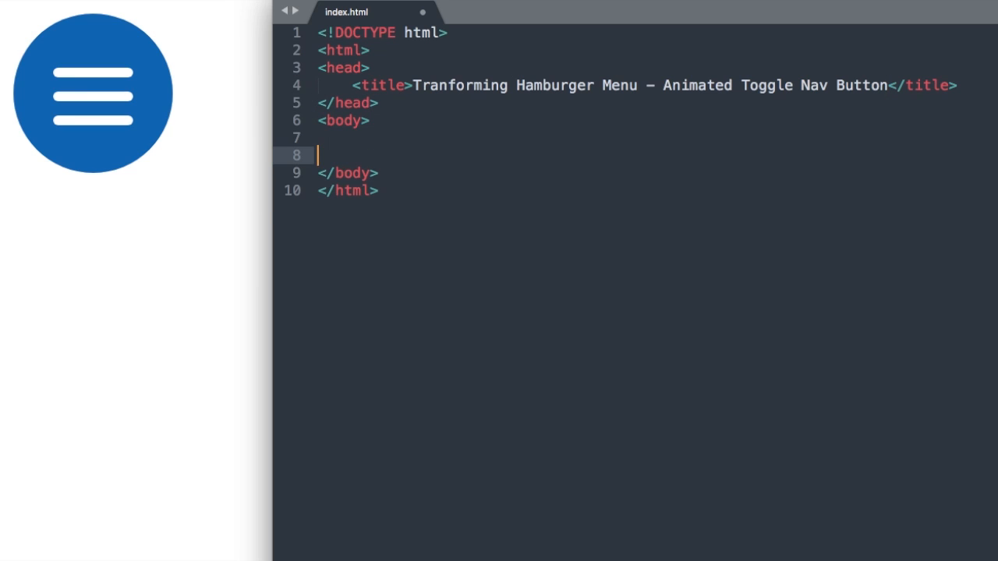
pyautogui.press('enter')
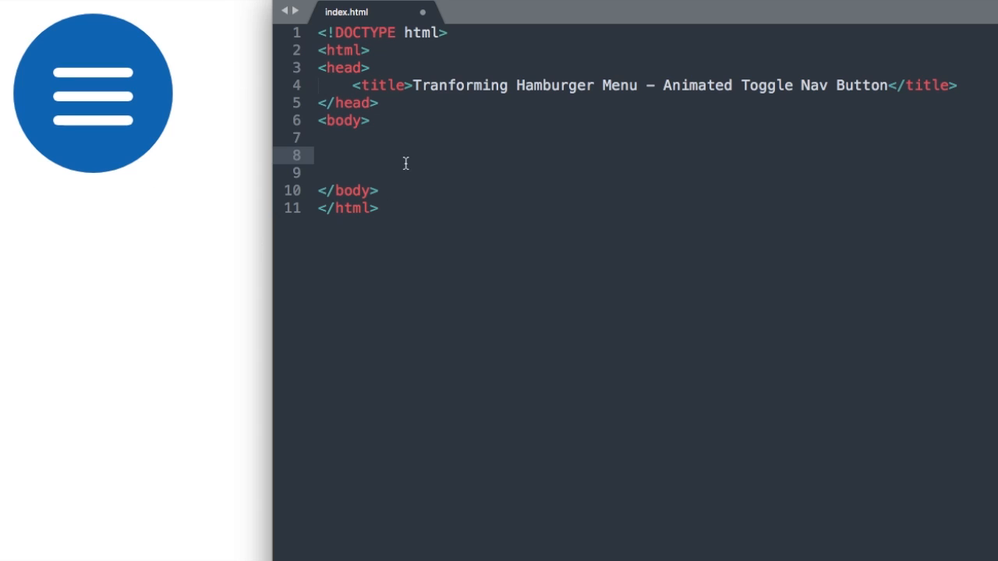
pyautogui.write('<div')
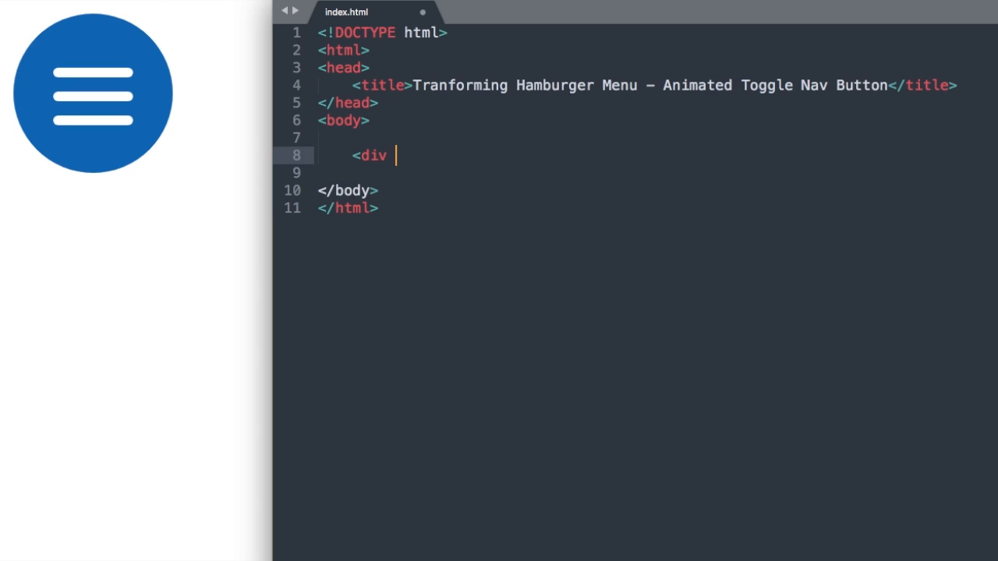
pyautogui.write('id="wrapper">')
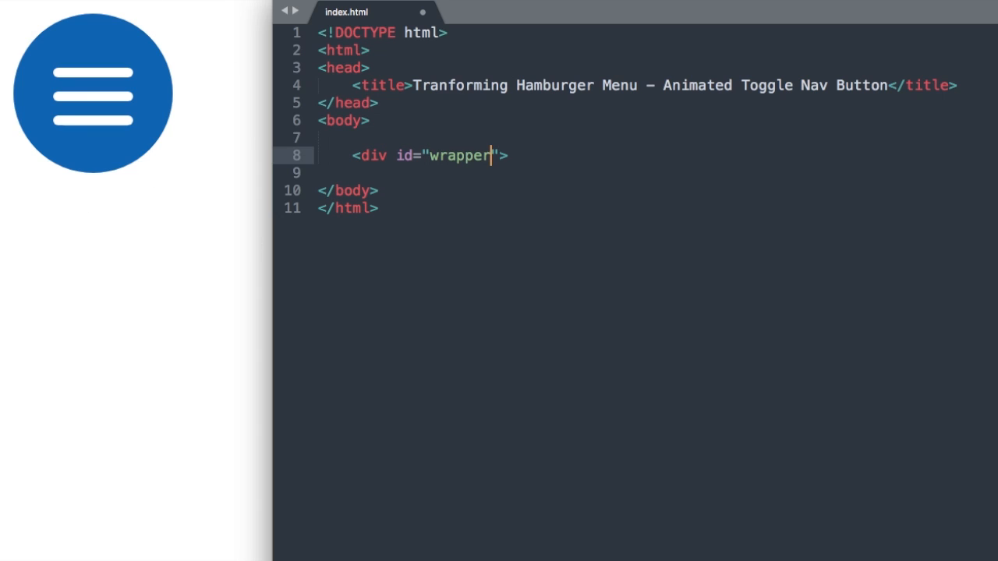
pyautogui.press('Enter')
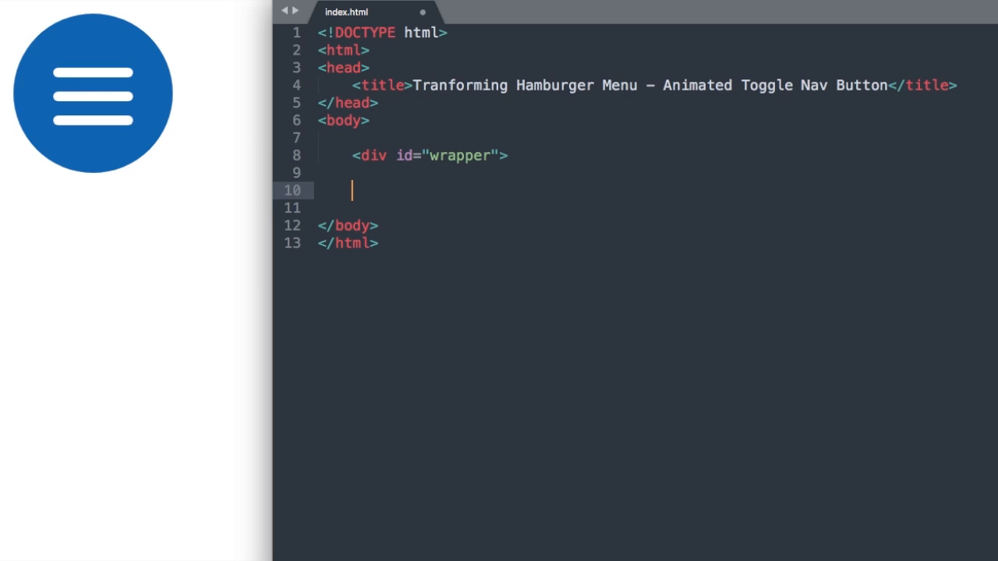
pyautogui.write('</div>')
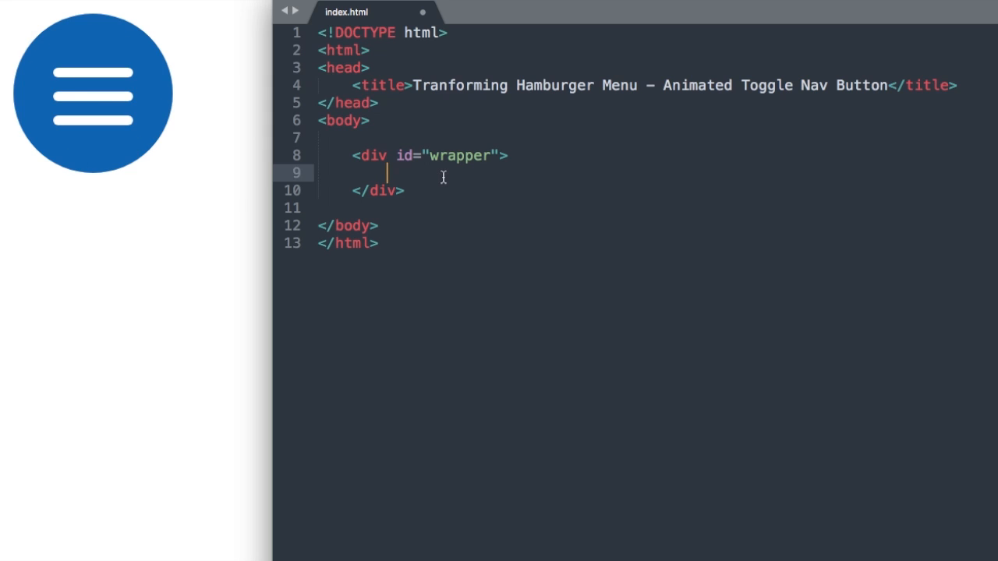
# Step: Nest a <div class="circle icon"> inside the wrapper div
pyautogui.write('<div class="cir">')
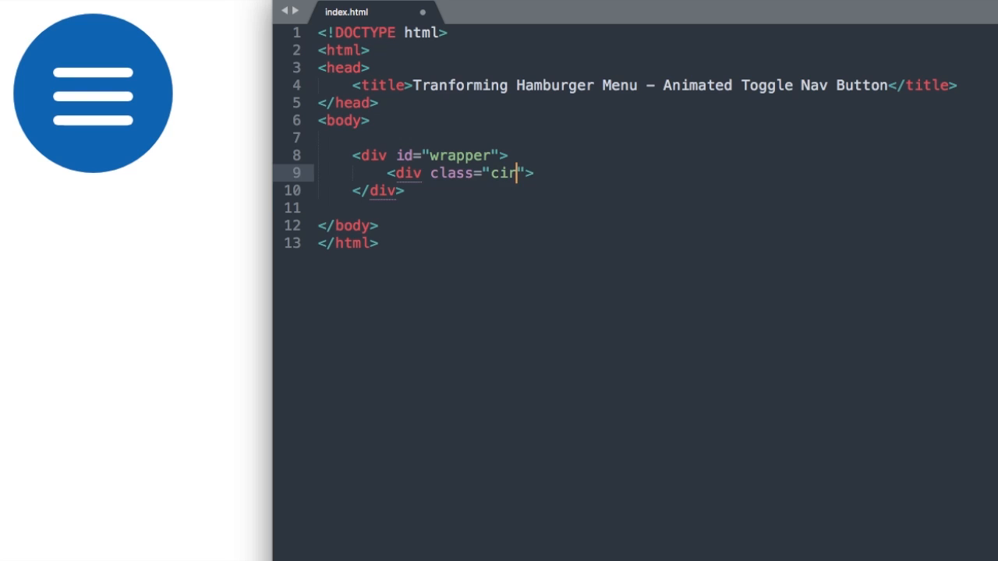
pyautogui.write('cle icon')
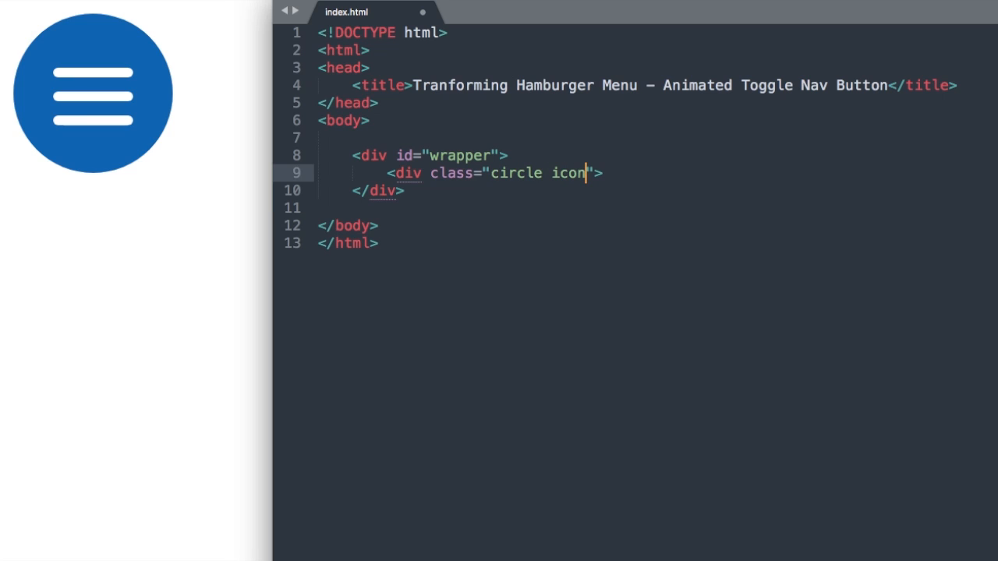
pyautogui.press('Enter')
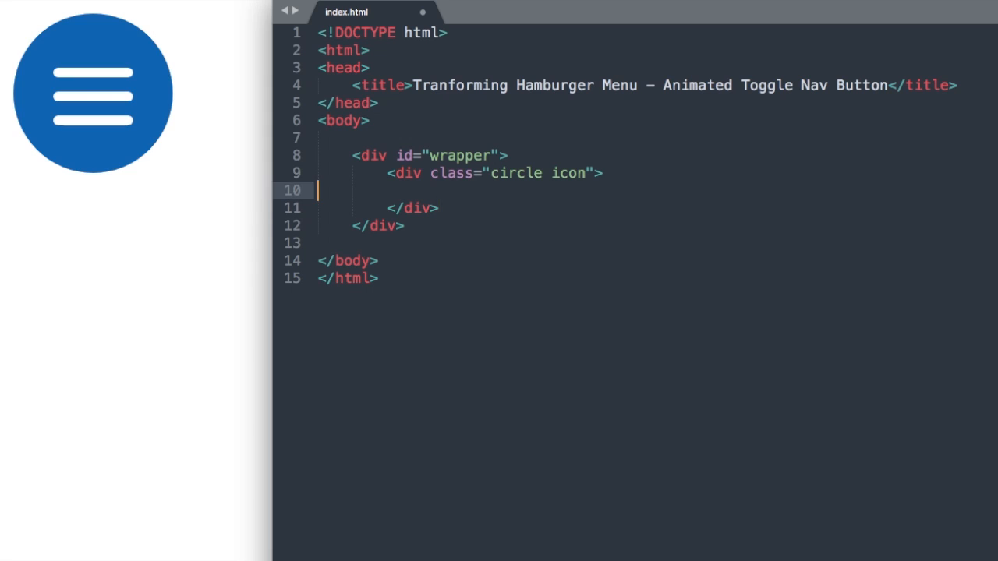
# Step: Add three spans classed "line top", "line middle" and "line bottom" inside the circle icon div
pyautogui.write('<span')
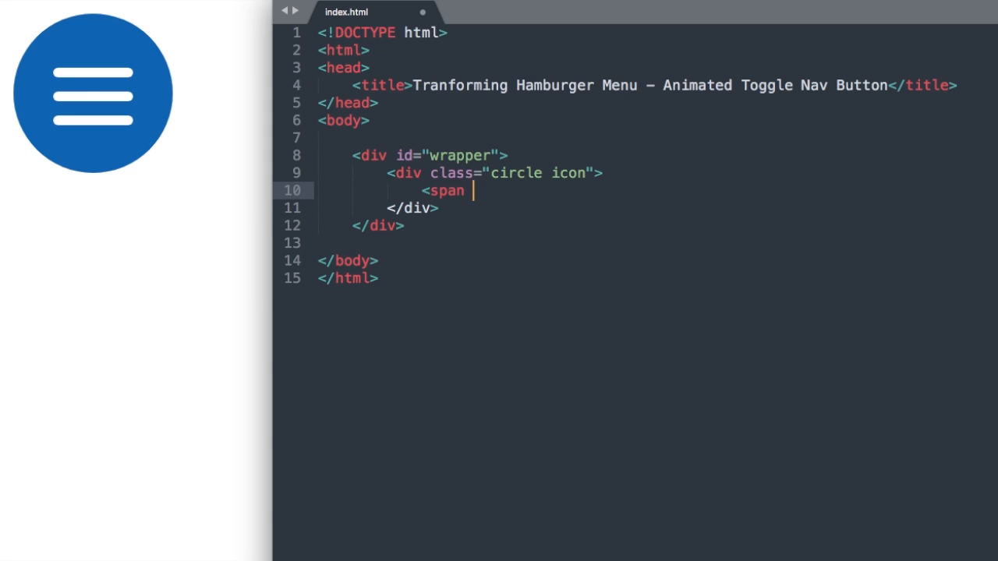
pyautogui.write('class="">')
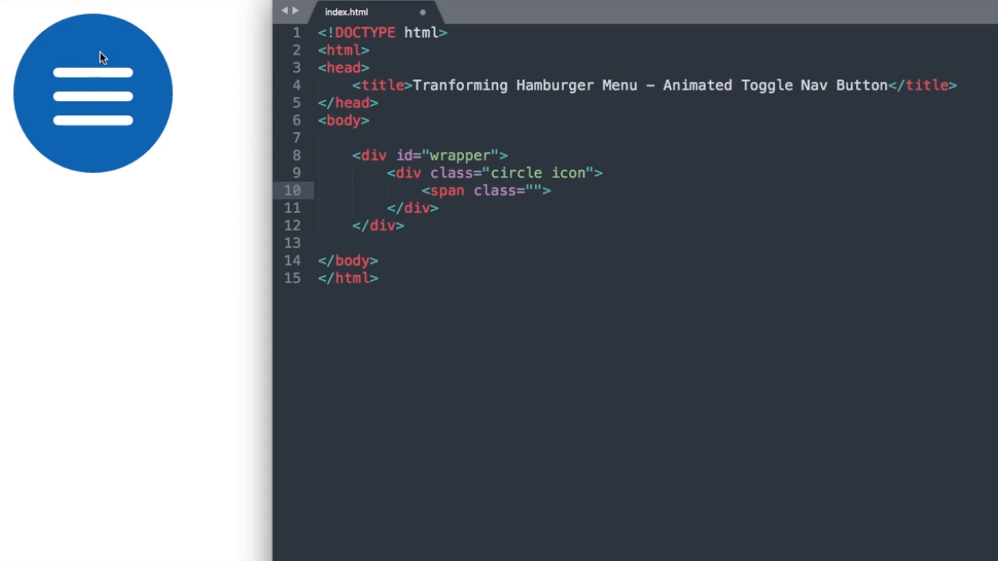
pyautogui.click(538, 190)
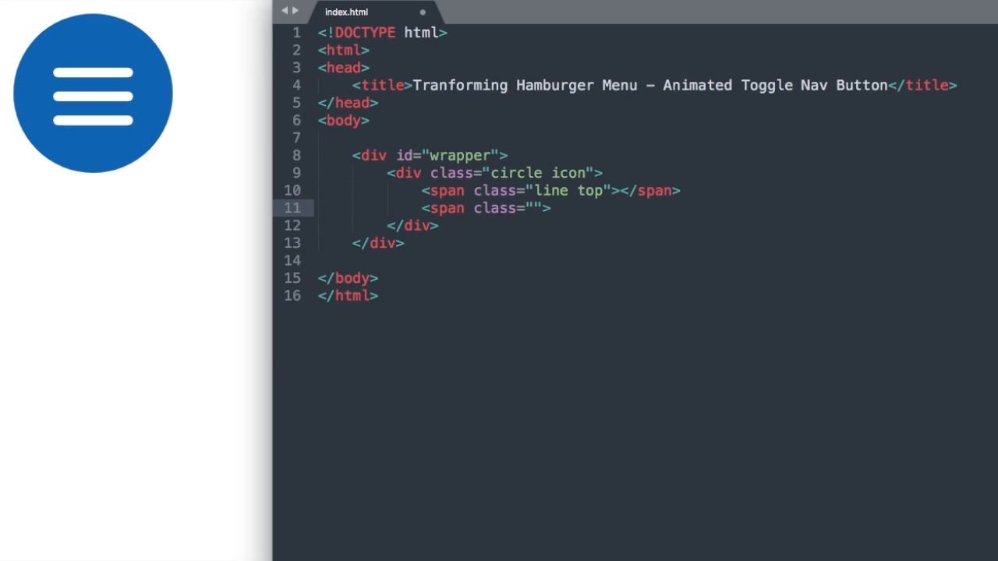
pyautogui.write('line middl')
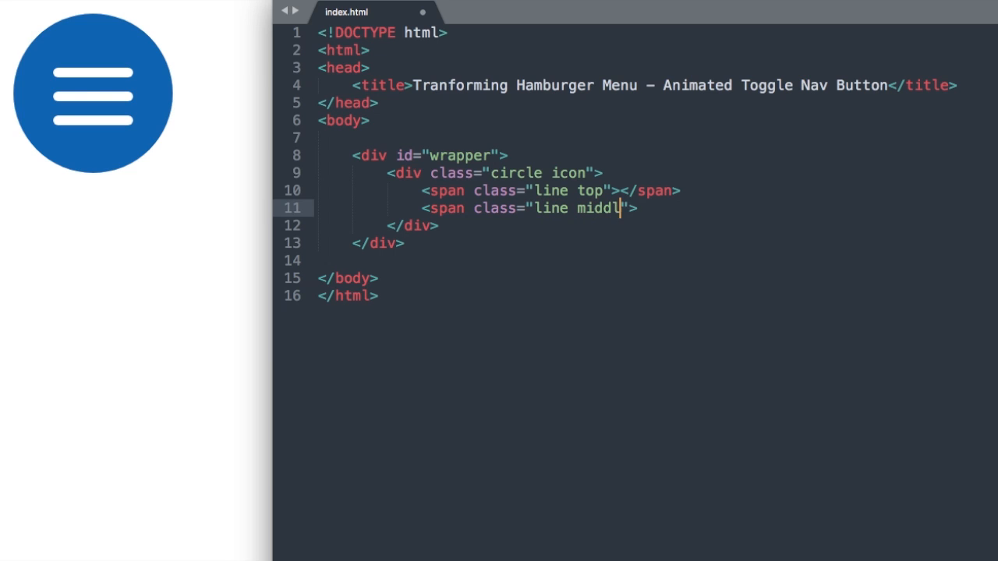
pyautogui.write('e')
pyautogui.write('<')
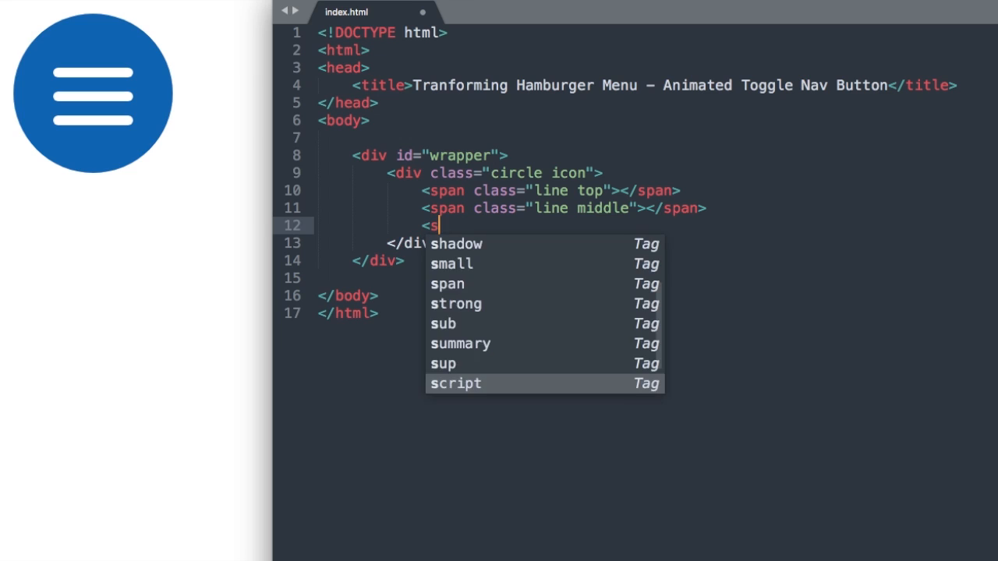
pyautogui.write('span class=""')
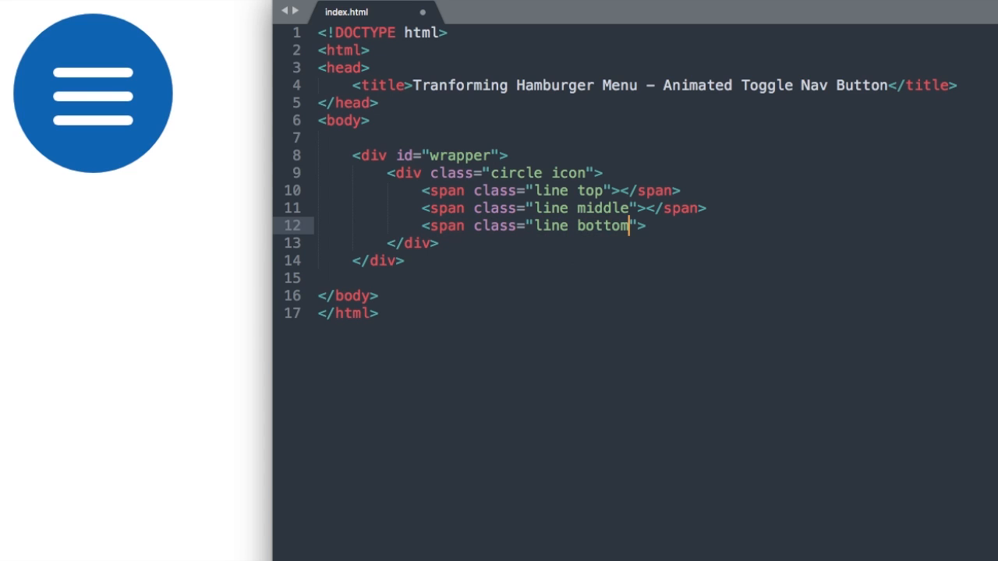
pyautogui.write('<')
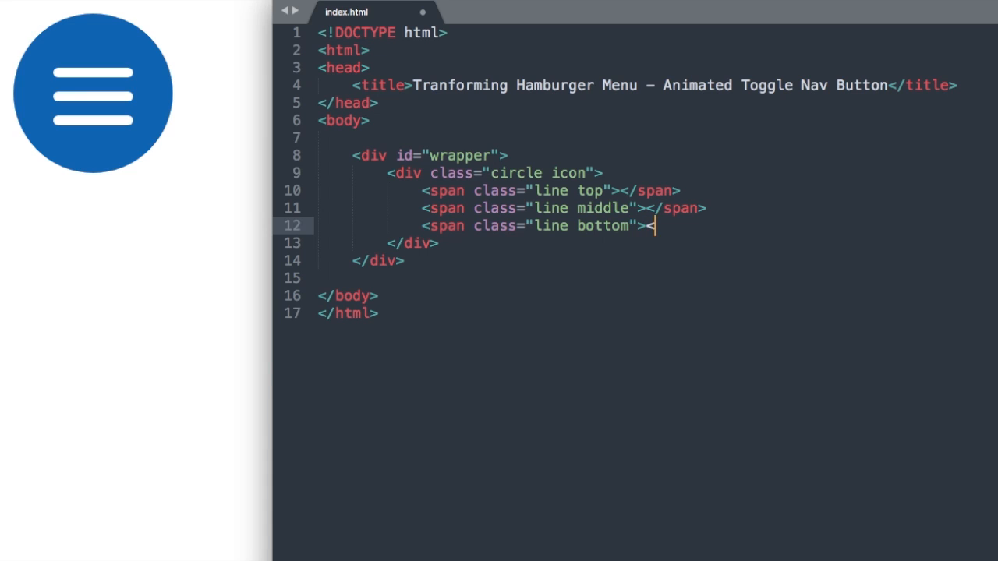
pyautogui.write('/span>')
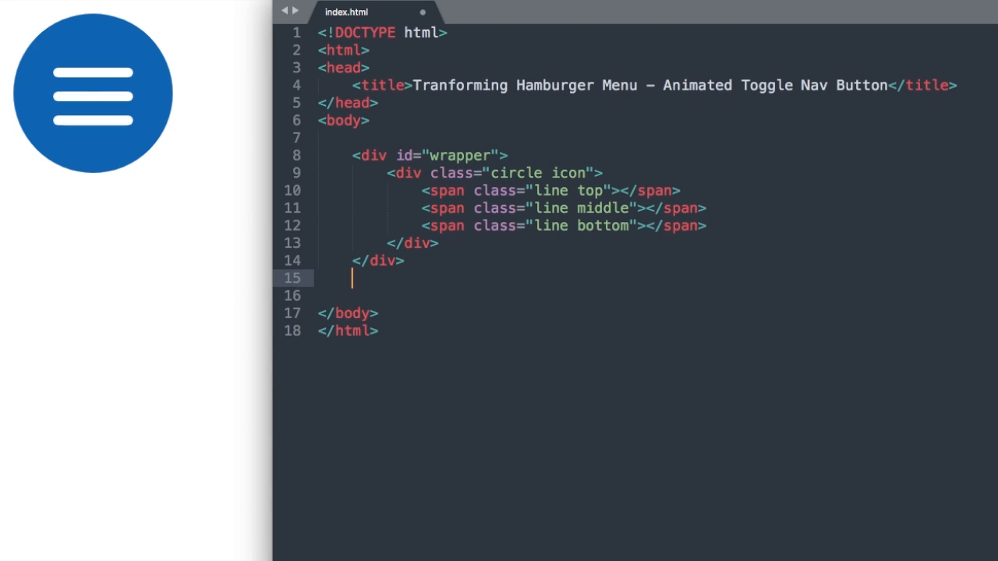
pyautogui.write('<scri')
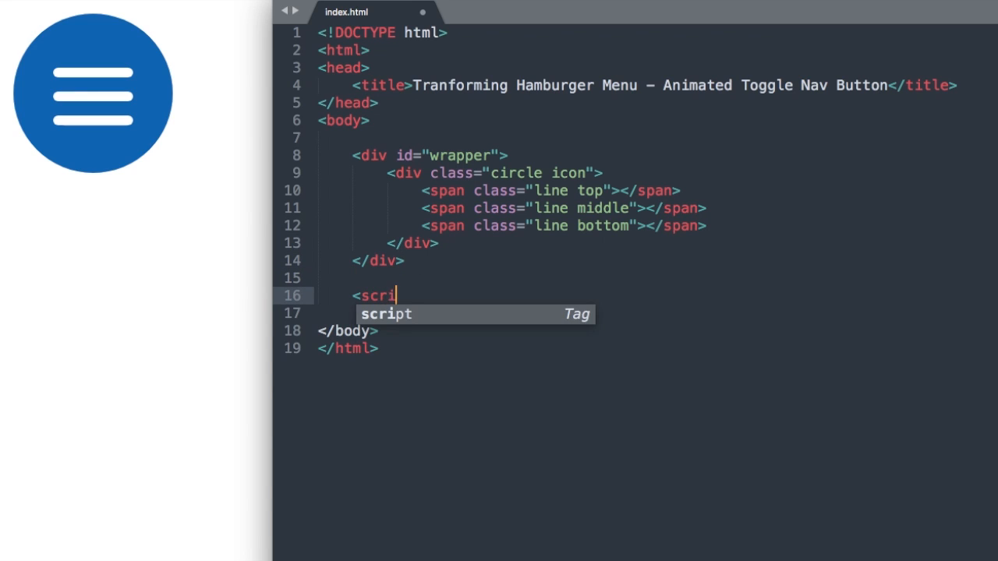
pyautogui.press('Tab')
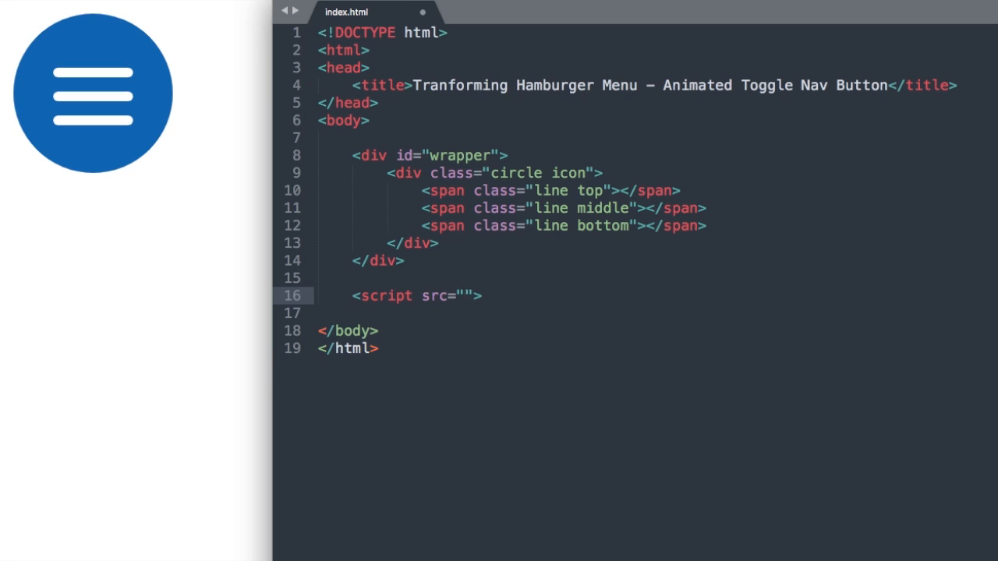
pyautogui.write('https://')
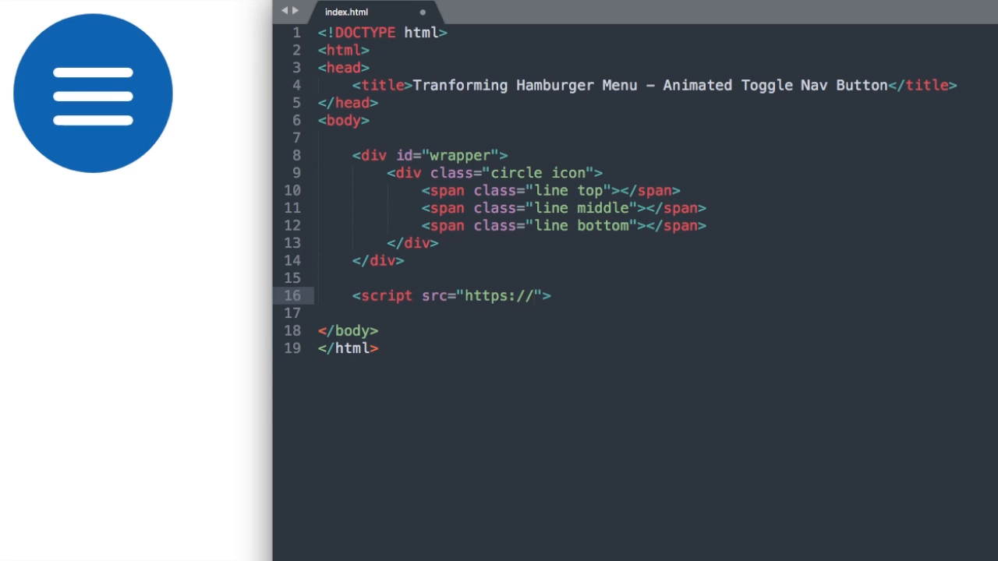
pyautogui.write('ajax.')
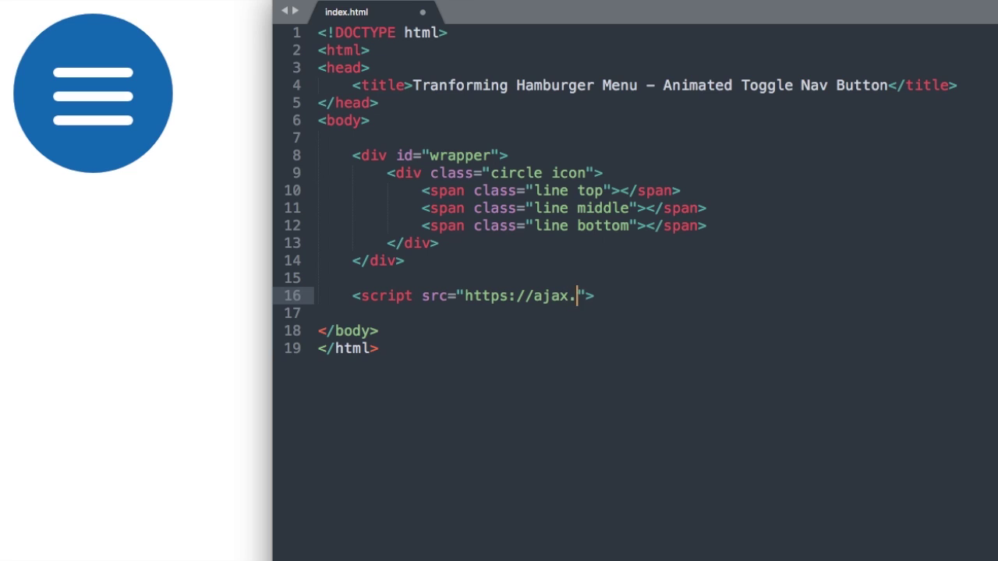
pyautogui.write('googleapi')
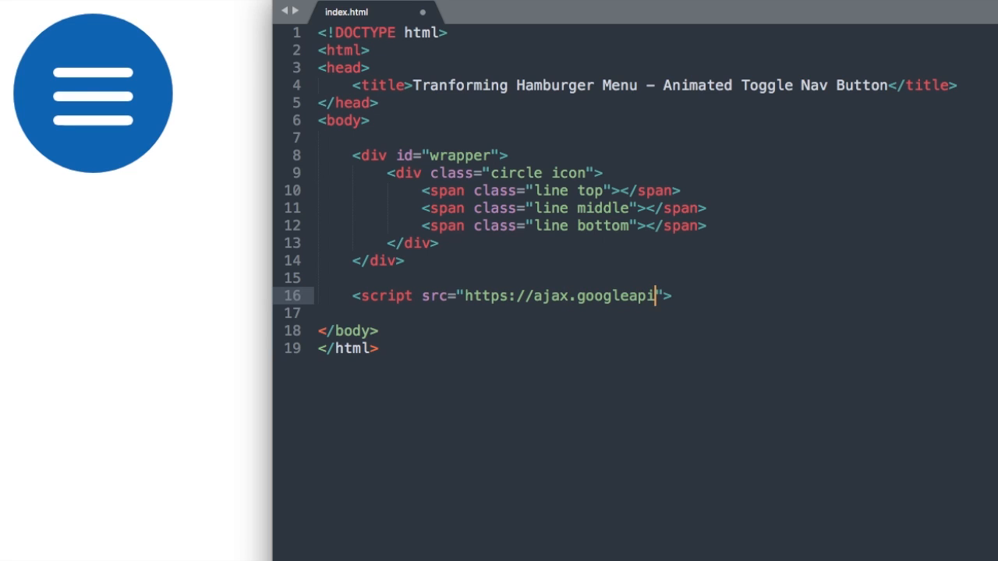
pyautogui.write('s.com/')
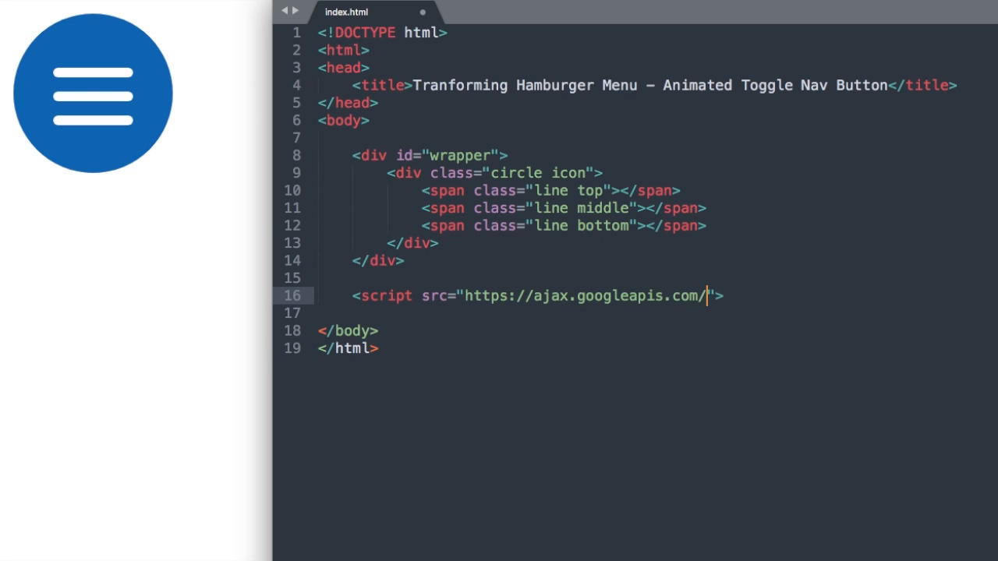
pyautogui.write('ajax/')
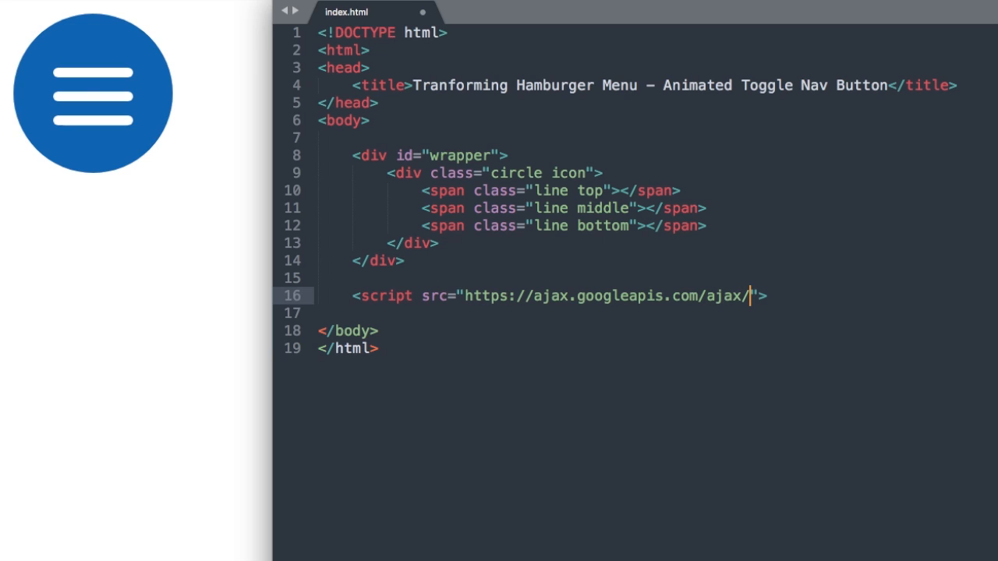
pyautogui.write('libs/')
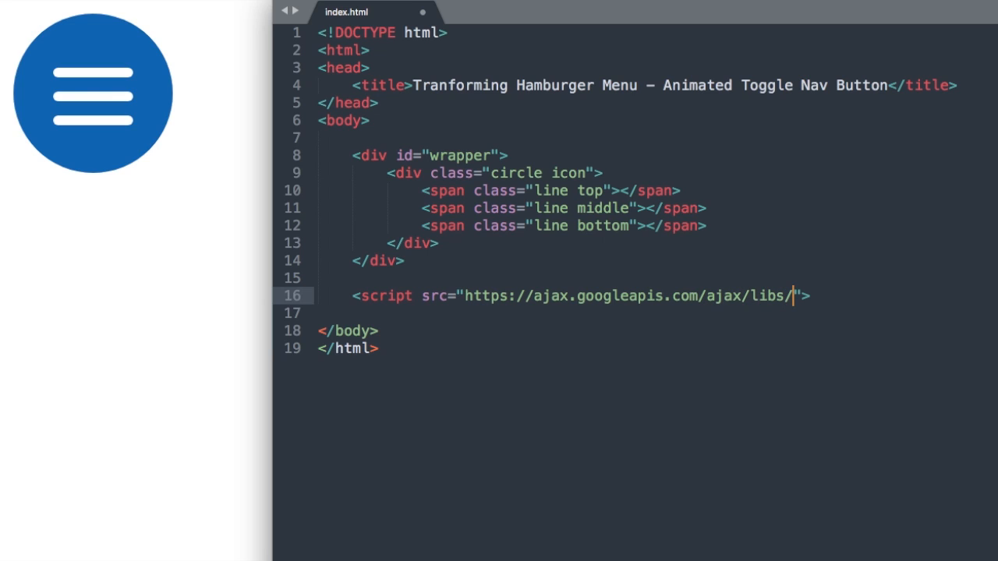
pyautogui.write('jquery')
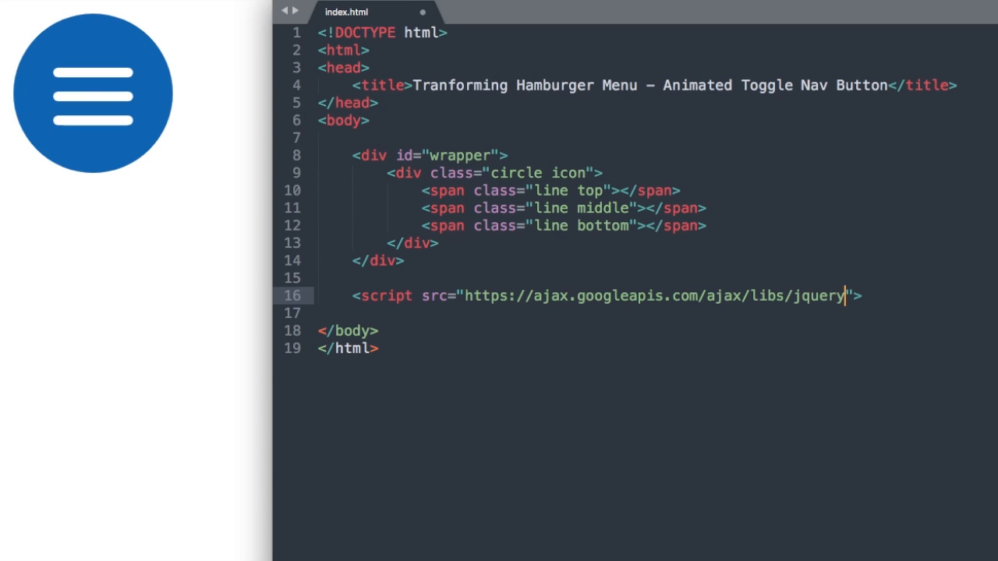
pyautogui.write('/3.3')
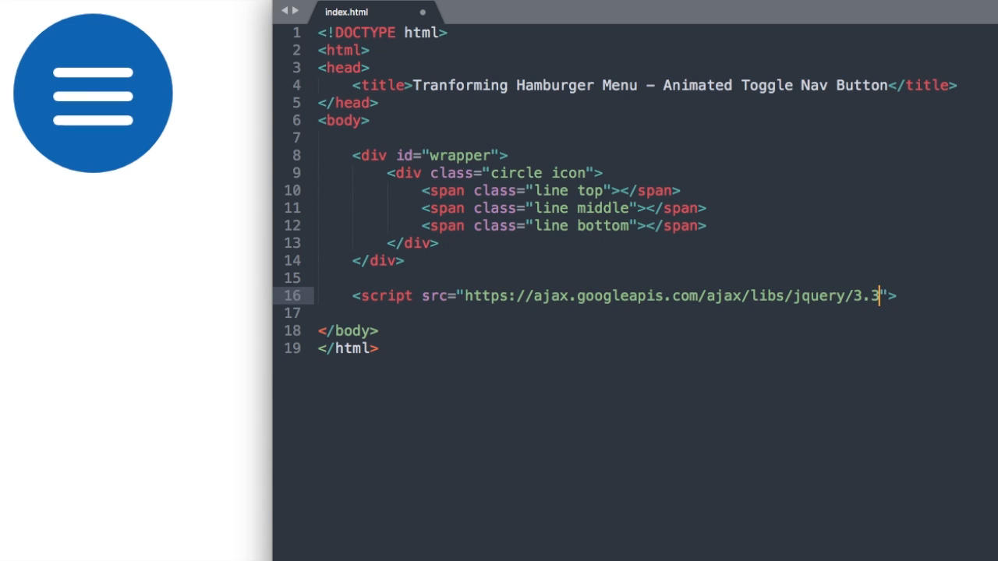
pyautogui.write('.1/j')
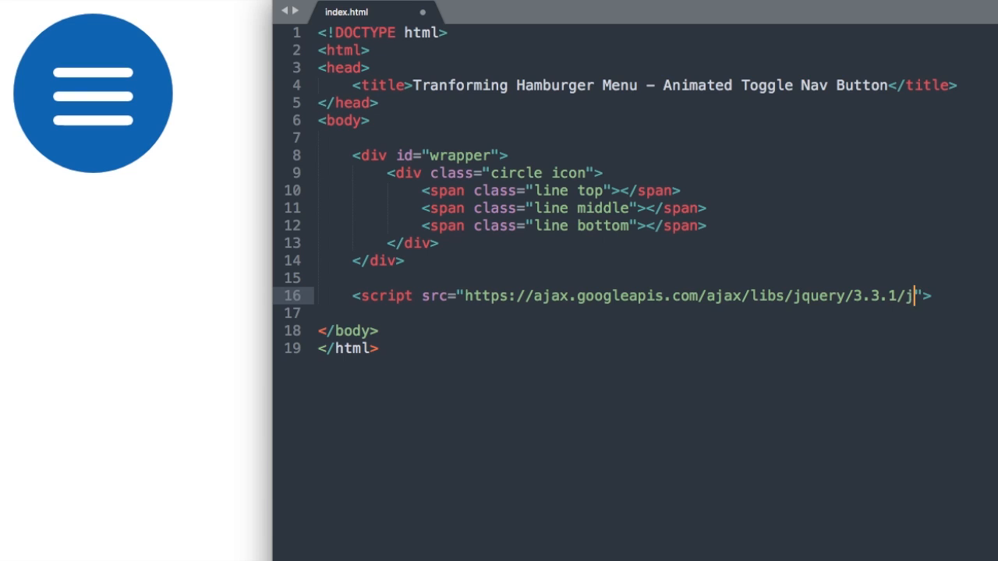
pyautogui.write('query.min.j')
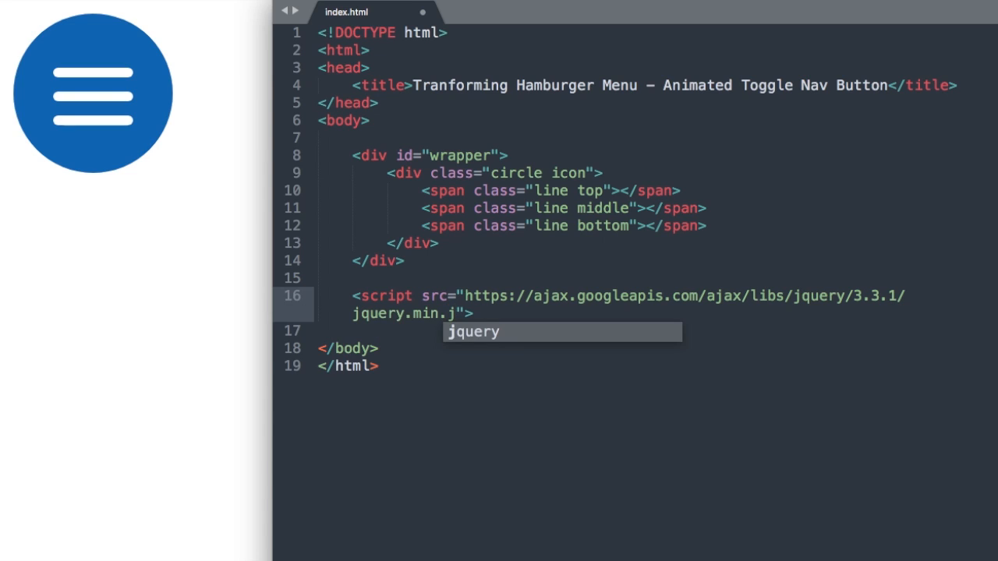
pyautogui.write('s')
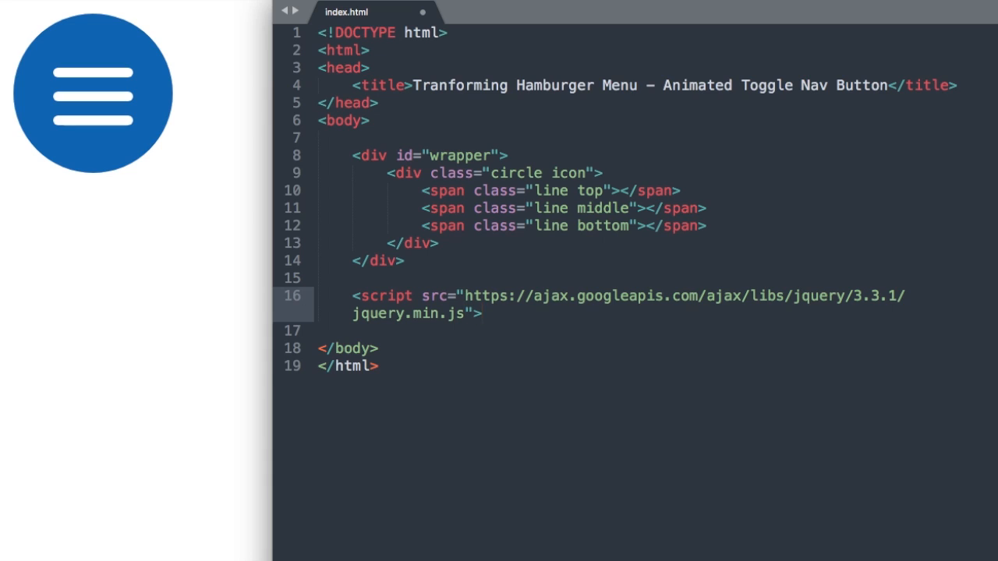
# Step: Close the jQuery script tag and start a second empty script block
pyautogui.write('</script>')
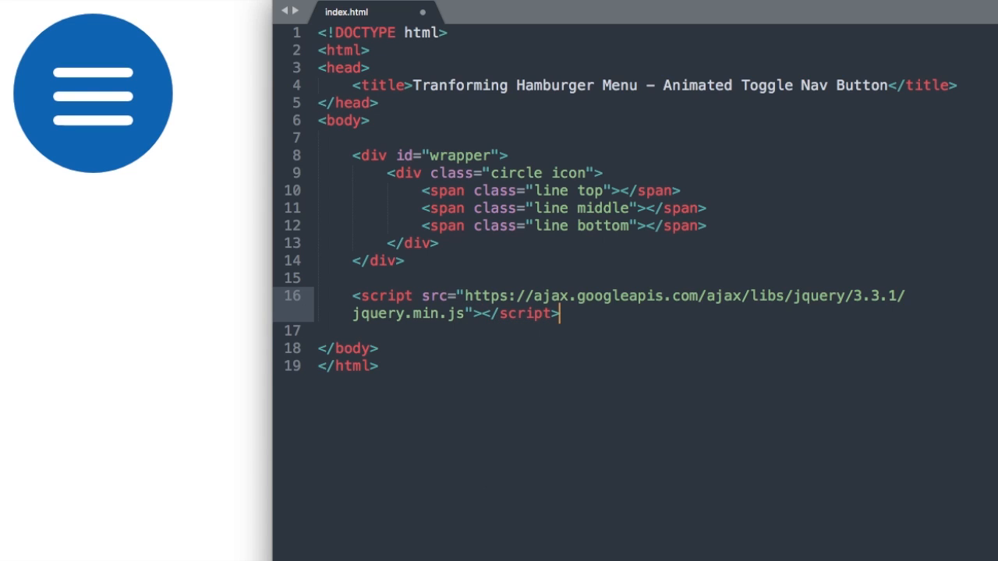
pyautogui.write('<')
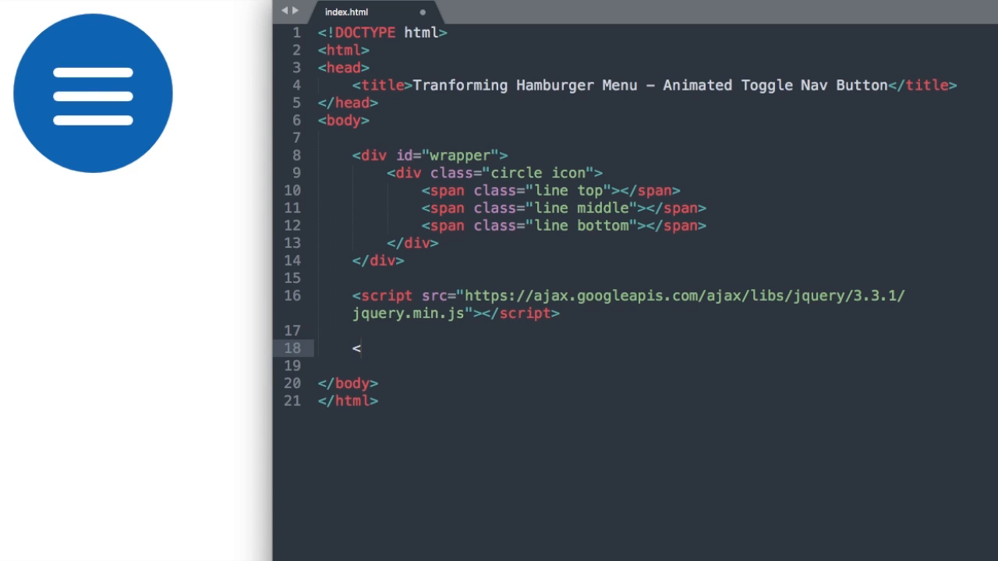
pyautogui.write('sc')
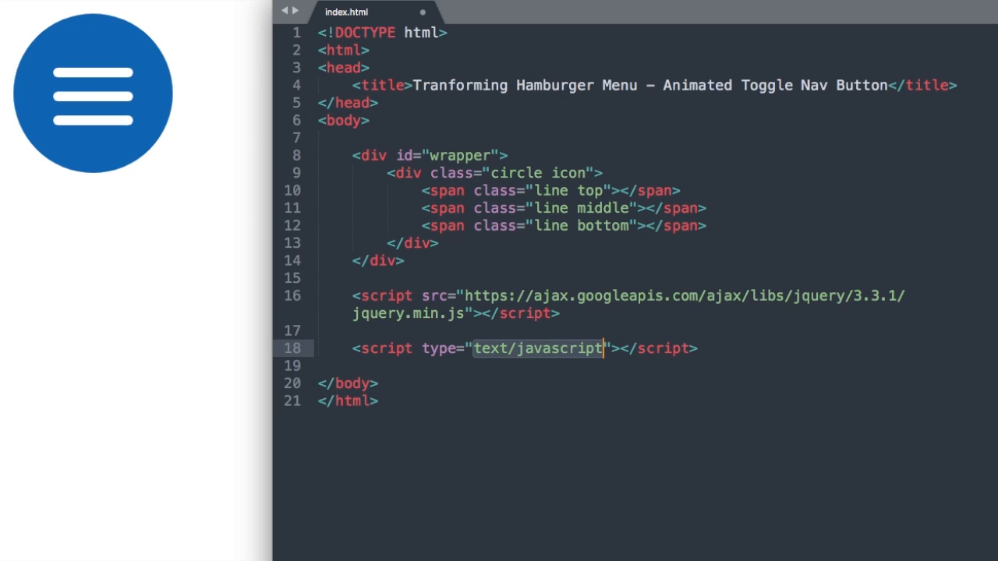
pyautogui.press('Enter')
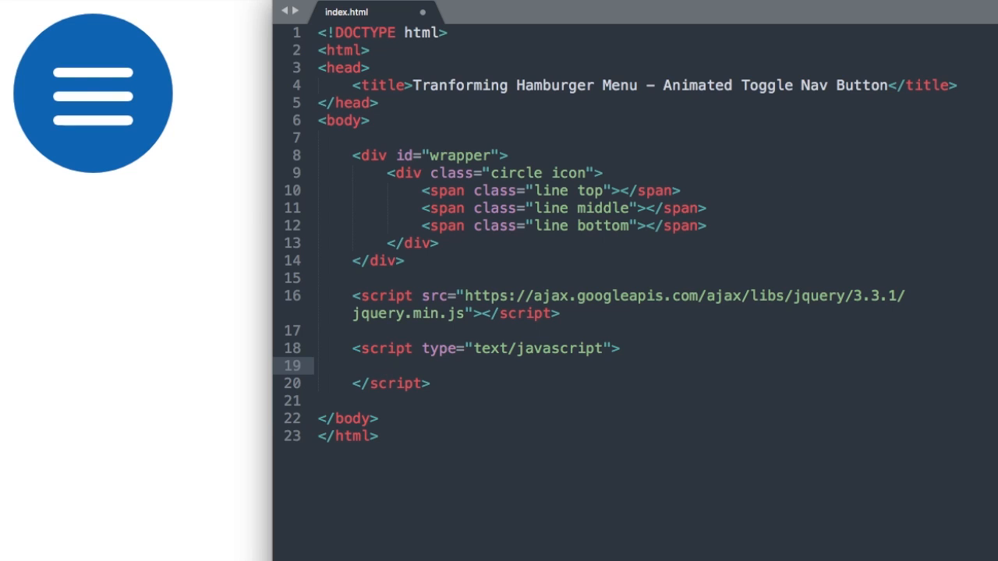
pyautogui.click(387, 365)
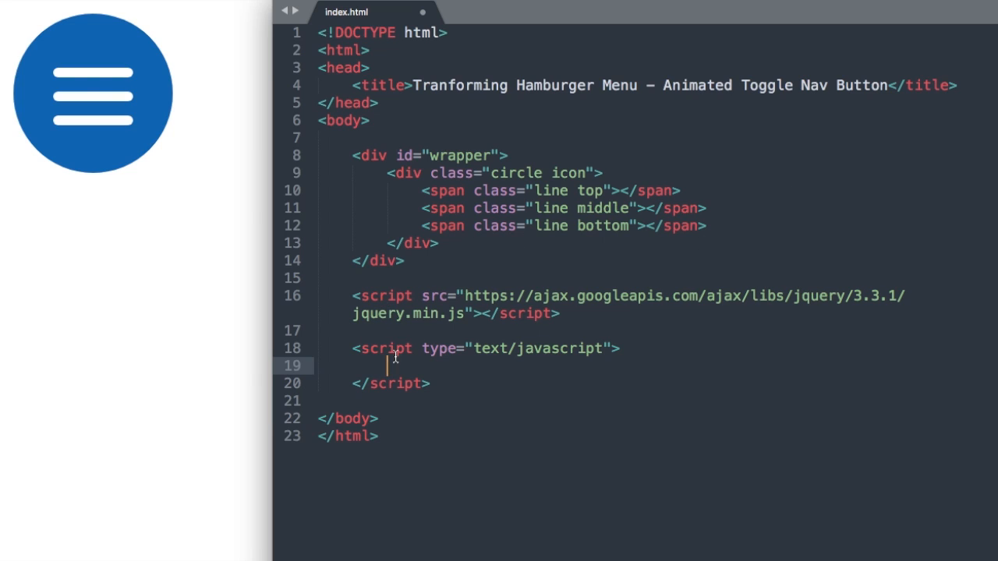
# Step: Write a $("#wrapper").click(function() { handler in the script block
pyautogui.write('$')
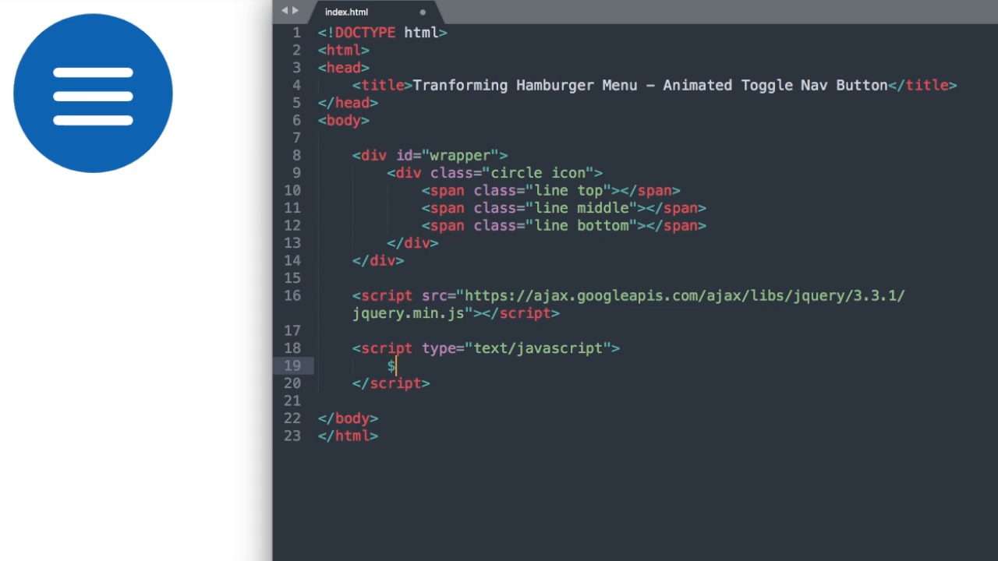
pyautogui.write('()')
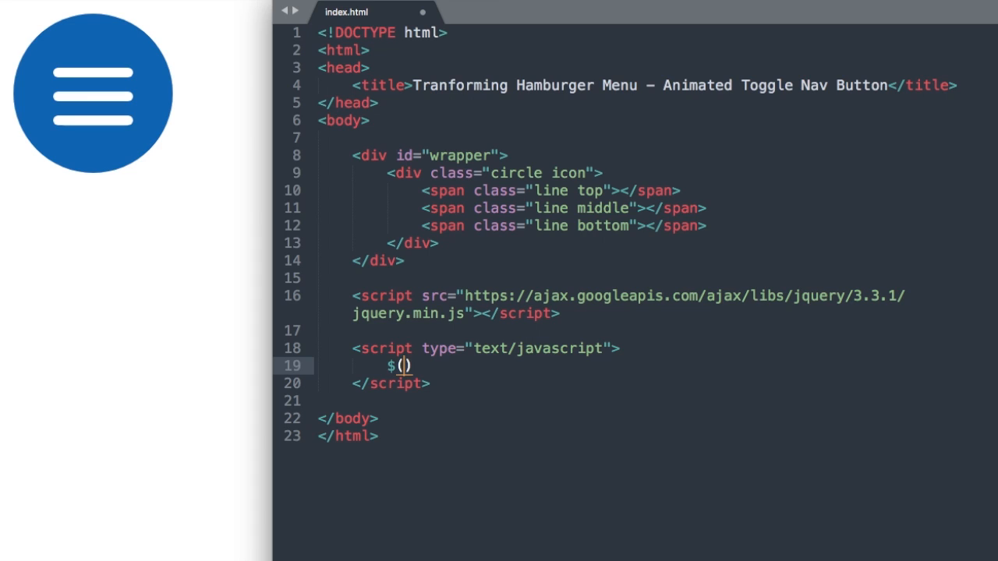
pyautogui.write('""')
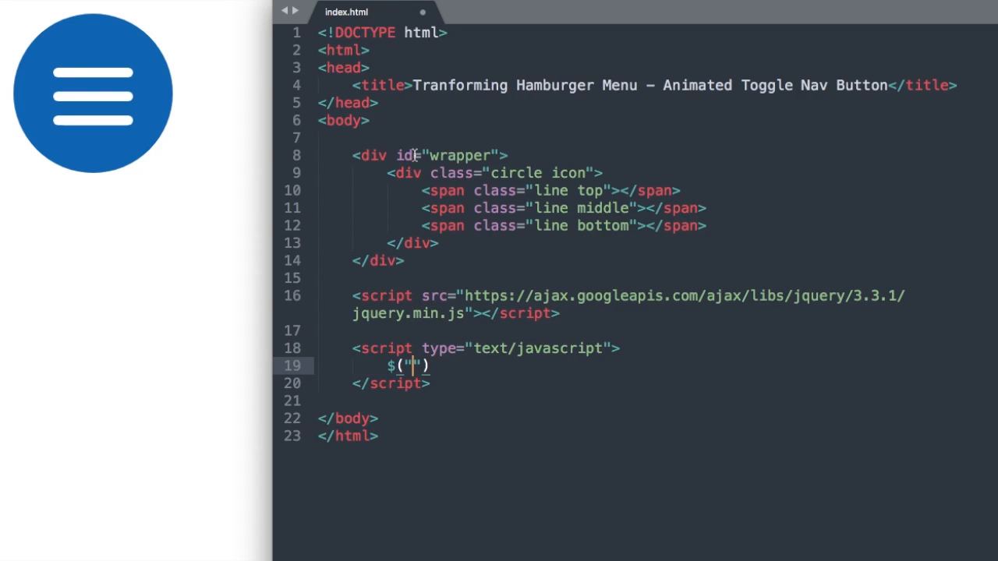
pyautogui.write('#')
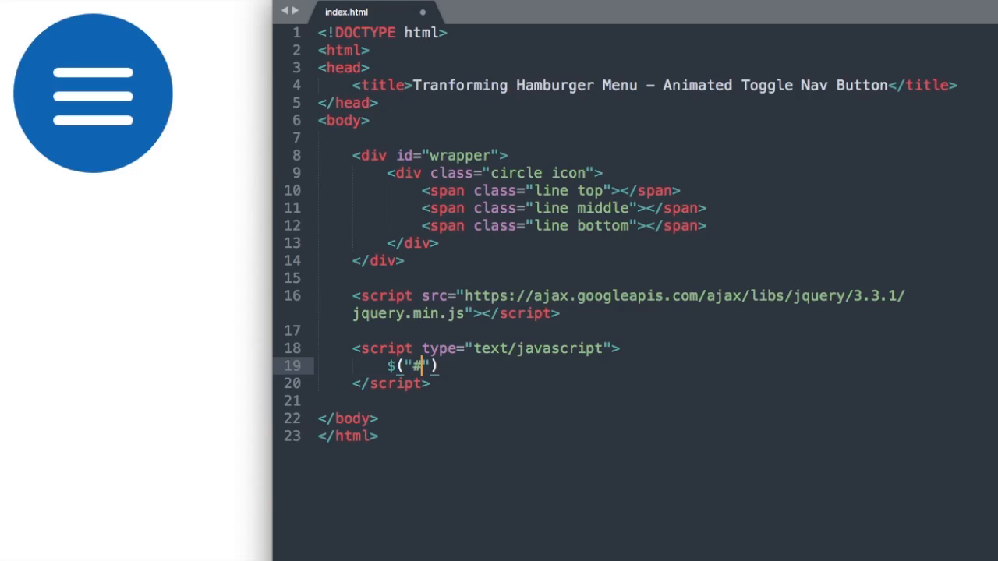
pyautogui.write('wrapper')
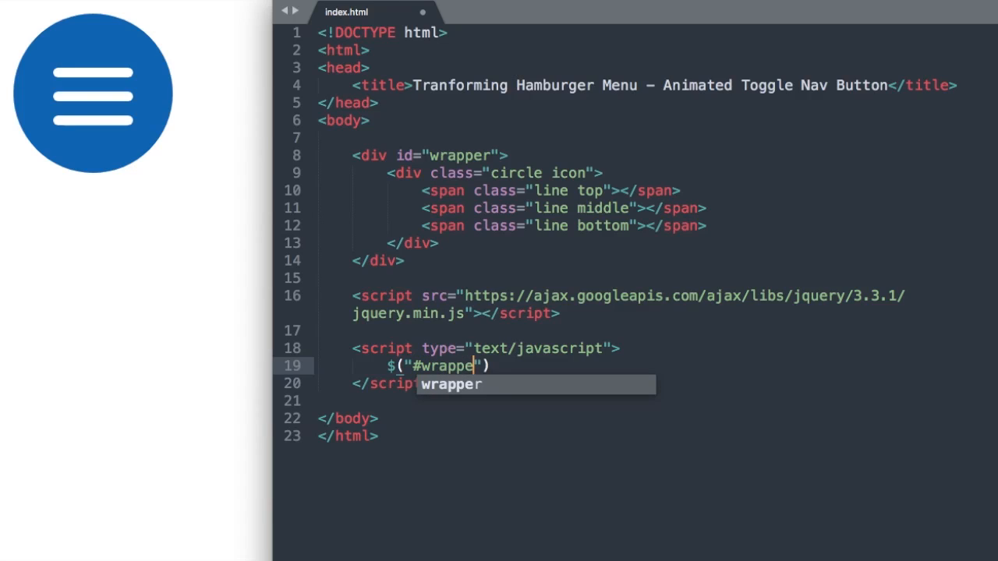
pyautogui.write('r')
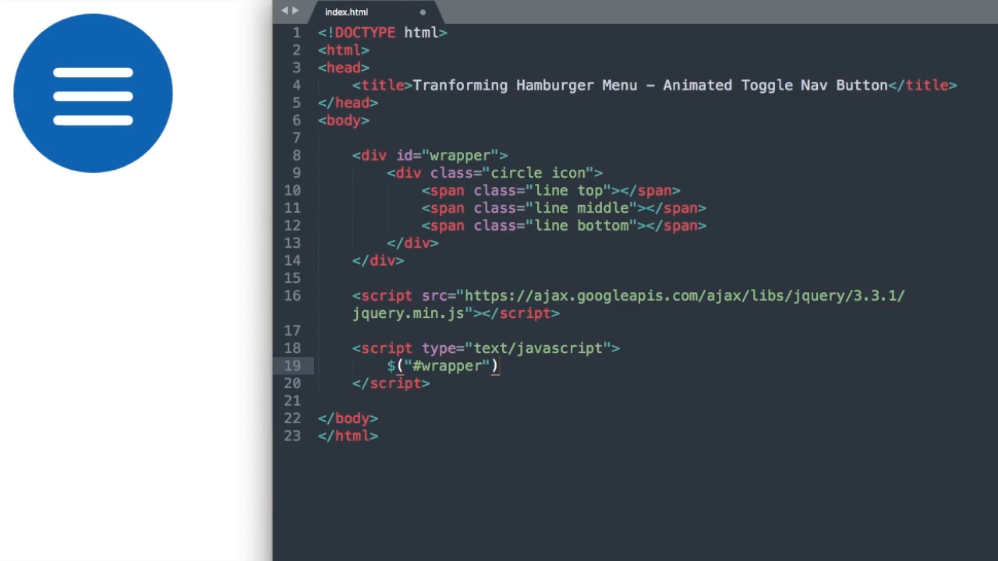
pyautogui.write('.click')
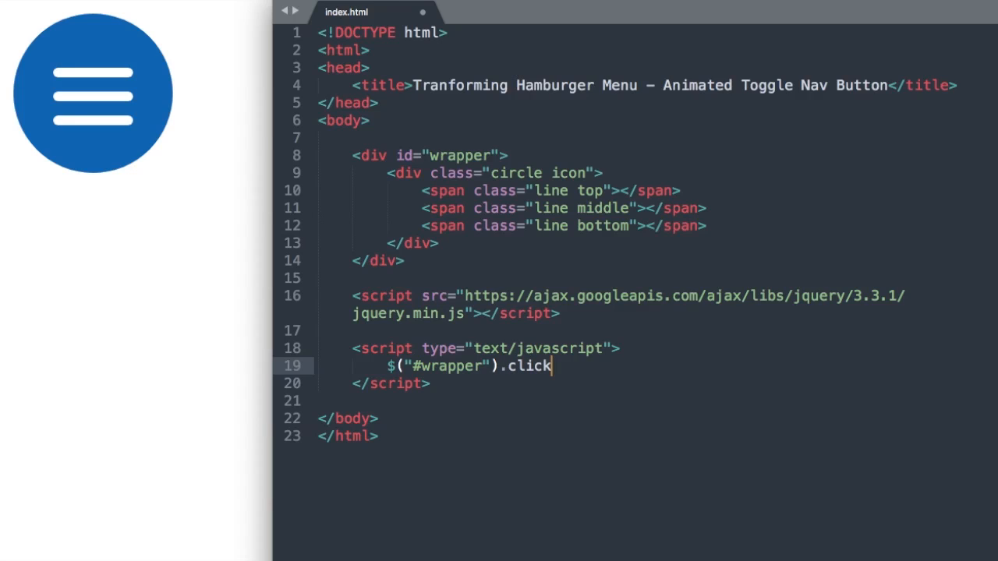
pyautogui.write('( )')
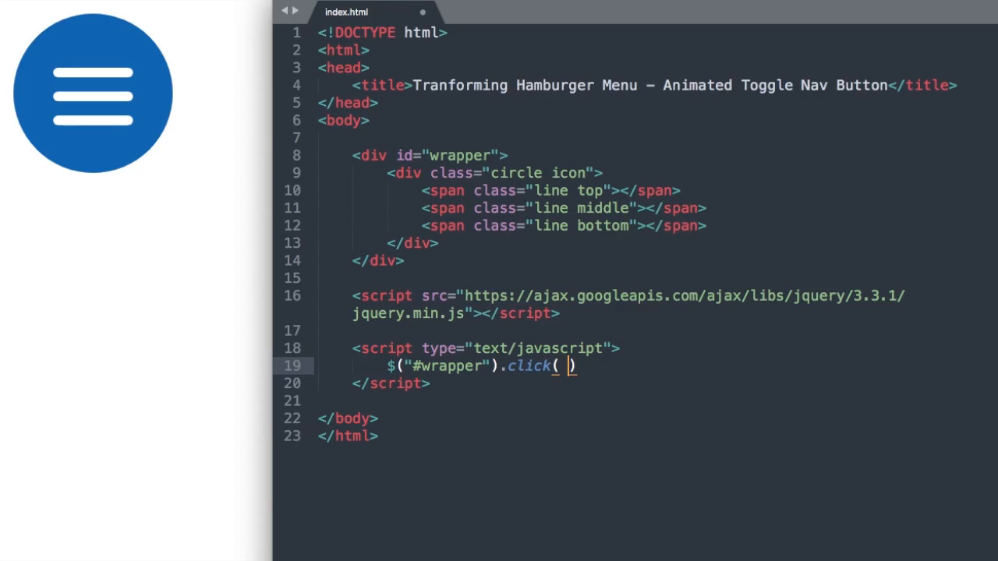
pyautogui.write('functio')
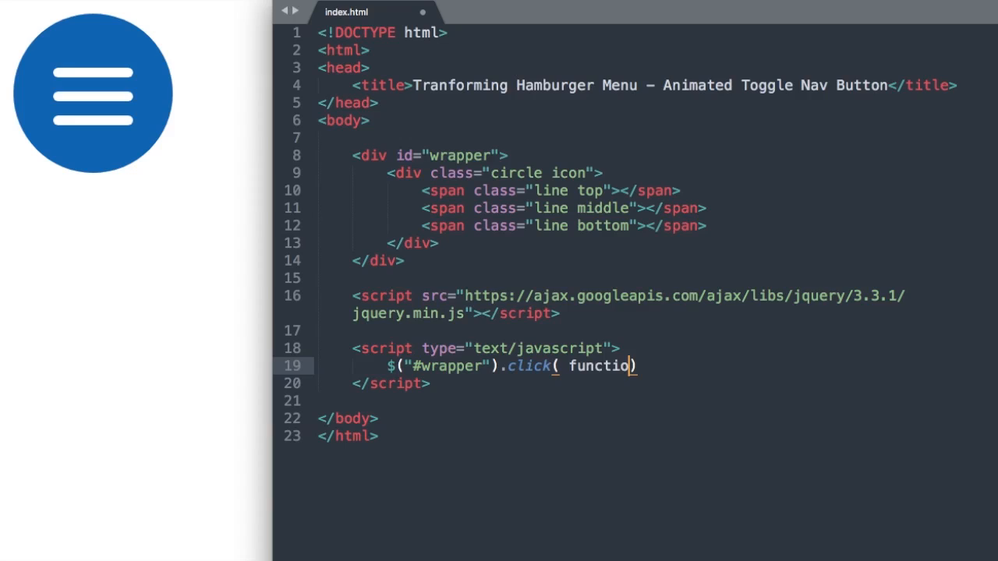
pyautogui.write('n')
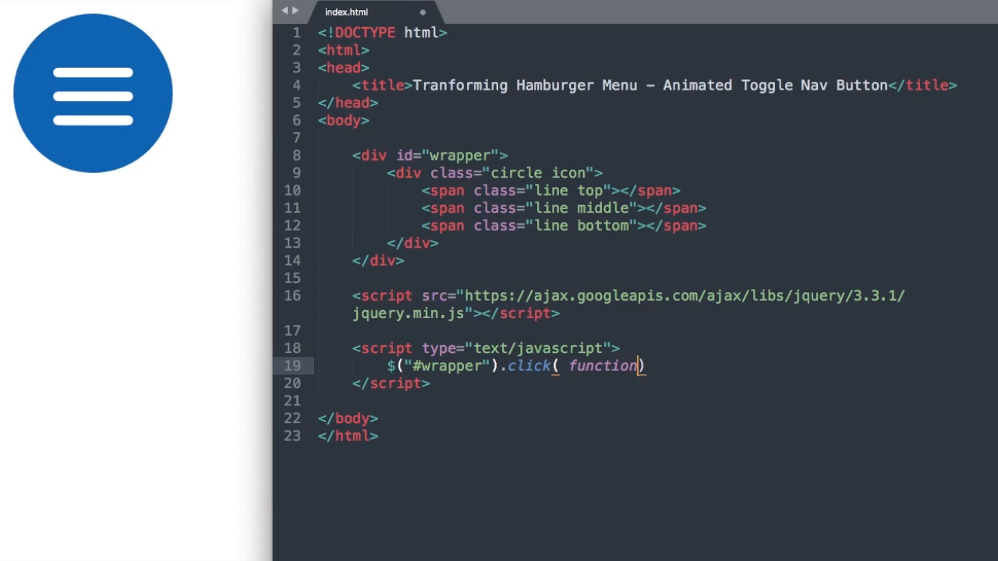
pyautogui.write('()')
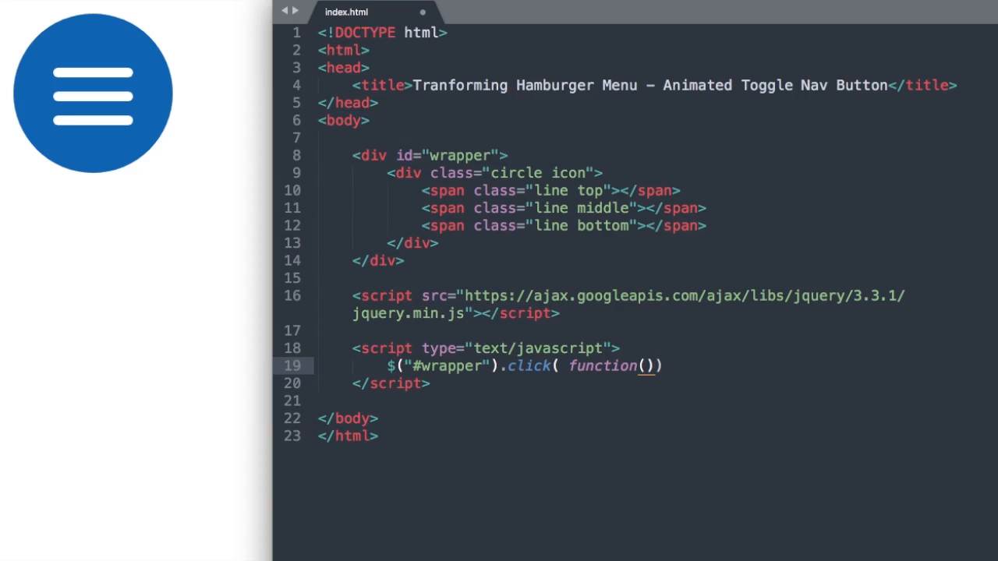
pyautogui.write('{')
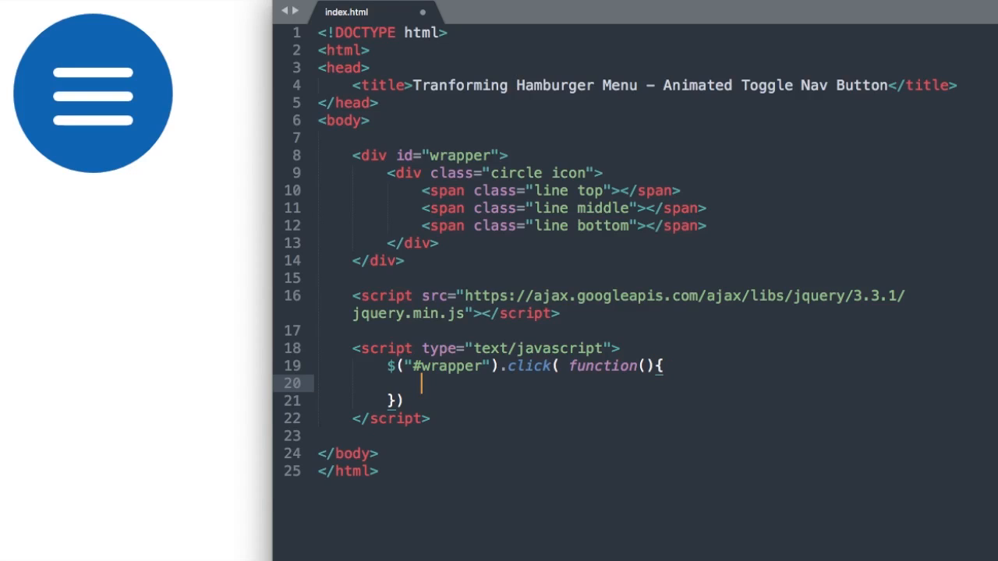
# Step: Inside the handler, write $(".icon").toggleClass("close");
pyautogui.write('$()')
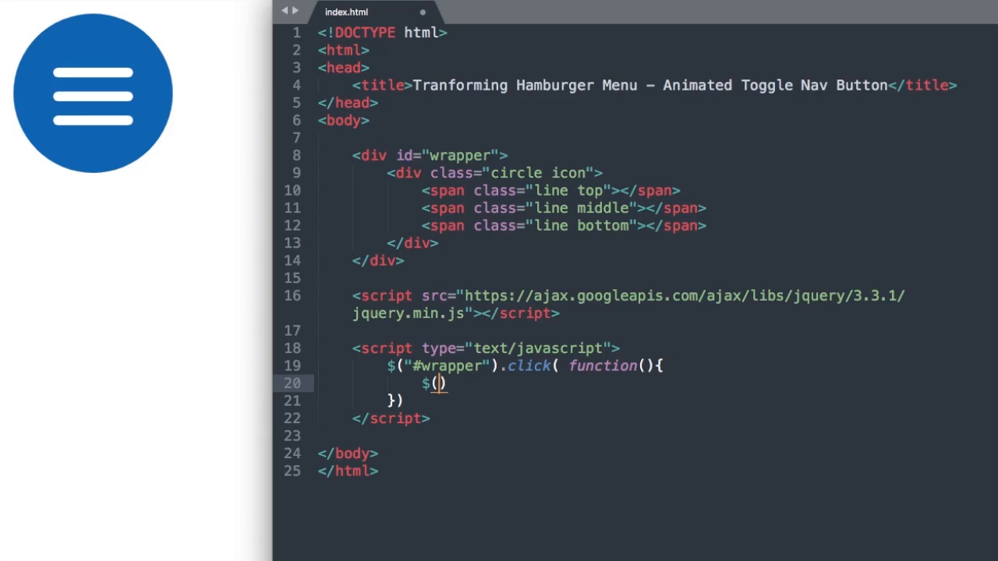
pyautogui.write('""')
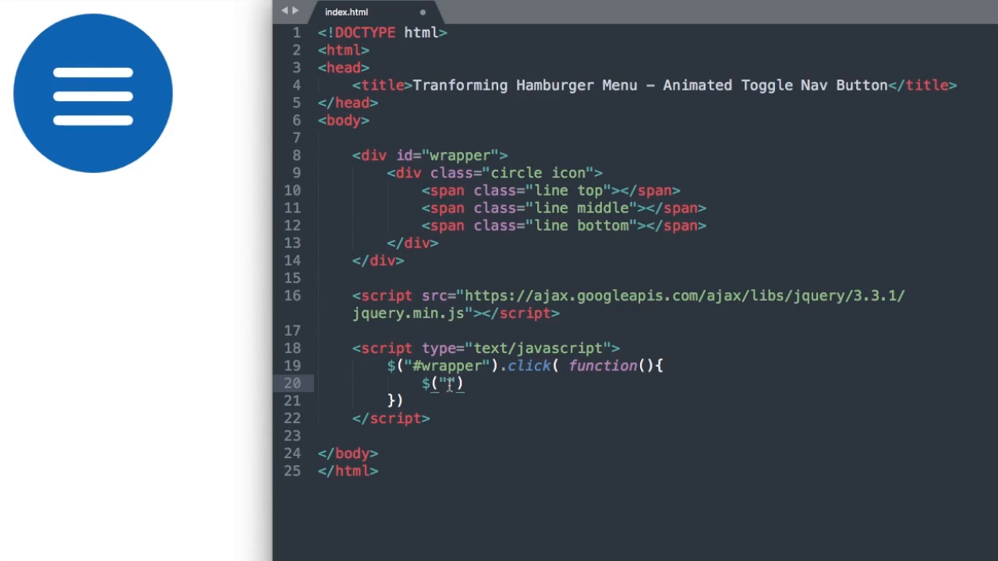
pyautogui.write('.icon')
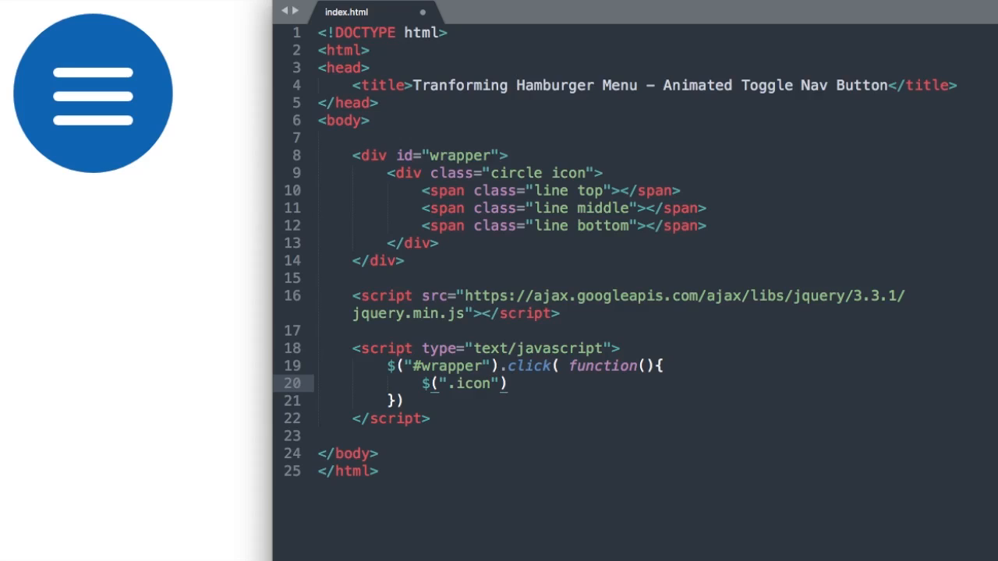
pyautogui.write('.')
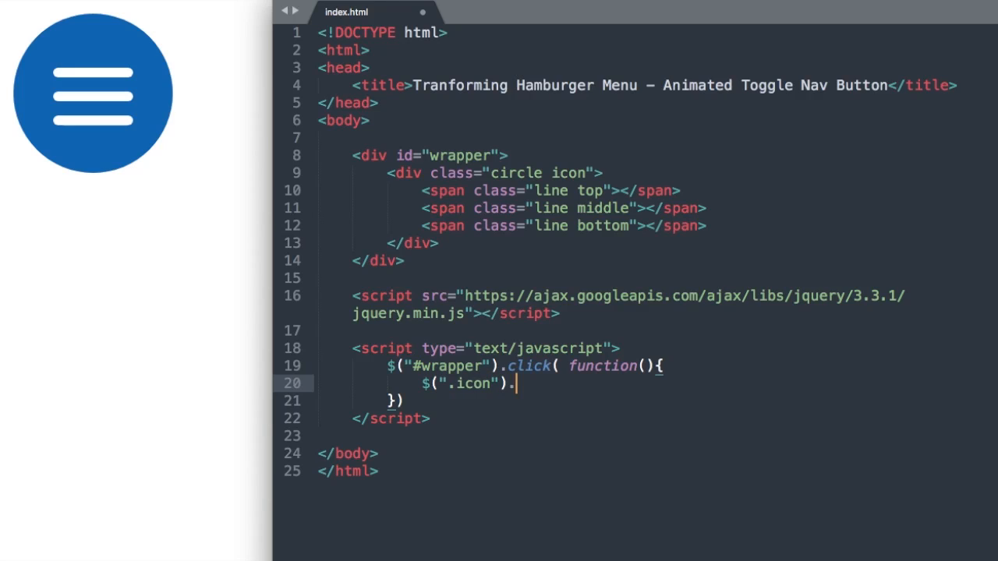
pyautogui.write('to')
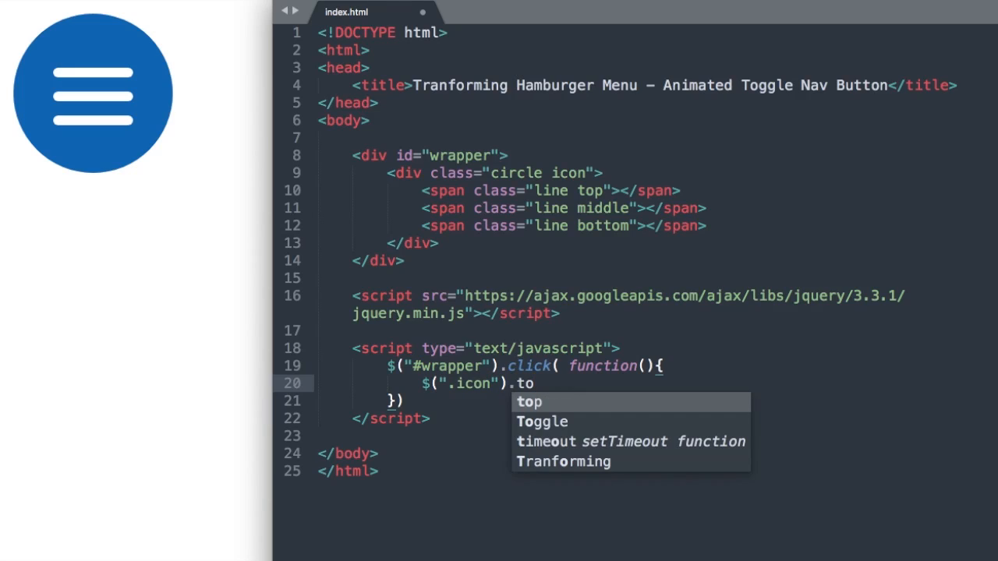
pyautogui.write('ggle')
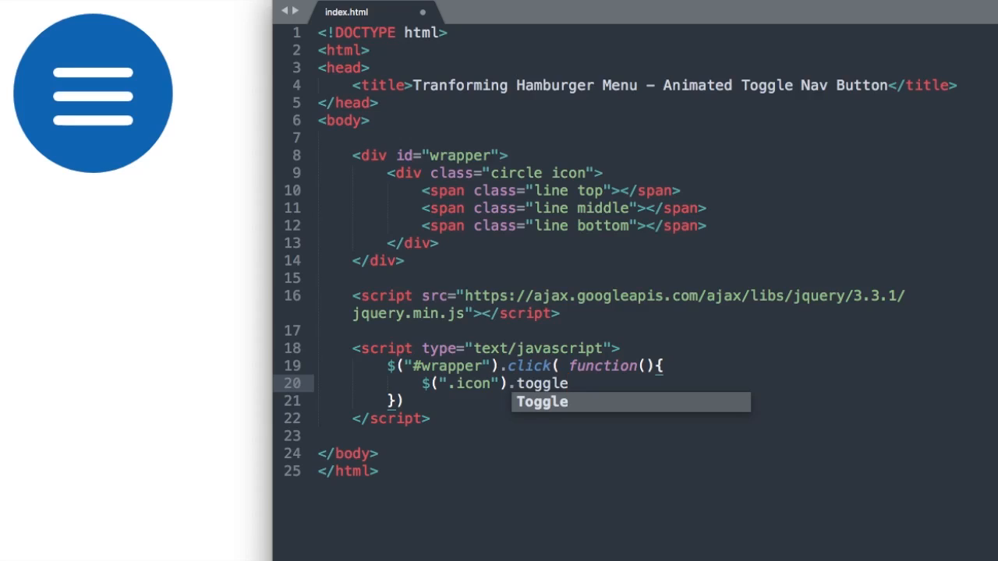
pyautogui.write('Class()')
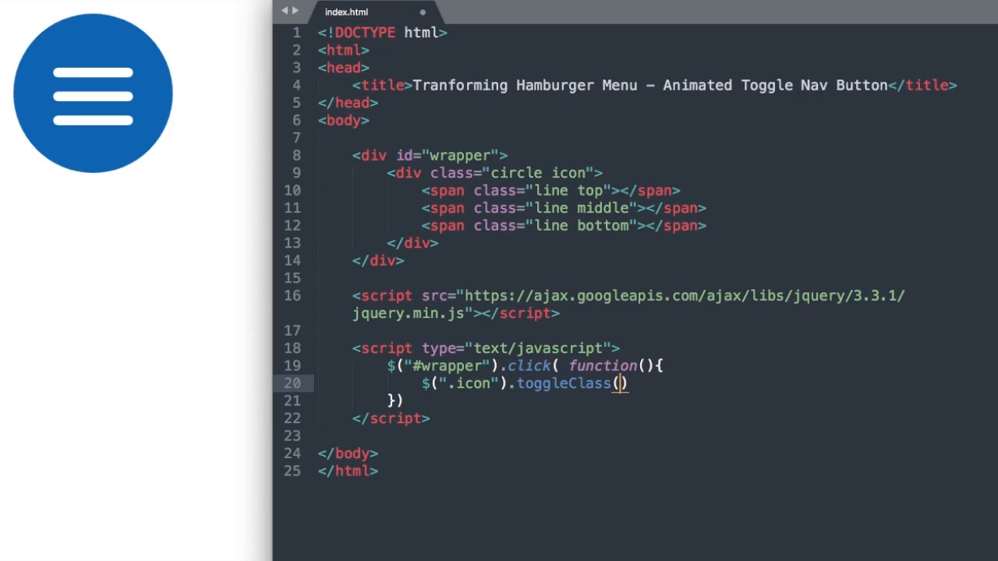
pyautogui.write('"clo"')
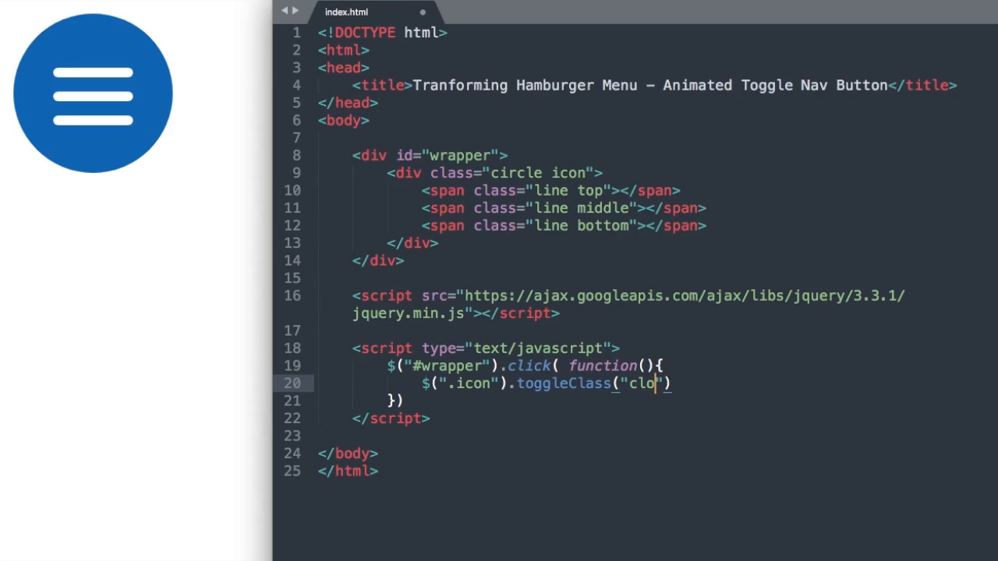
pyautogui.write('se')
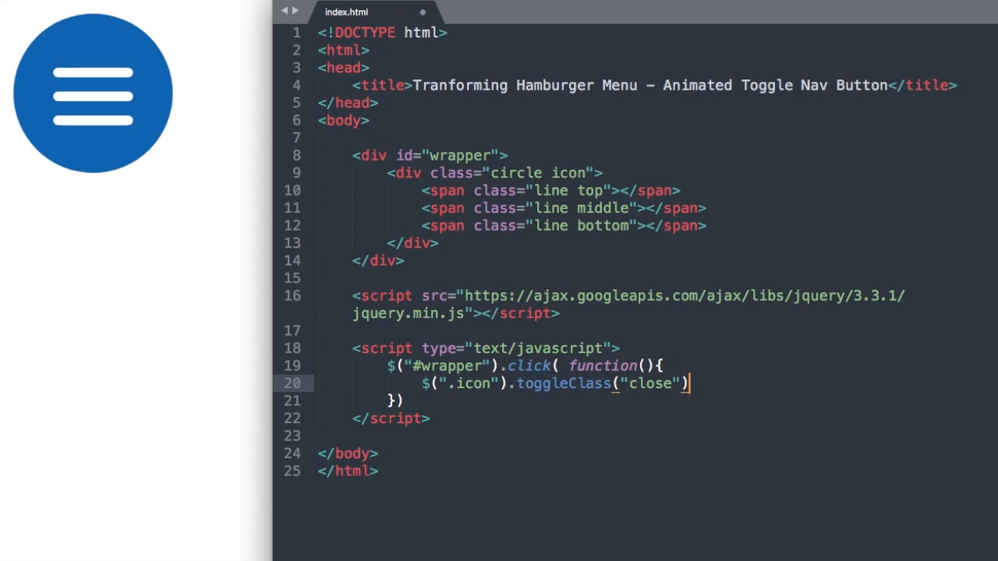
pyautogui.write(';')
pyautogui.click(656, 401)
pyautogui.write(';')
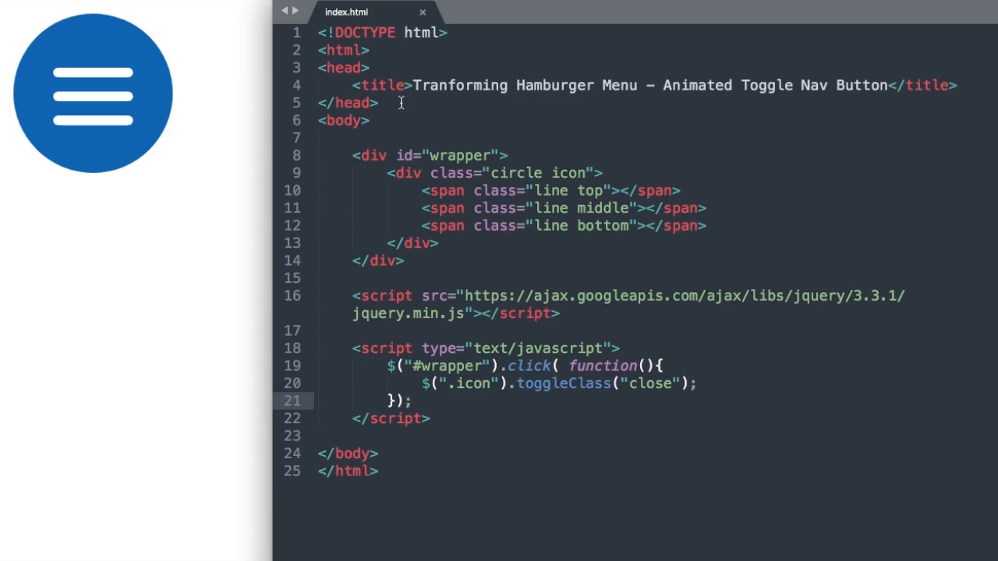
# Step: Add a <style type="text/css"> block in the head below the title
pyautogui.click(959, 84)
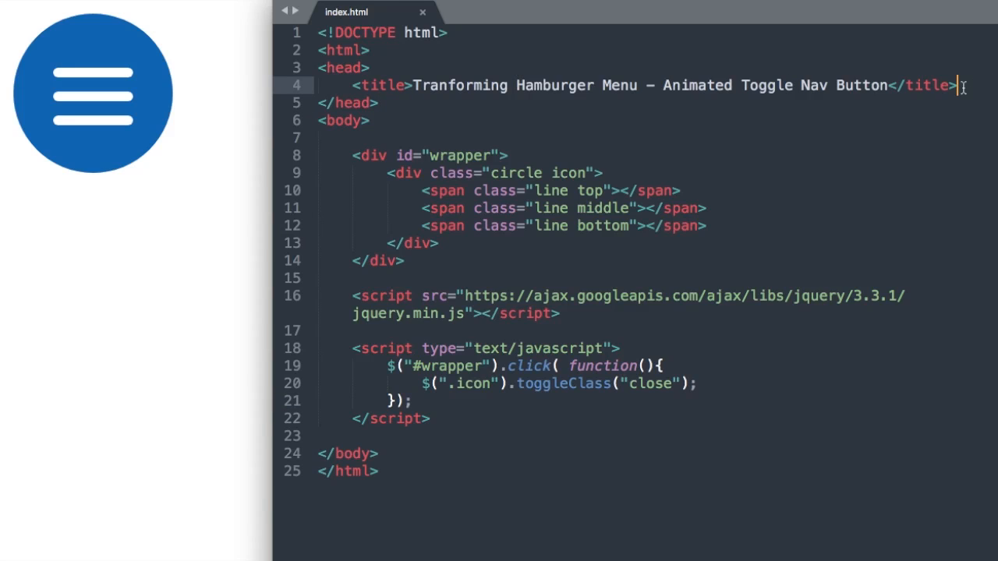
pyautogui.press('Enter')
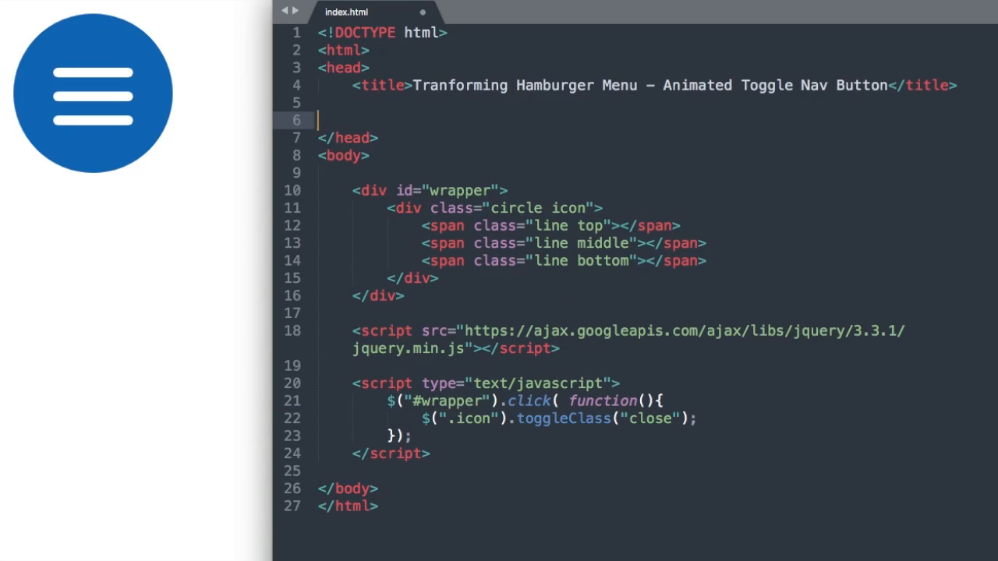
pyautogui.write('<style type="text/css">')
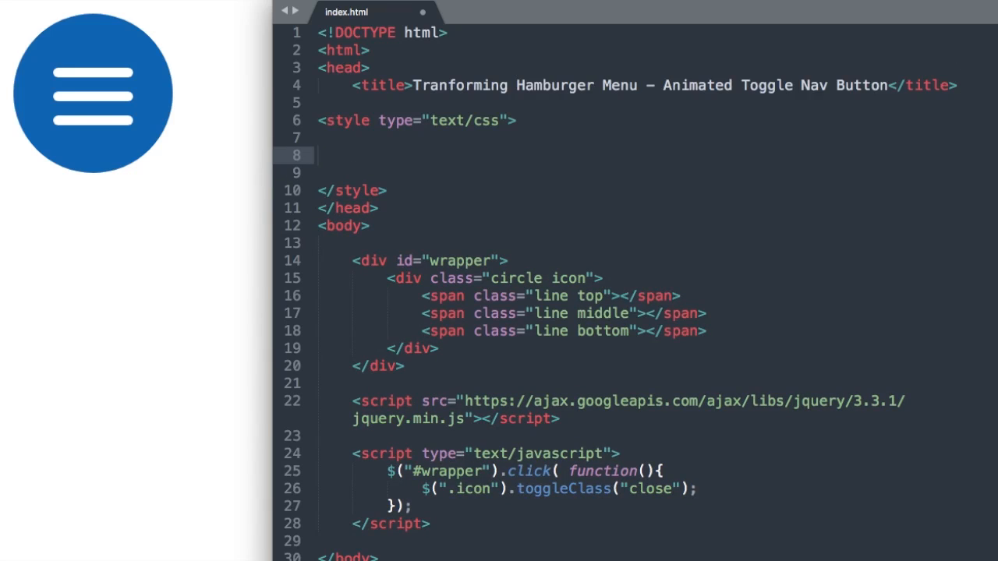
pyautogui.click(469, 260)
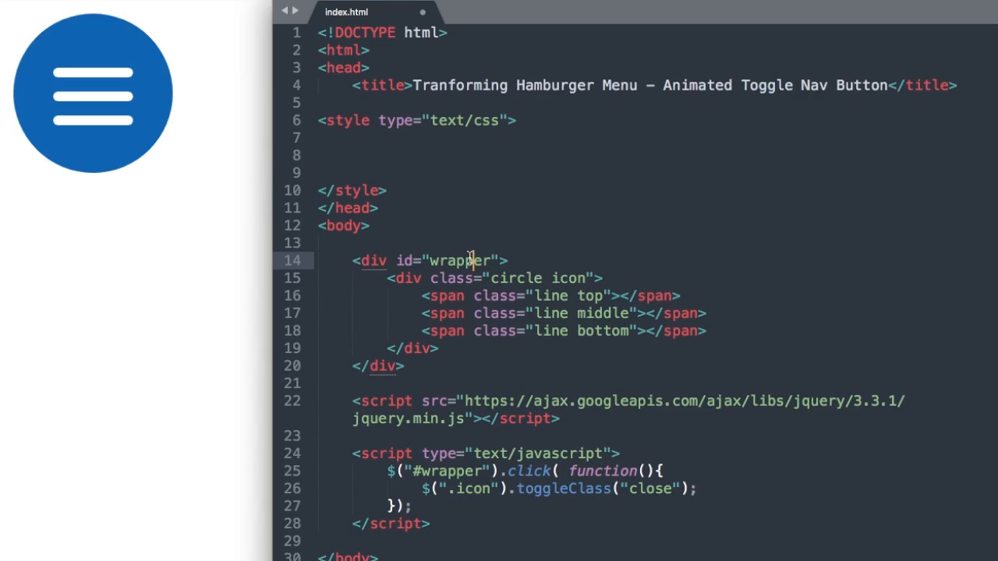
pyautogui.doubleClick(460, 260)
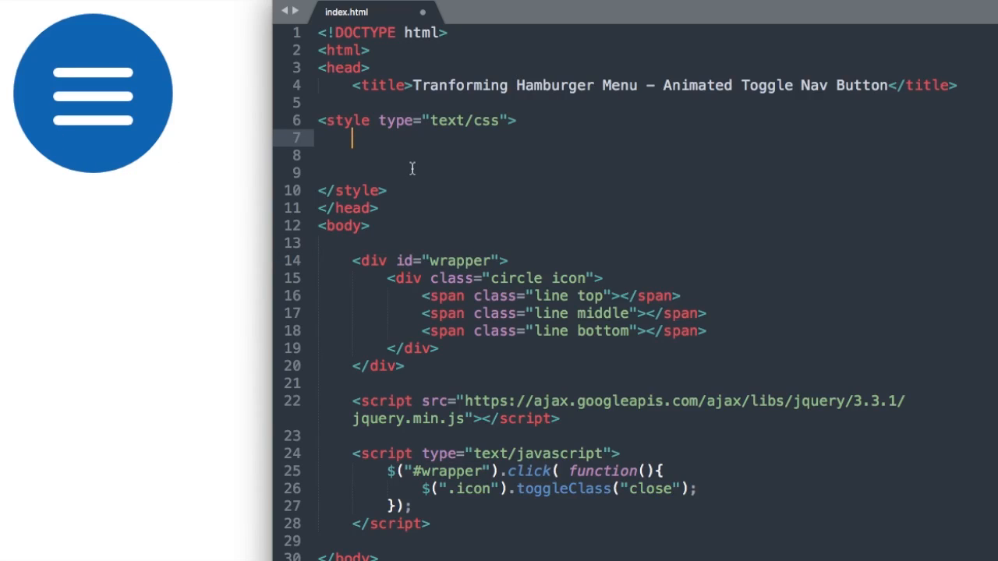
# Step: Start a #wrapper rule with background #0d6fba, display inline-block and border-radius 500px
pyautogui.write('#')
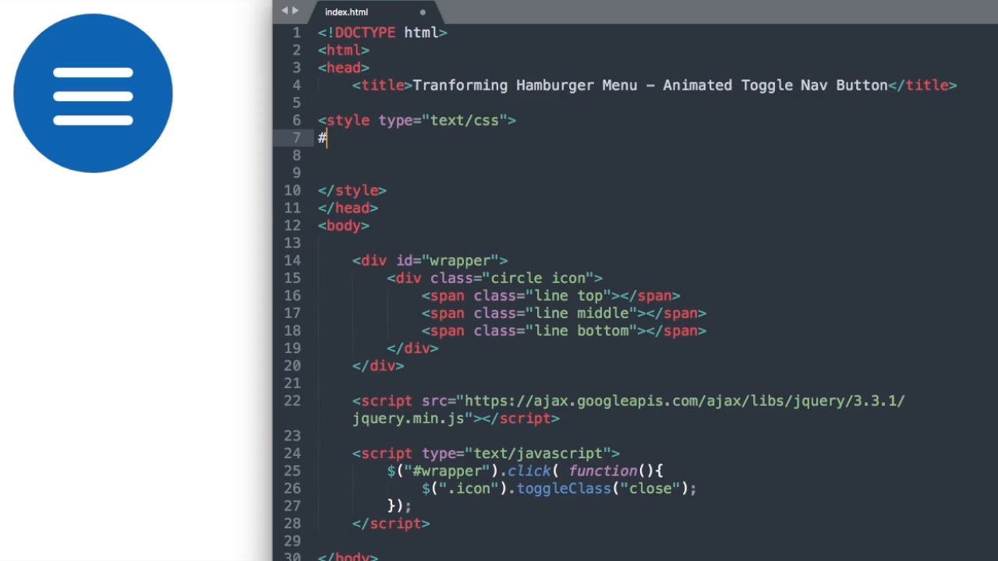
pyautogui.write('wrapper {')
pyautogui.click(639, 154)
pyautogui.write('background: #')
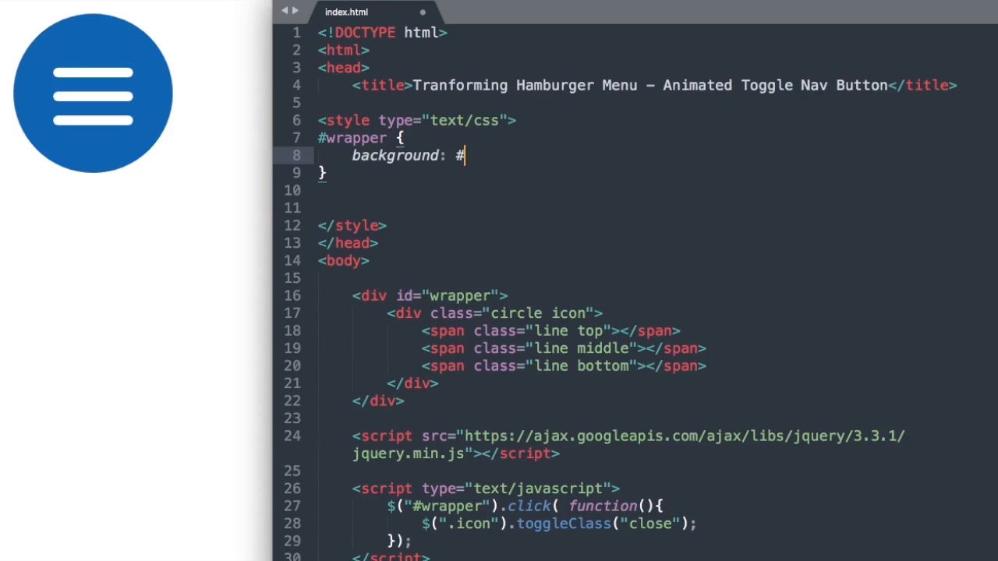
pyautogui.write('0d')
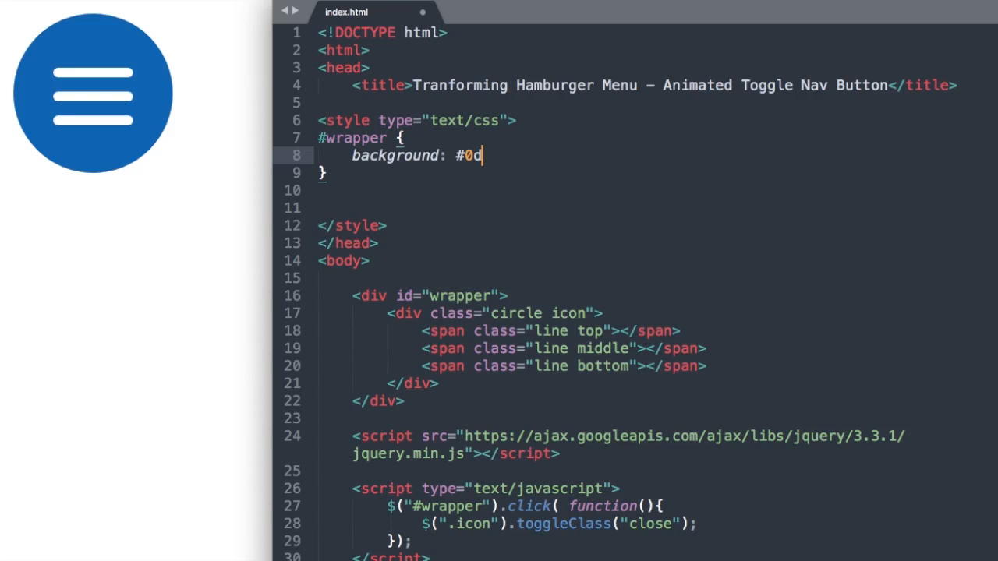
pyautogui.write('6fba;')
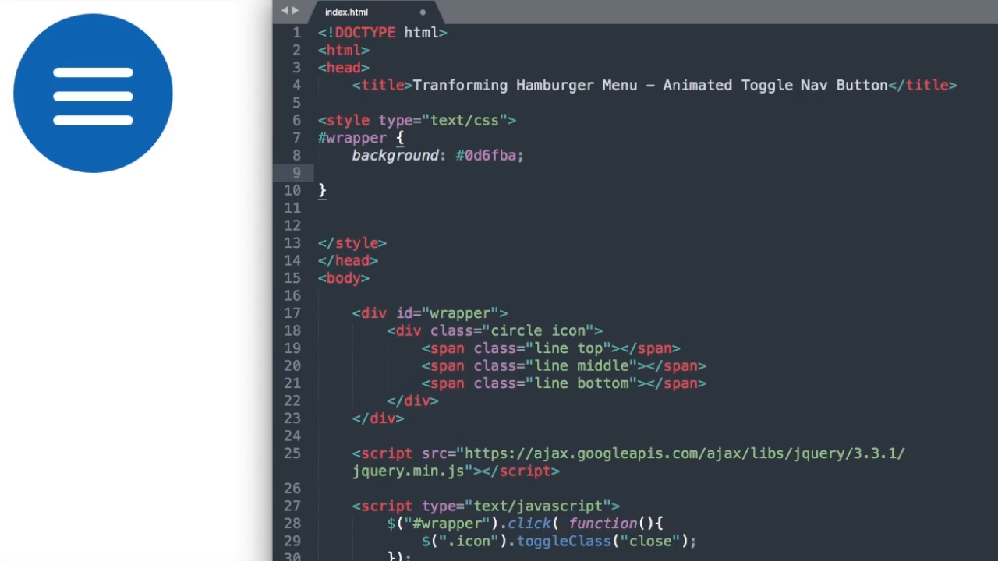
pyautogui.write('display: inline-block;')
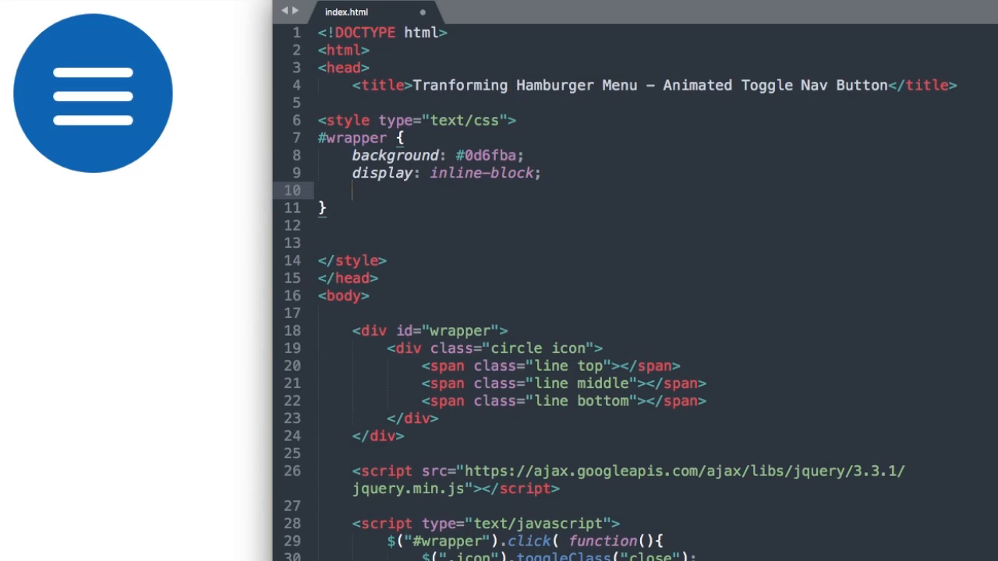
pyautogui.write('border-radius:')
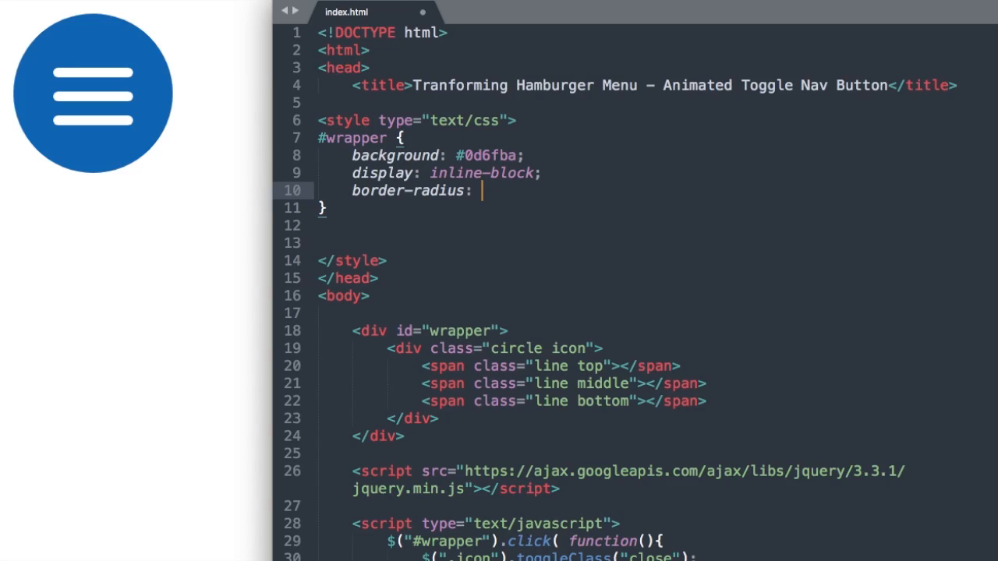
pyautogui.write('500px;')
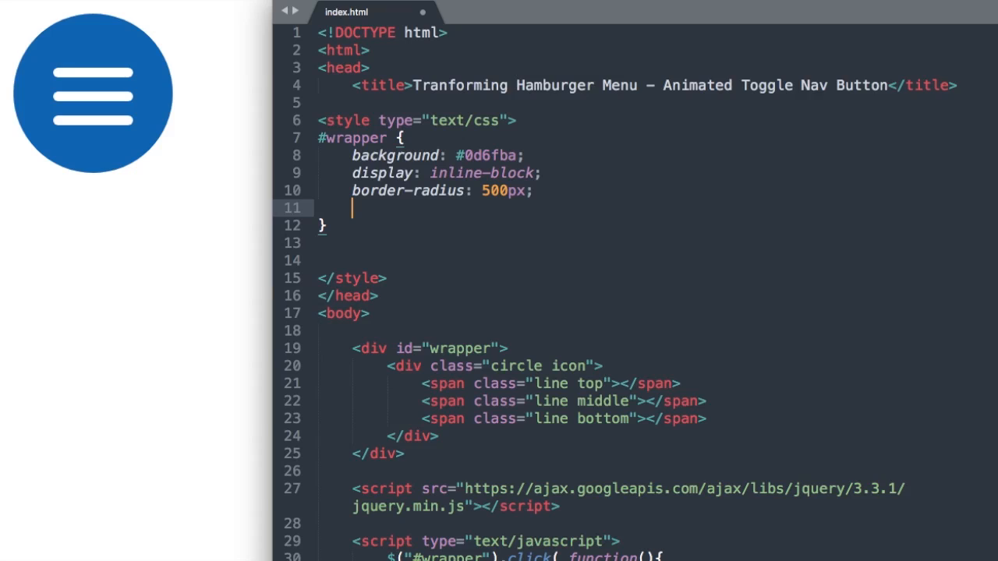
# Step: Give #wrapper margin 10px, position relative, padding 50px and pointer cursor
pyautogui.write('margin:')
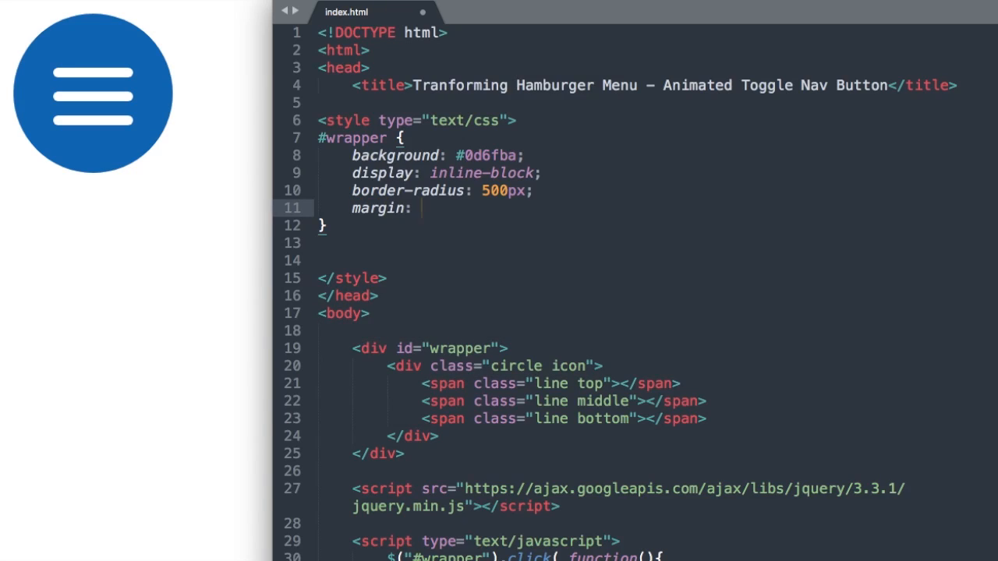
pyautogui.write('10pz')
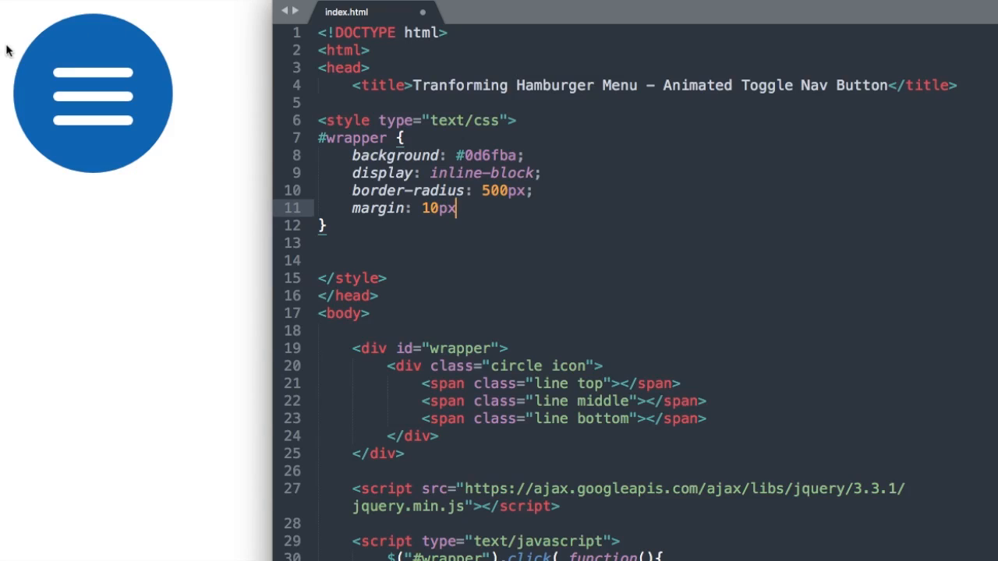
pyautogui.write(';')
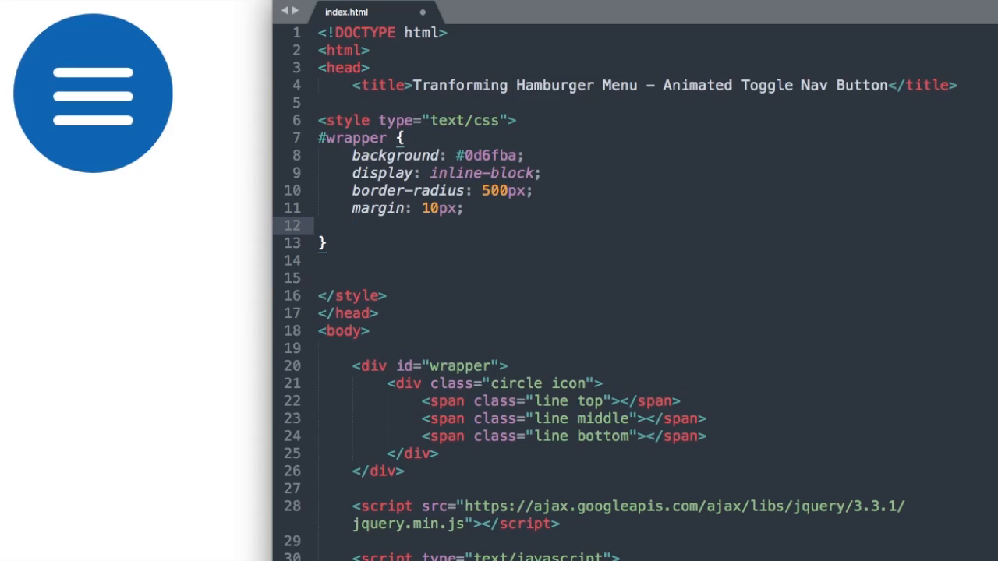
pyautogui.write('position: relative;')
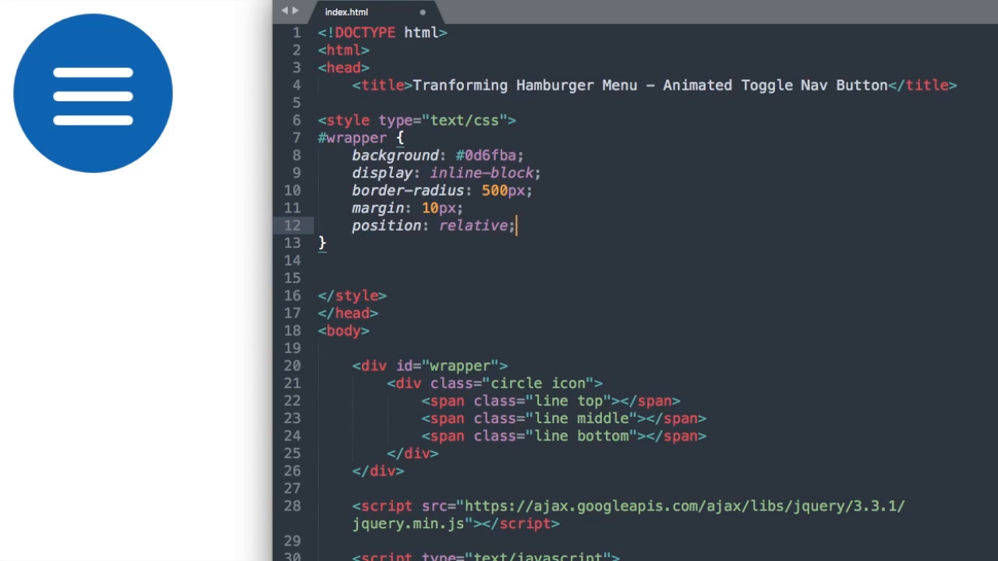
pyautogui.write('padding:')
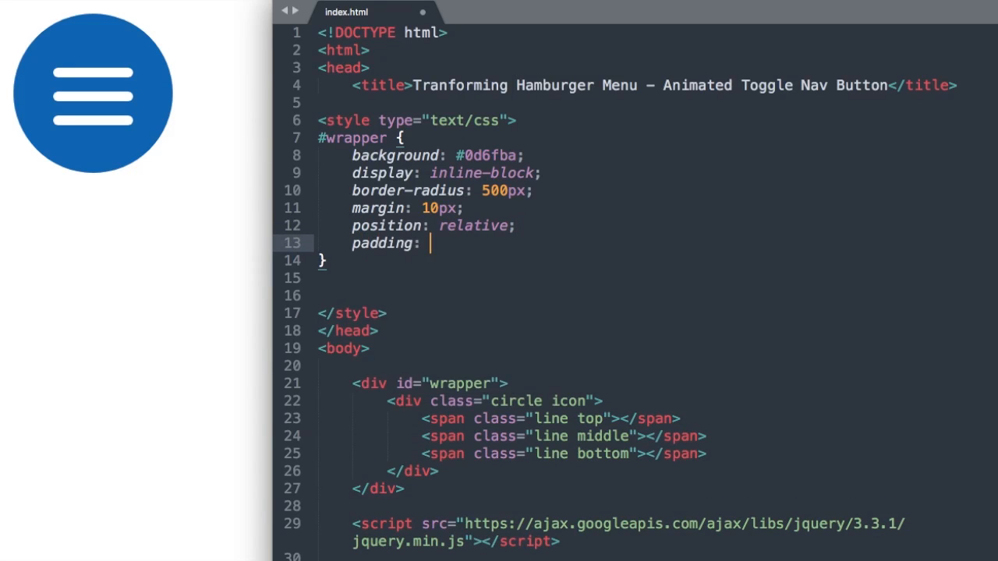
pyautogui.write('50px')
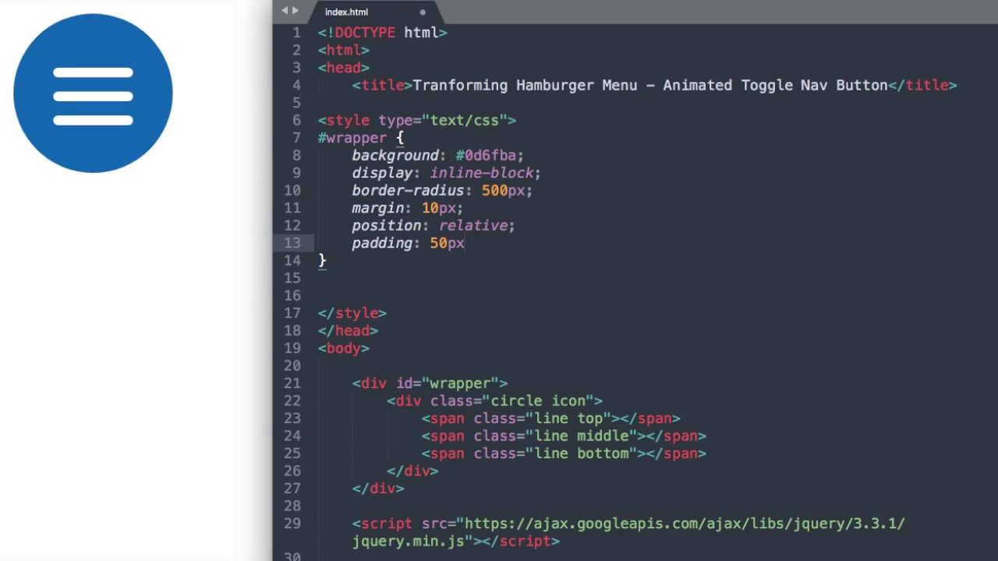
pyautogui.write(';')
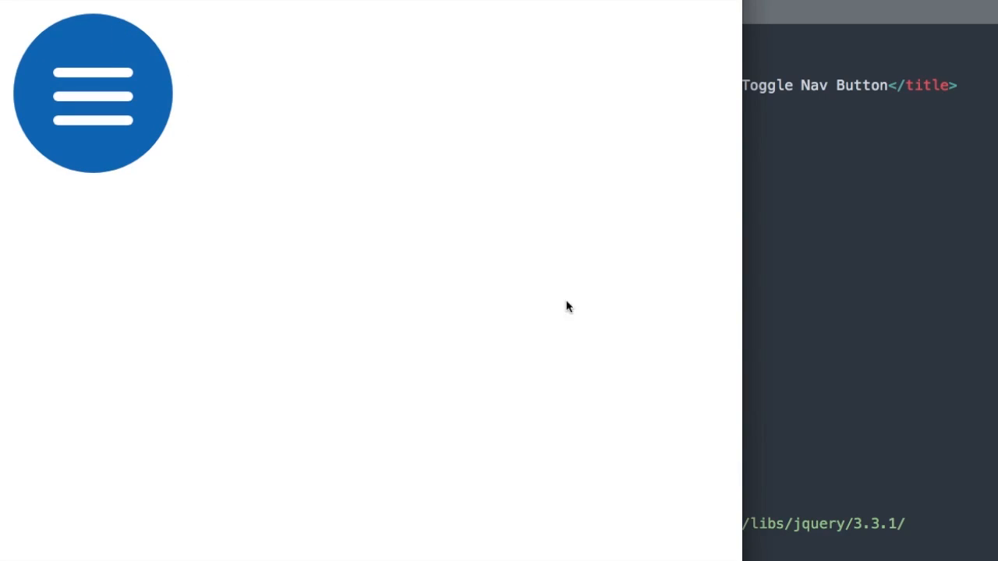
pyautogui.write('cursor: pointer;')
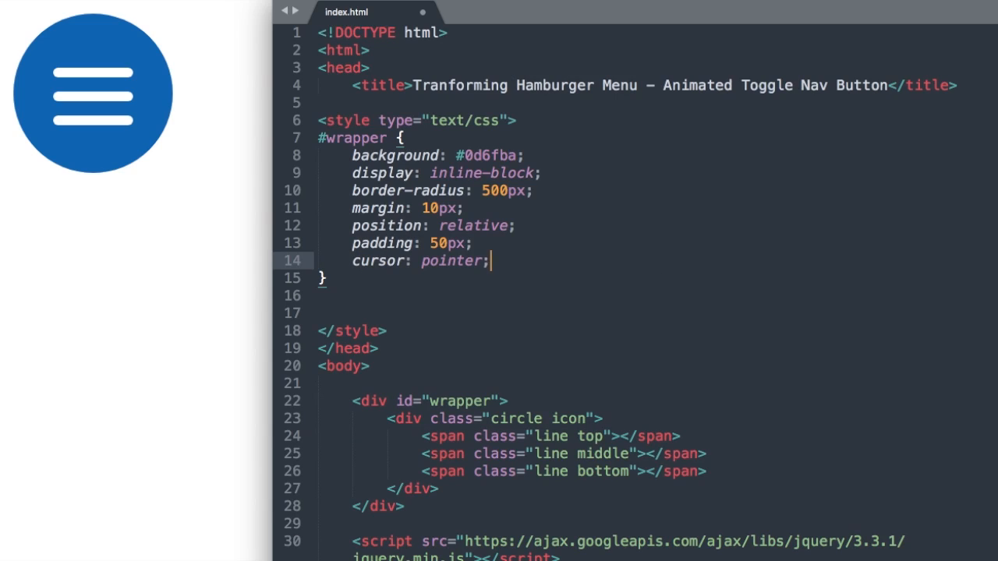
pyautogui.press('Enter')
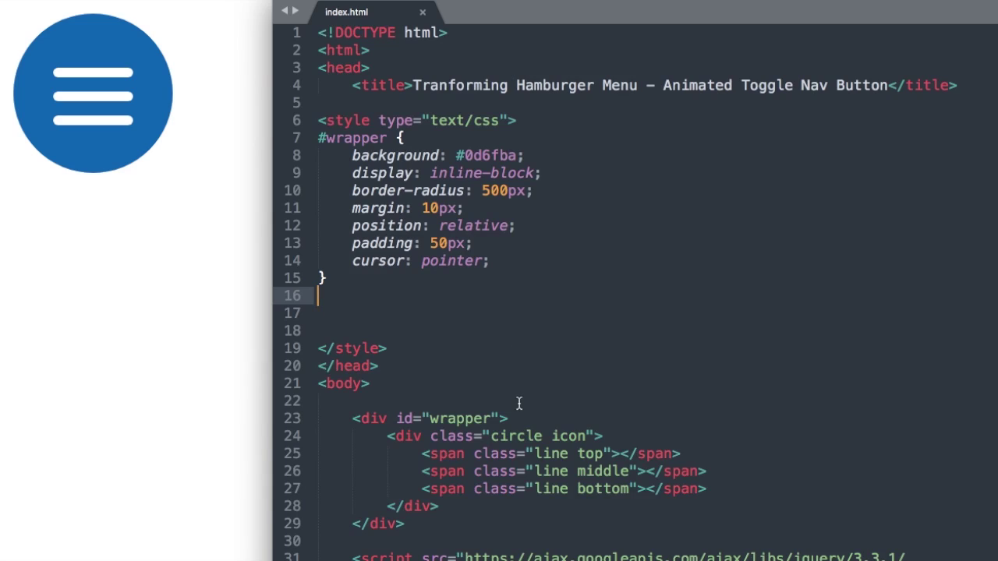
pyautogui.doubleClick(514, 436)
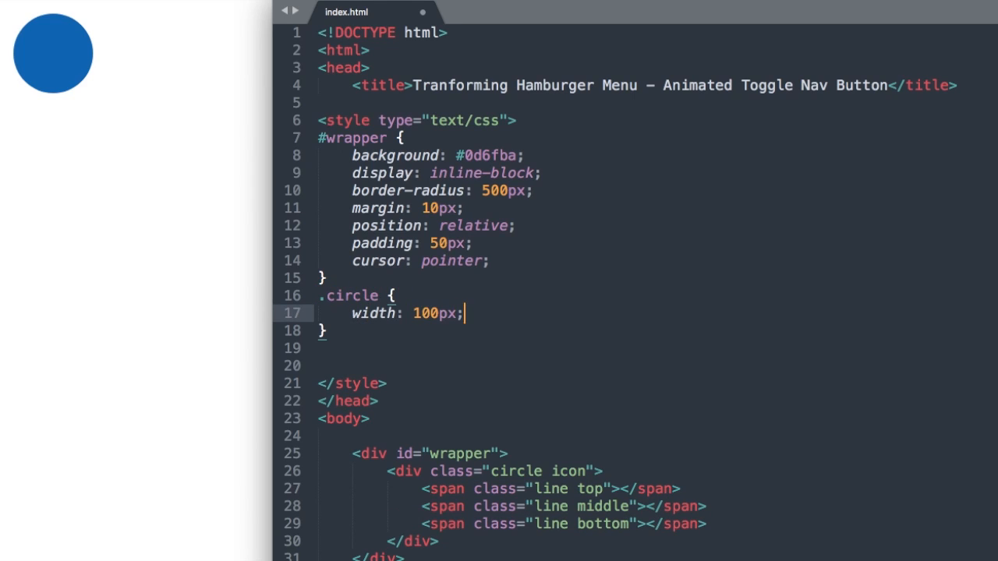
# Step: Set .circle height to 100px and test toggling the button in the browser preview
pyautogui.write('height: 100')
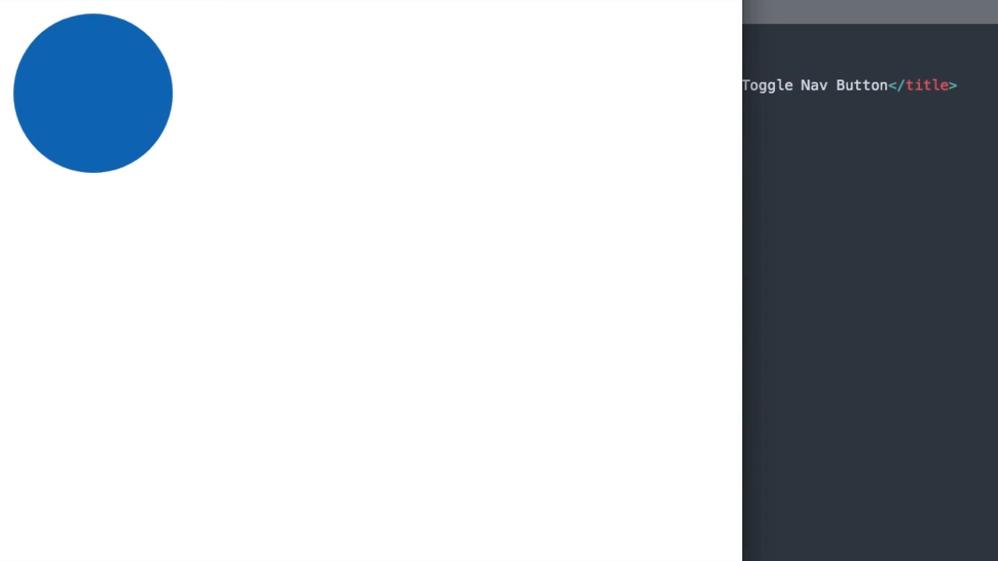
pyautogui.click(92, 94)
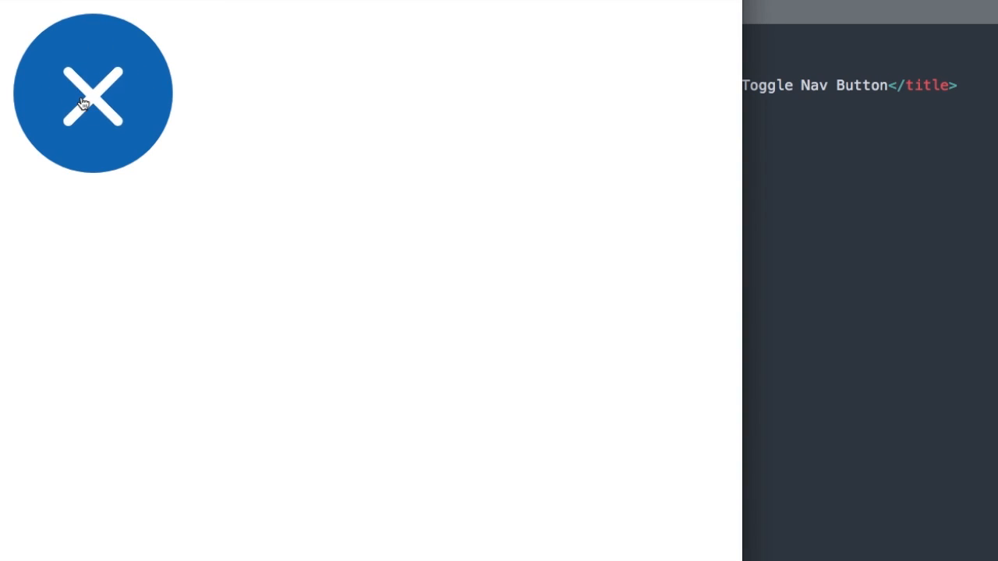
pyautogui.click(91, 96)
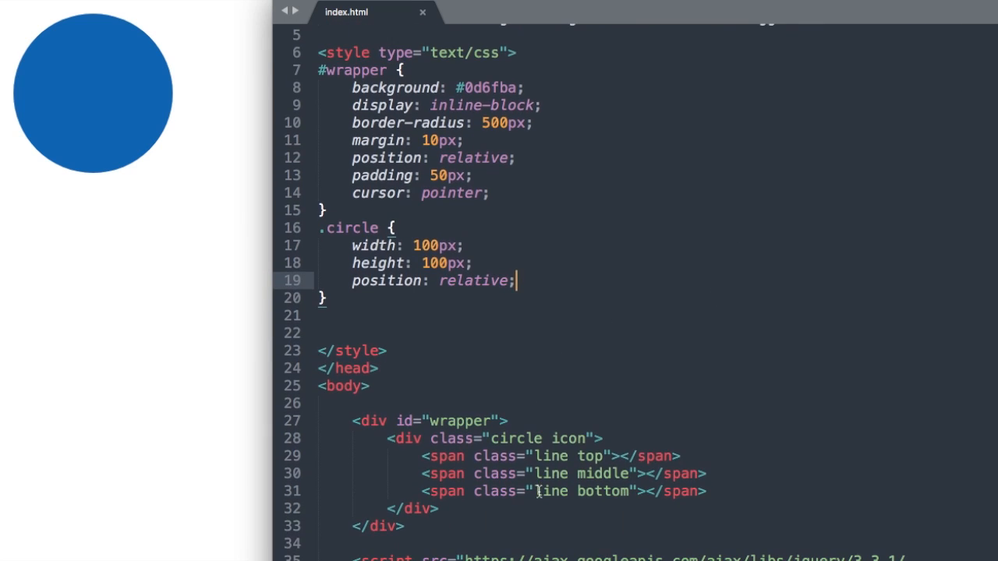
pyautogui.doubleClick(552, 455)
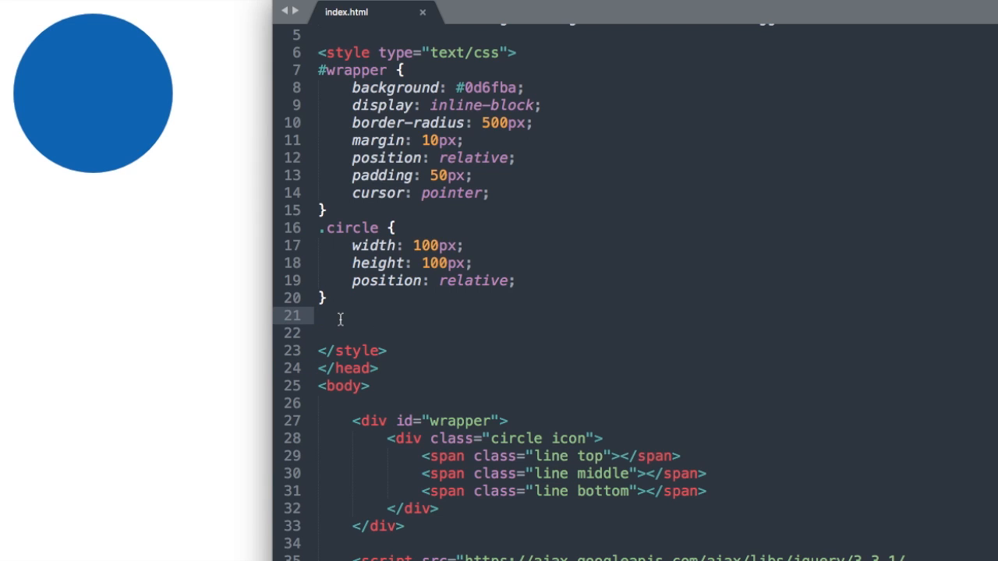
# Step: Add a .line rule: position absolute, height 12px, width 100%, background #fff, border-radius 8px
pyautogui.write('.line {\\n    p')
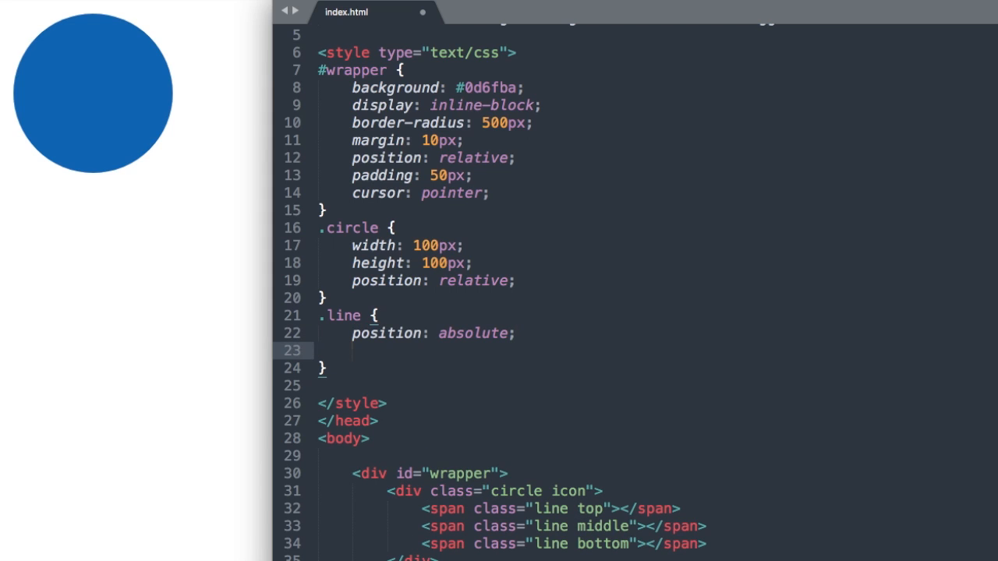
pyautogui.write('height: 12px')
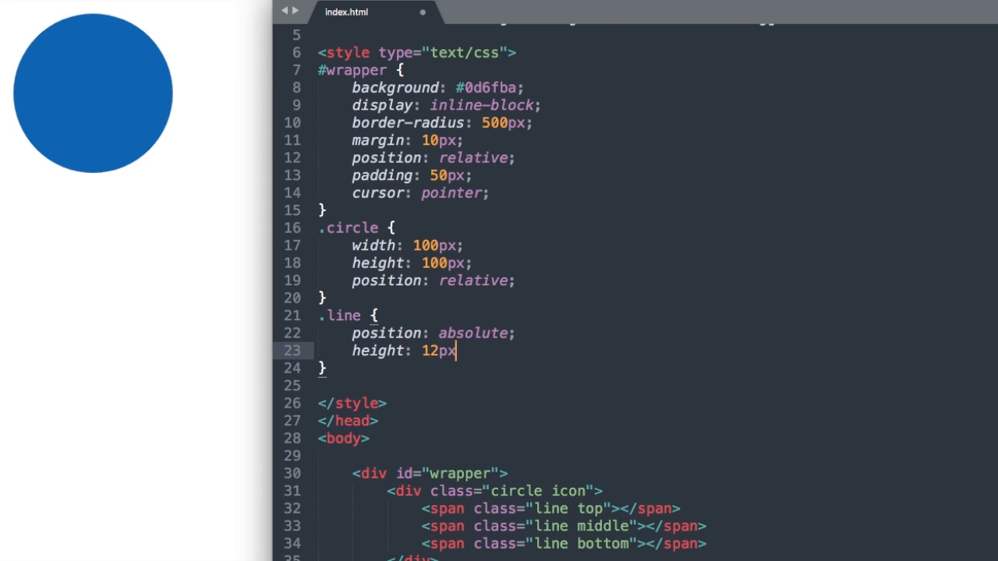
pyautogui.write('width: 100%;')
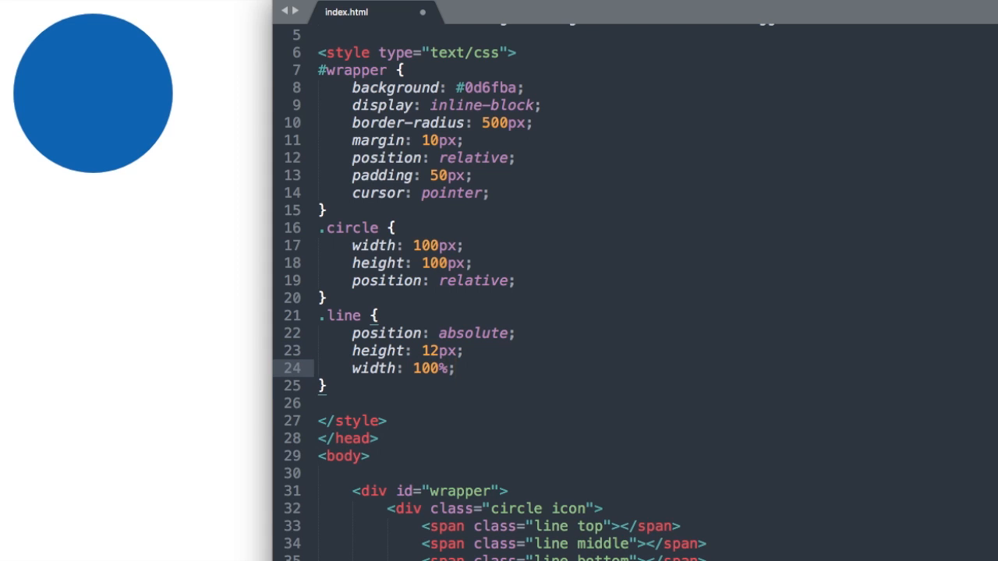
pyautogui.write('background:')
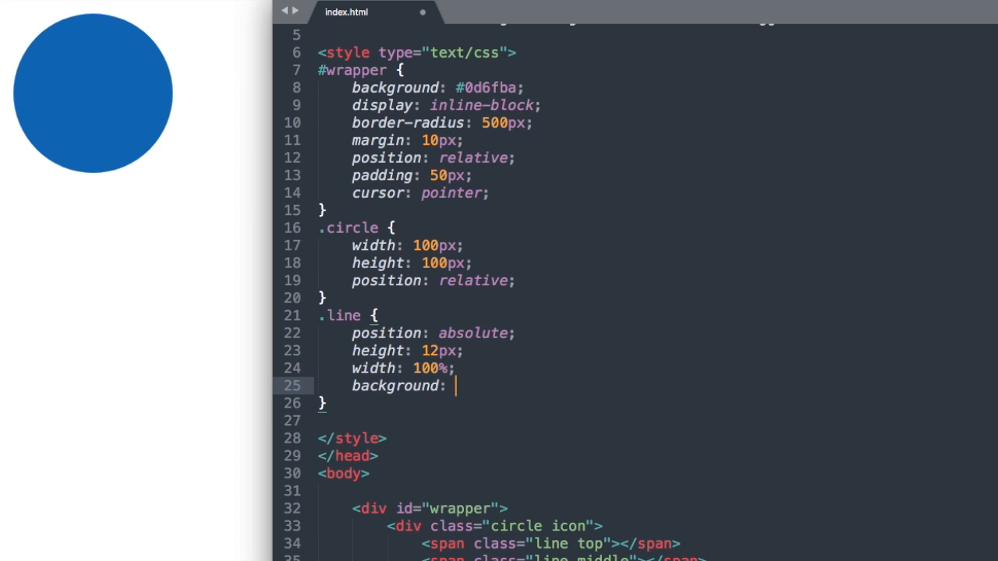
pyautogui.write('#fff;')
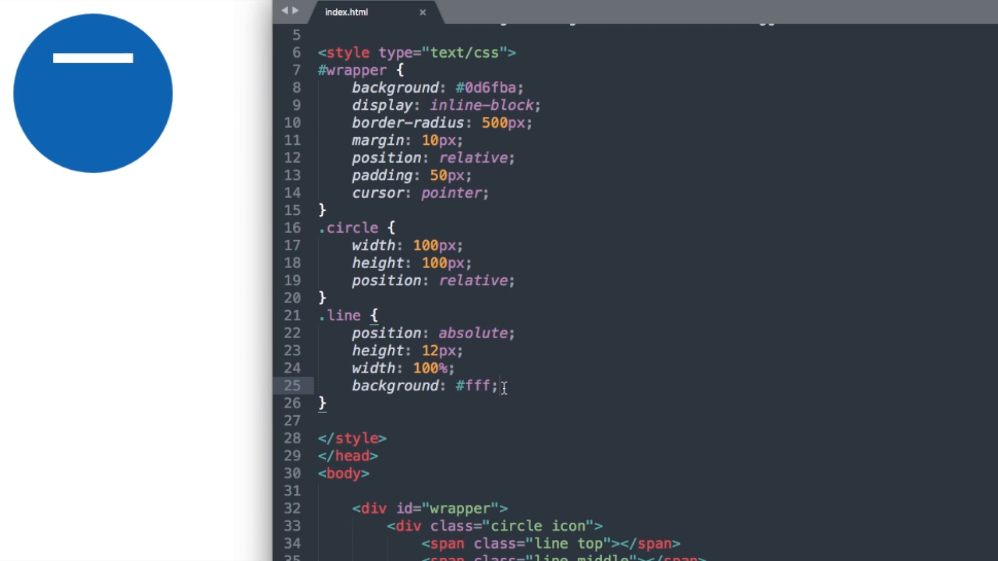
pyautogui.write('border-radius:')
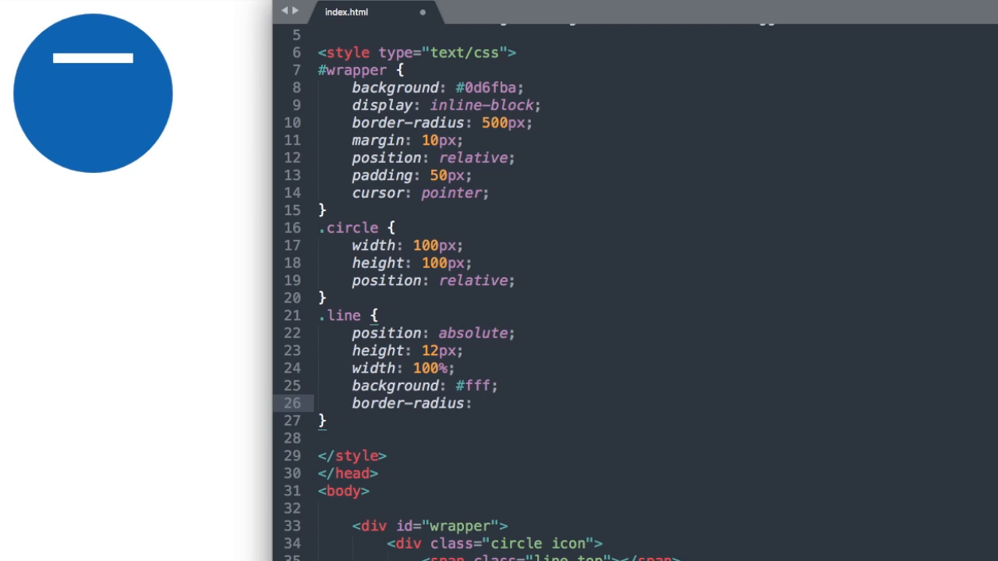
pyautogui.write('8px;')
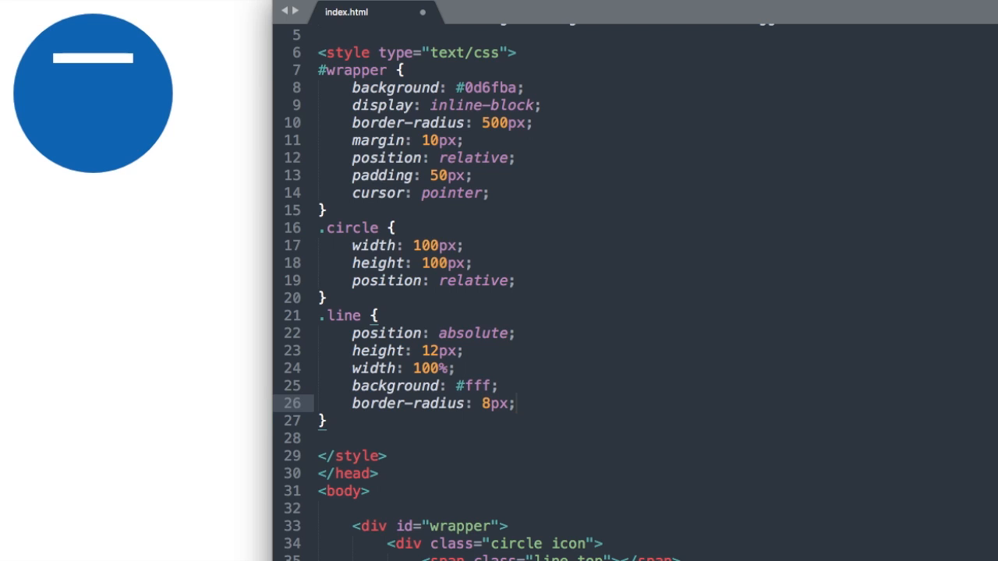
pyautogui.write('transition: all cu')
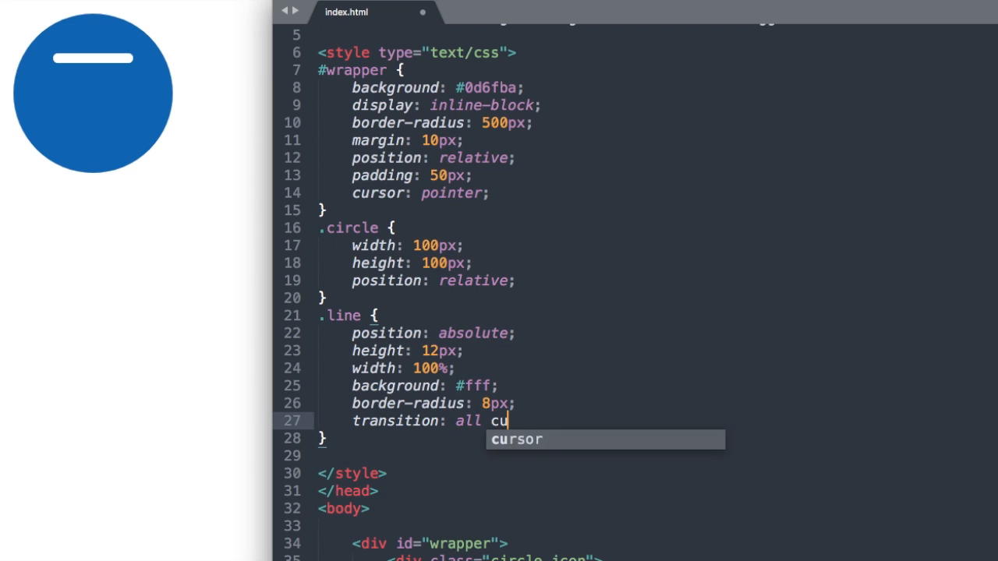
# Step: Give .line transition: all cubic-bezier(0.26, 0.1, 0.27, 1.55) 0.35s
pyautogui.write('bic-')
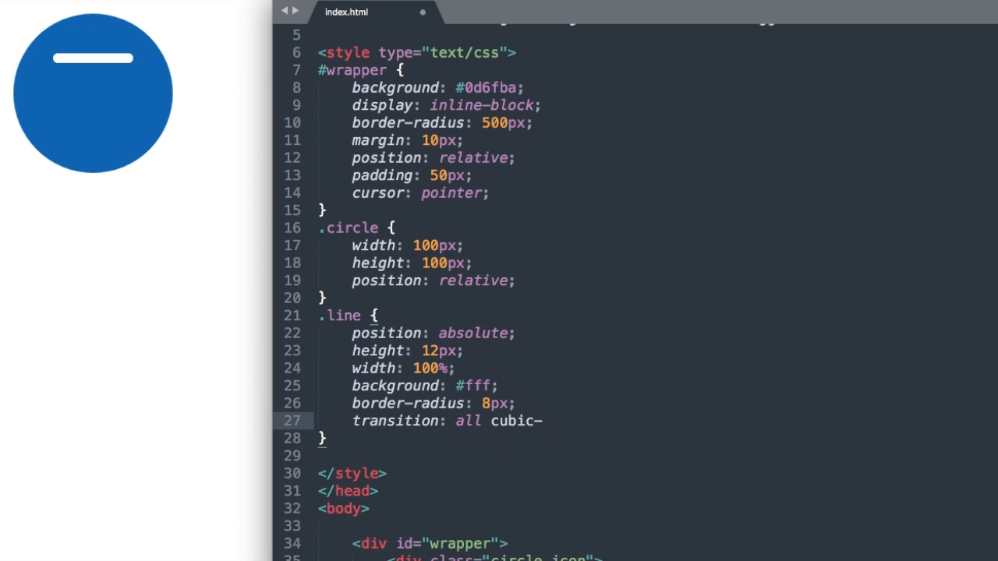
pyautogui.write('-bez')
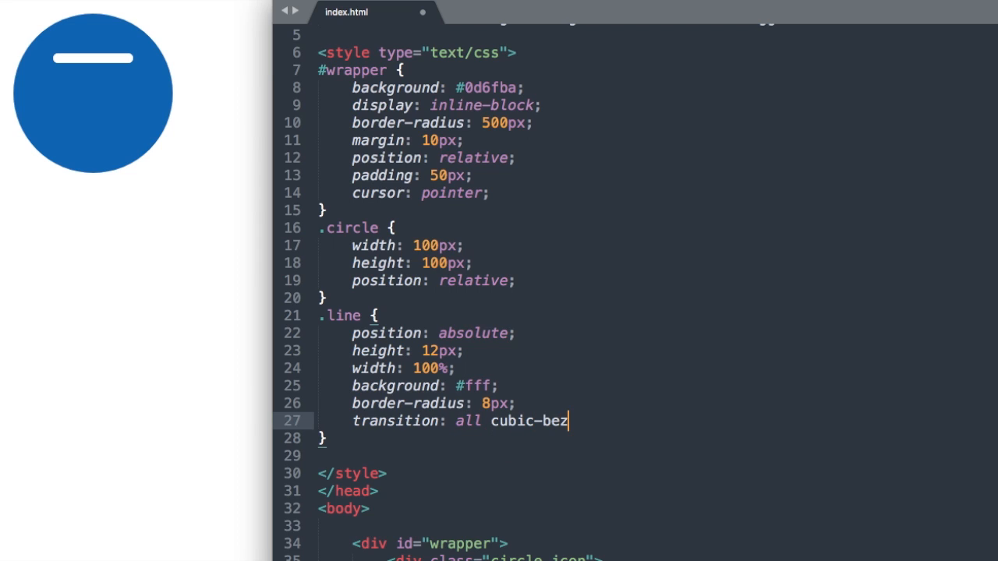
pyautogui.write('ier()')
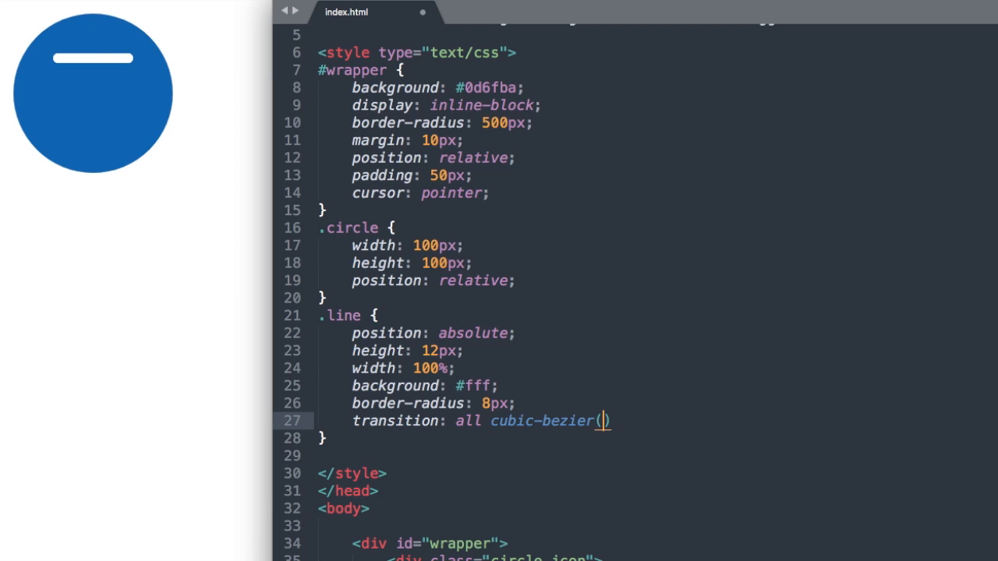
pyautogui.write('0.26,')
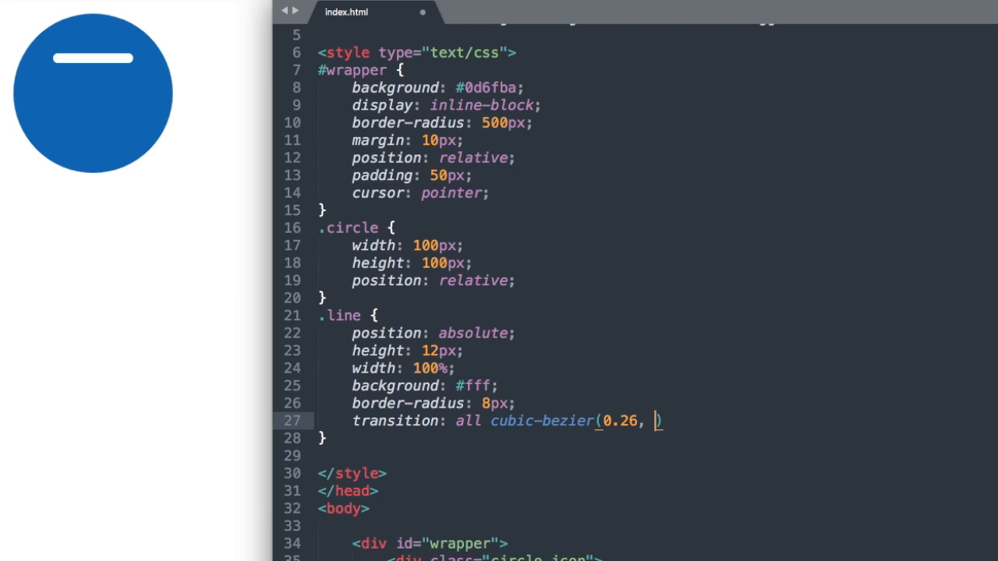
pyautogui.write('0.1')
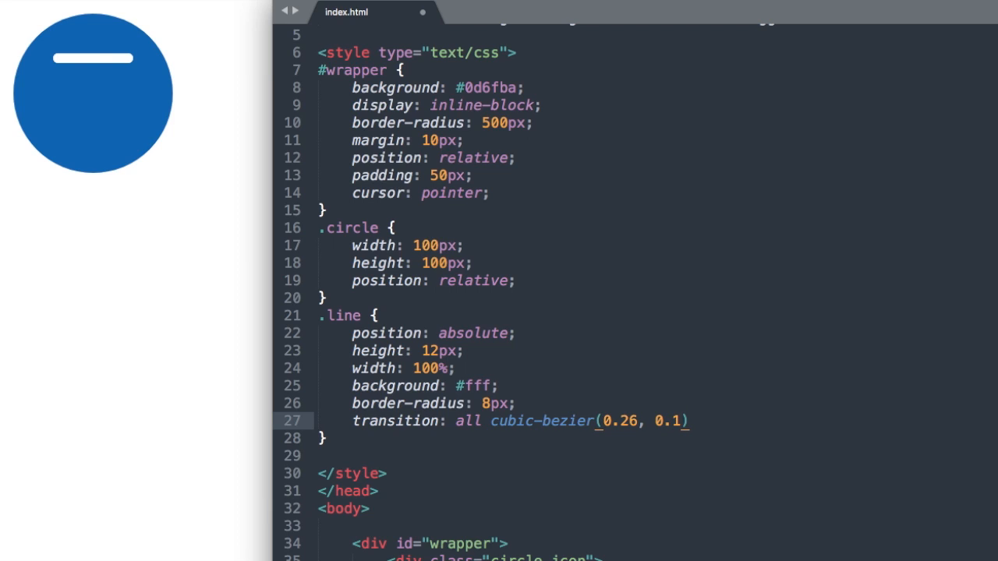
pyautogui.write(', 0.27, 1.55')
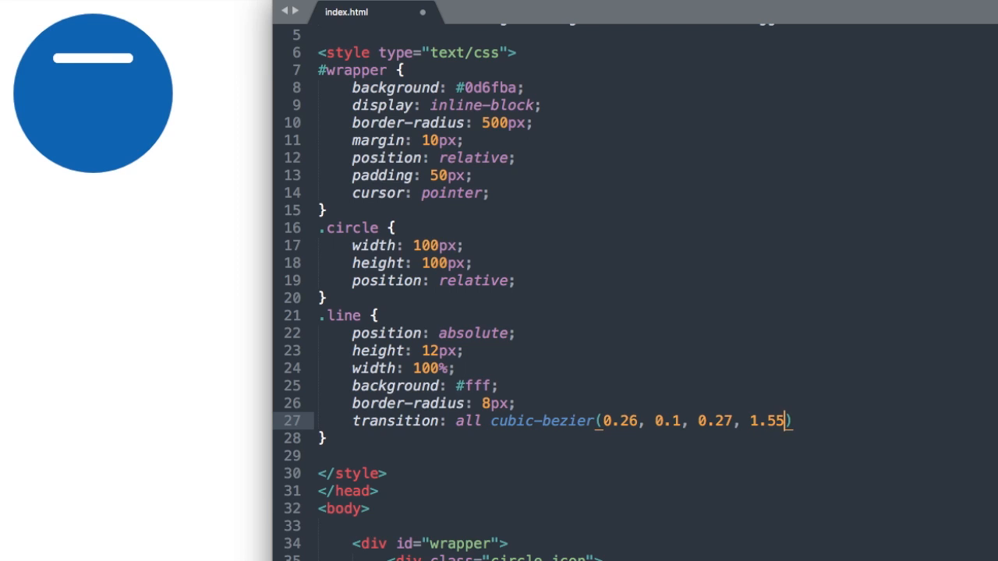
pyautogui.write('0')
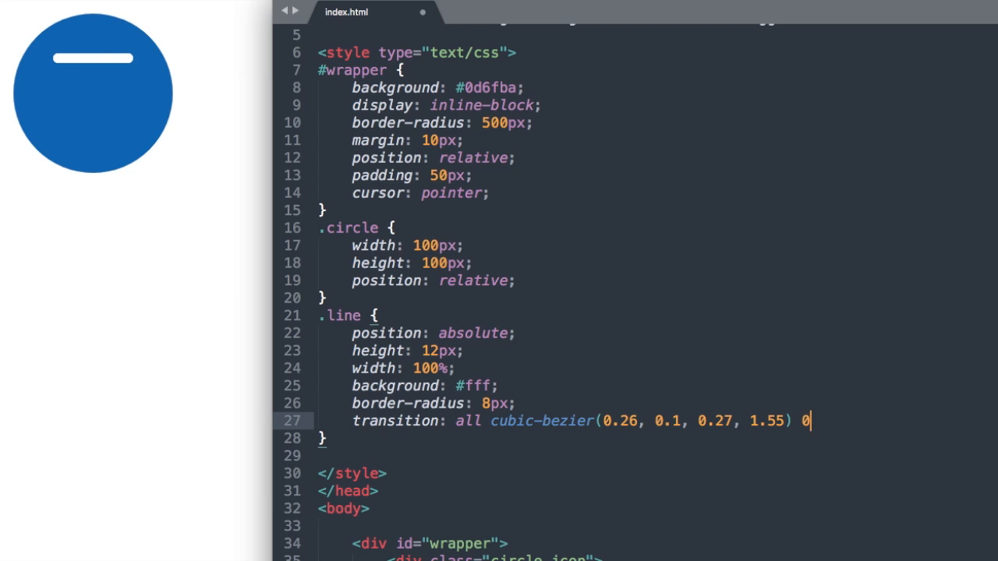
pyautogui.write('.35s;')
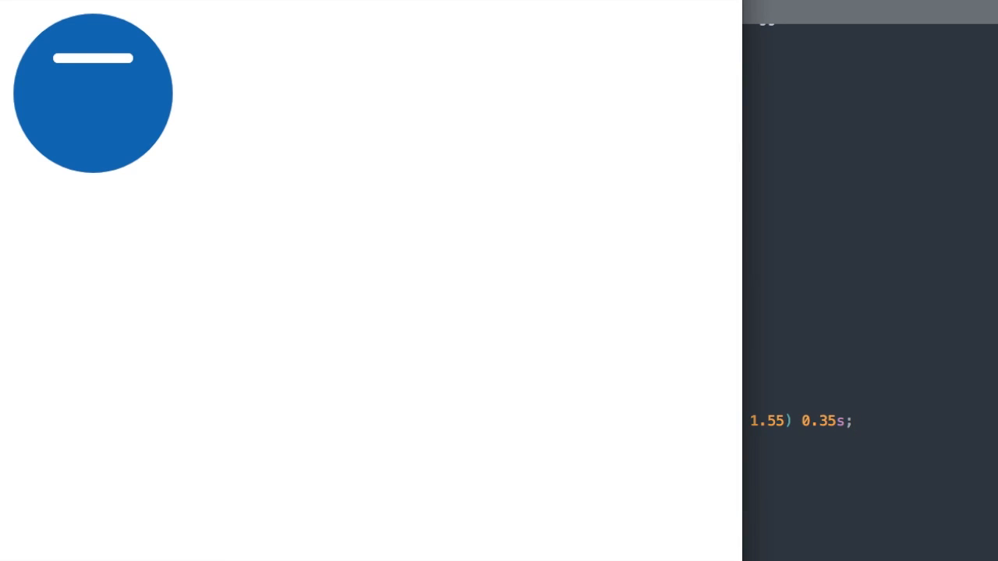
pyautogui.moveTo(599, 240)
pyautogui.write('t')
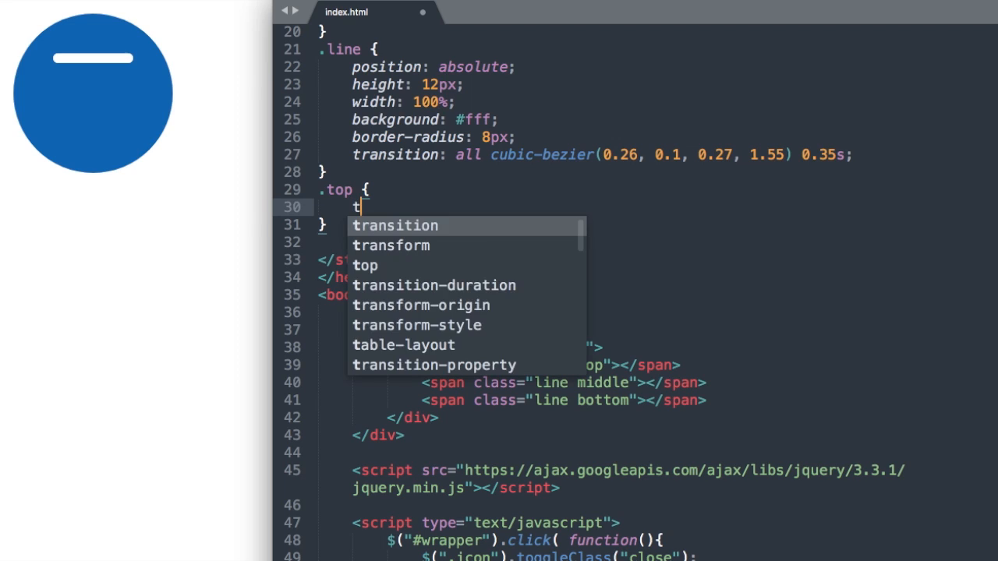
# Step: Add .top { top: 18%; } and .middle { top: 48%; }, then start a .bottom rule
pyautogui.write('op: 18')
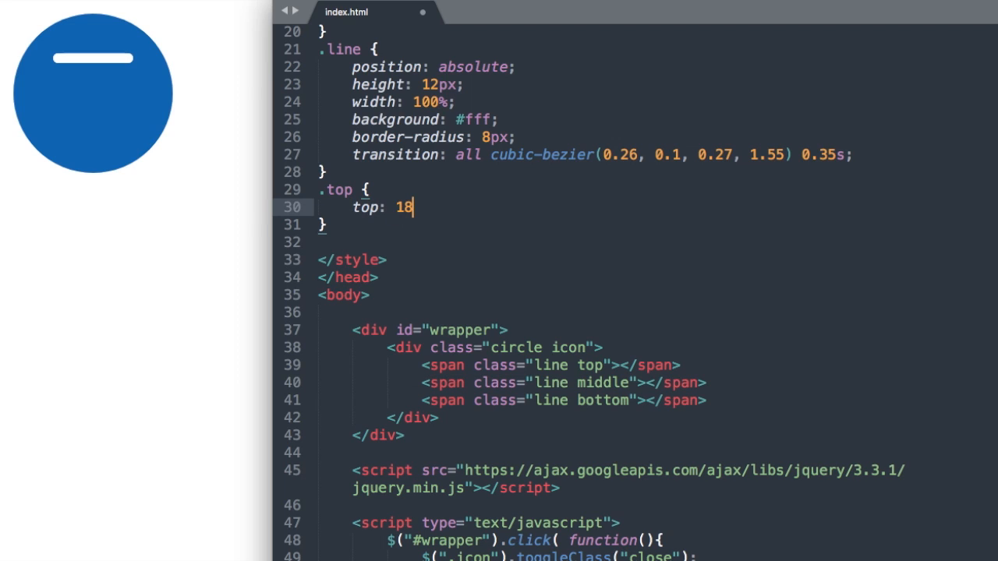
pyautogui.write('%;')
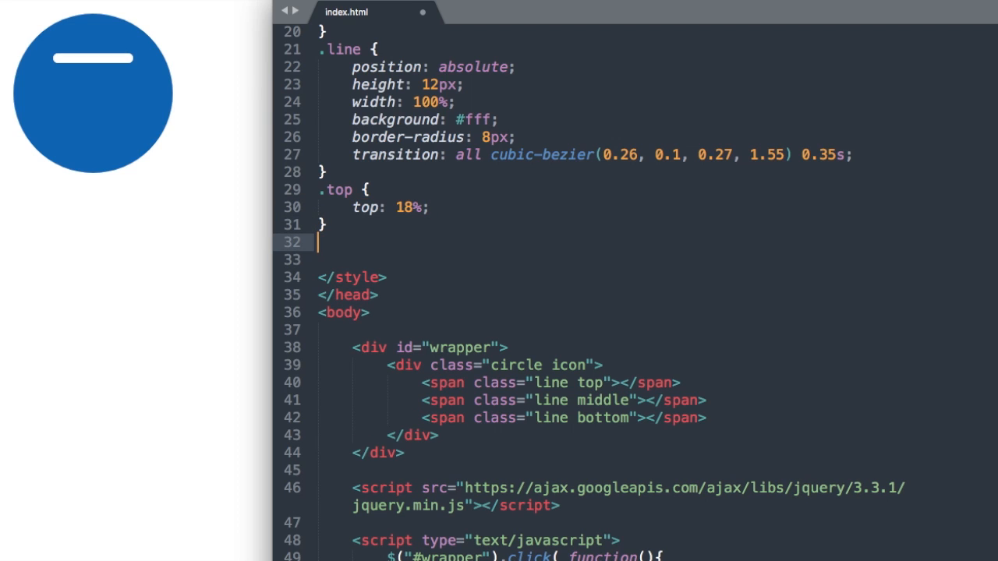
pyautogui.write('.middle {')
pyautogui.click(635, 258)
pyautogui.write('top: 48')
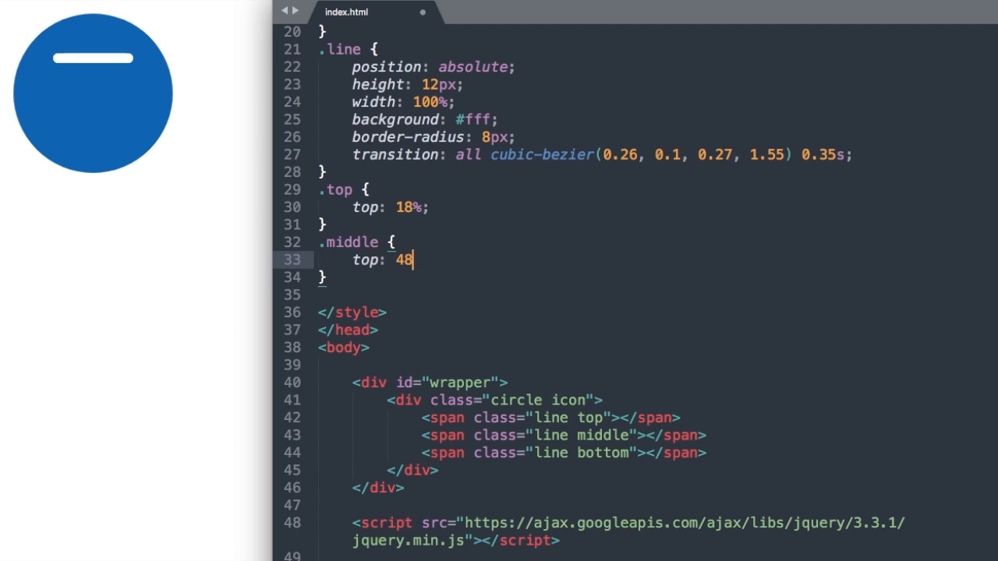
pyautogui.write('%;')
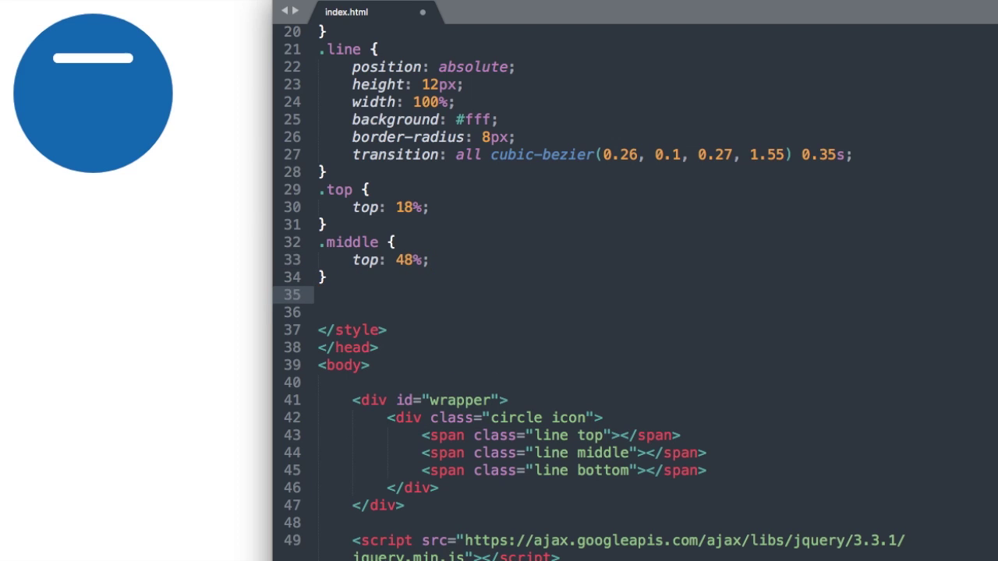
pyautogui.write('.bottom')
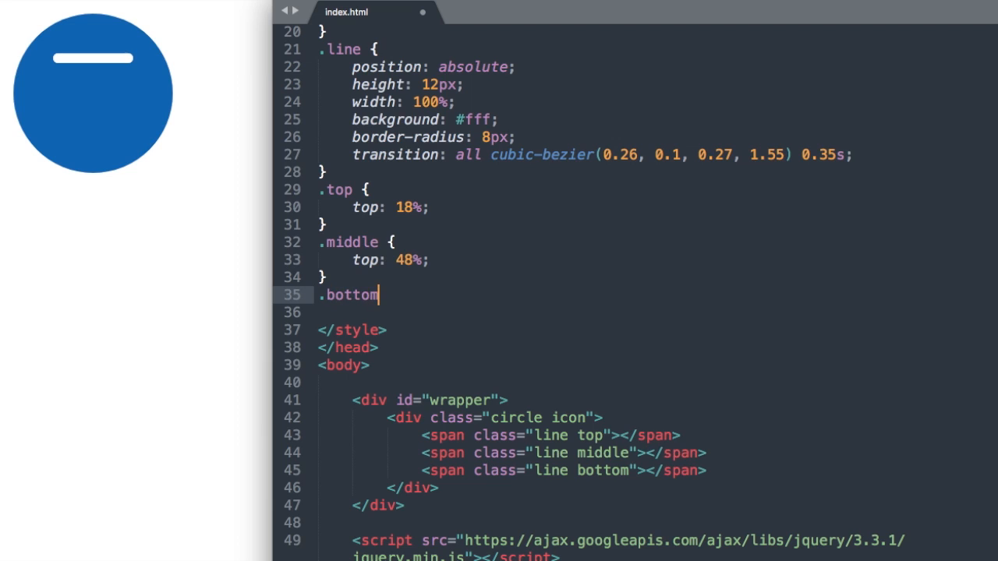
pyautogui.write('{')
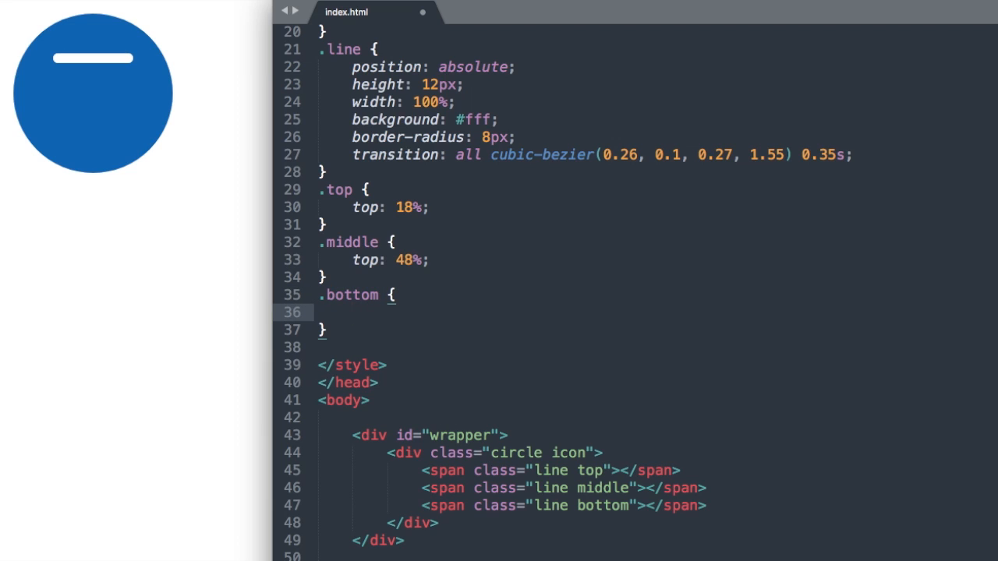
# Step: Give .bottom top: 78%, then toggle the button to an X and back in the browser
pyautogui.write('top:')
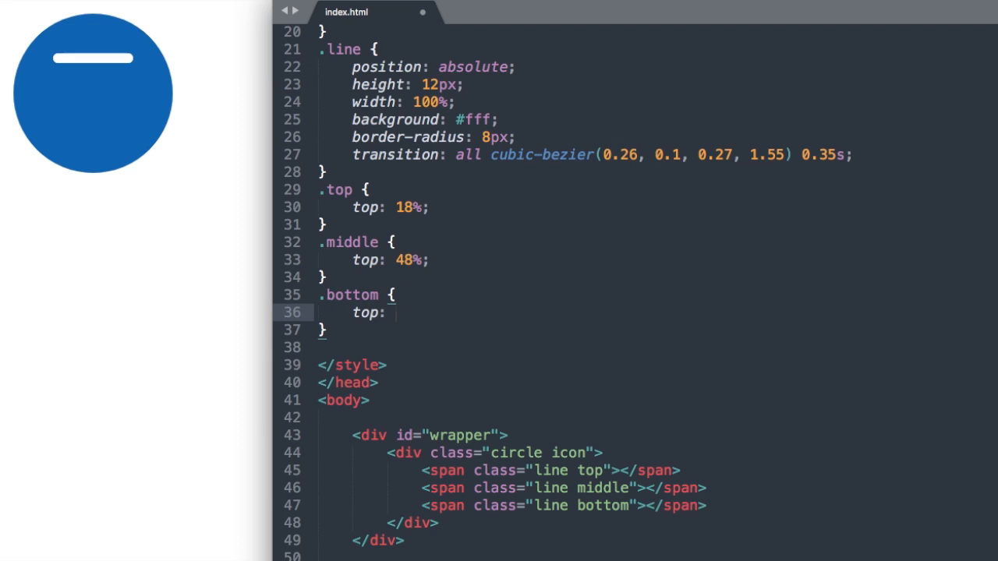
pyautogui.write('78%;')
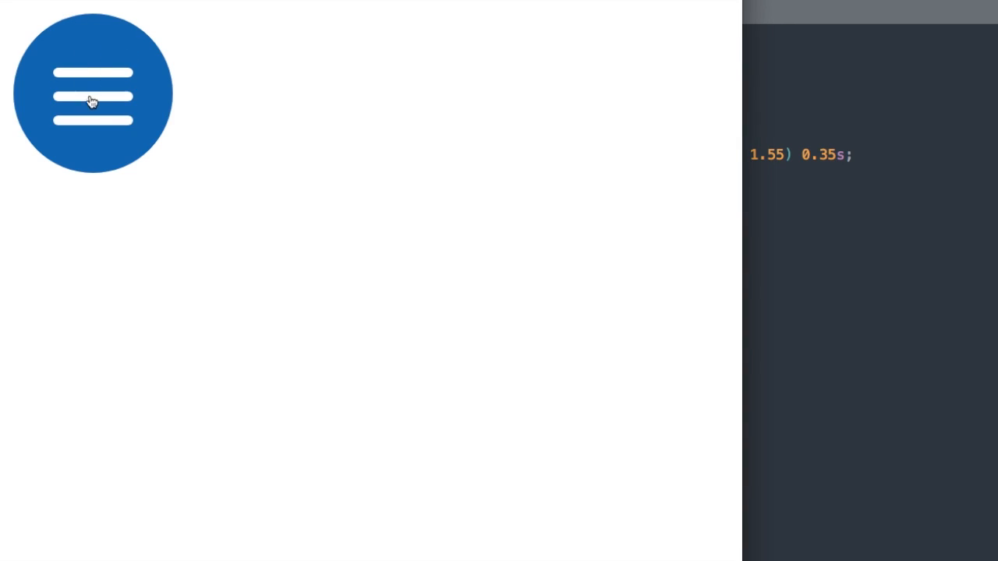
pyautogui.moveTo(97, 122)
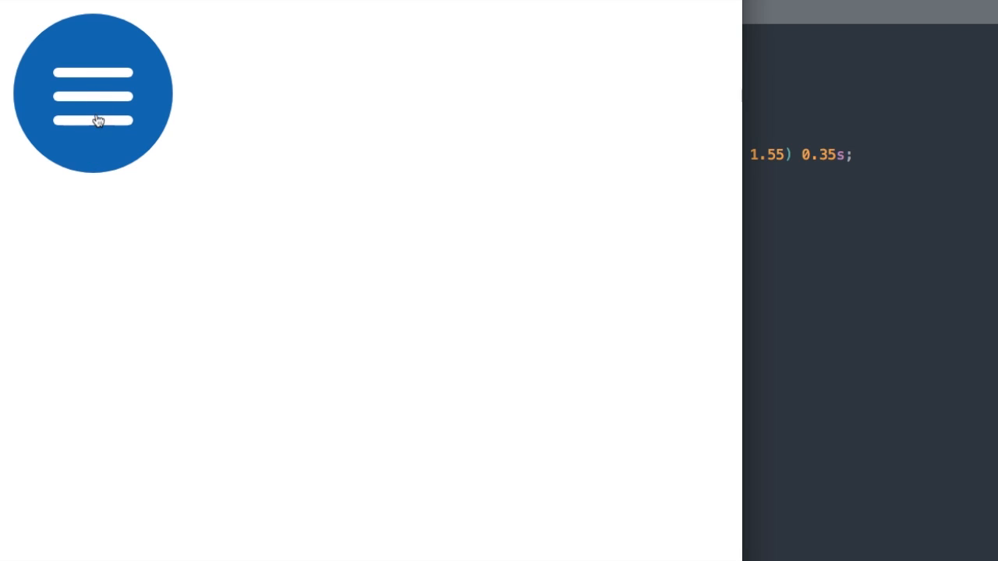
pyautogui.click(93, 94)
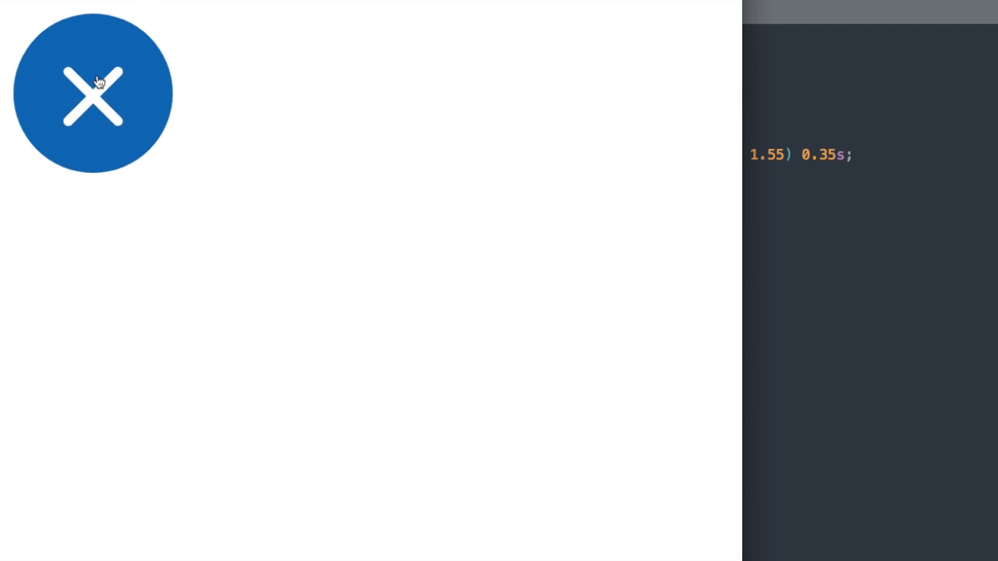
pyautogui.click(93, 94)
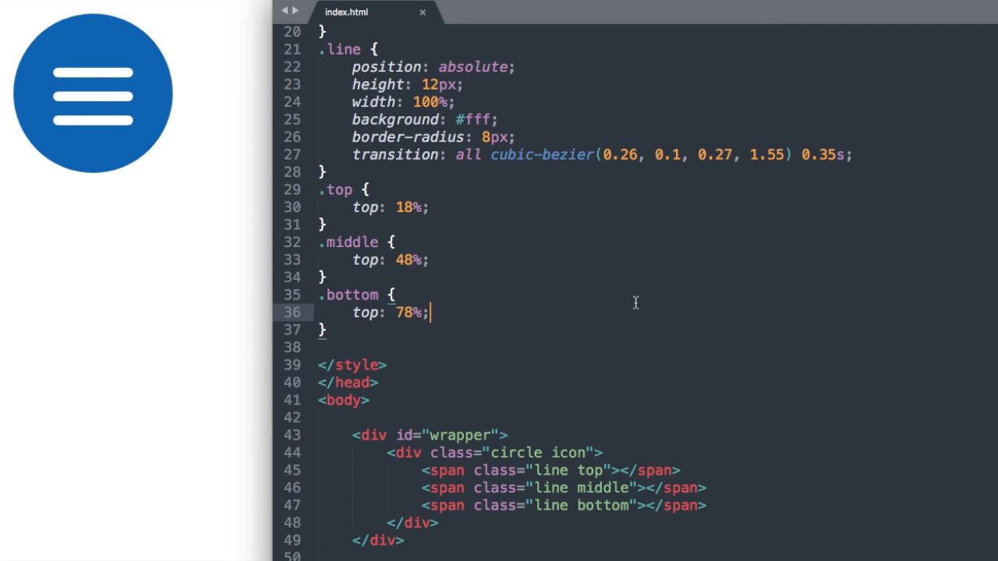
# Step: Start a new class selector on the line below the .bottom rule's closing brace
pyautogui.scroll(-3)
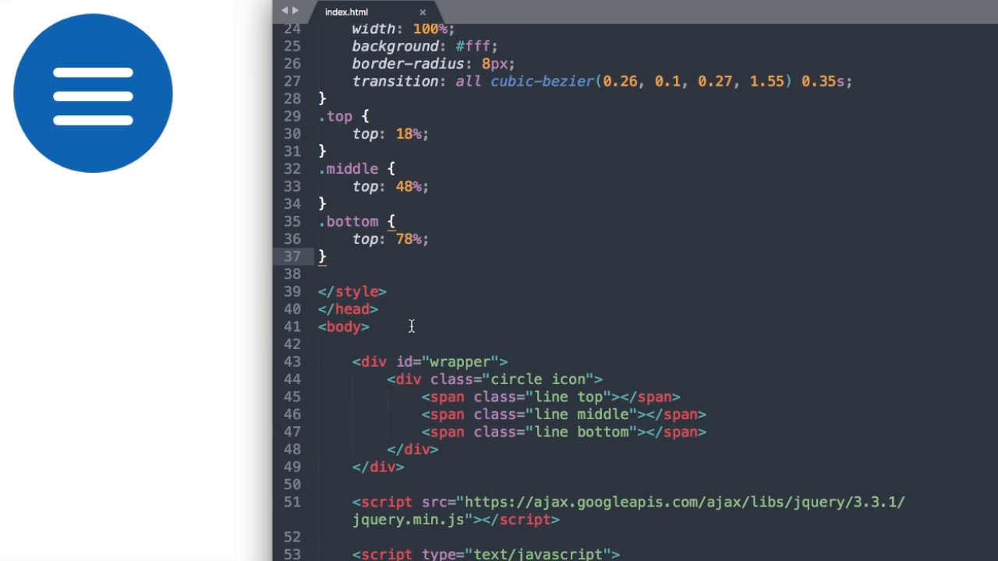
pyautogui.scroll(-3)
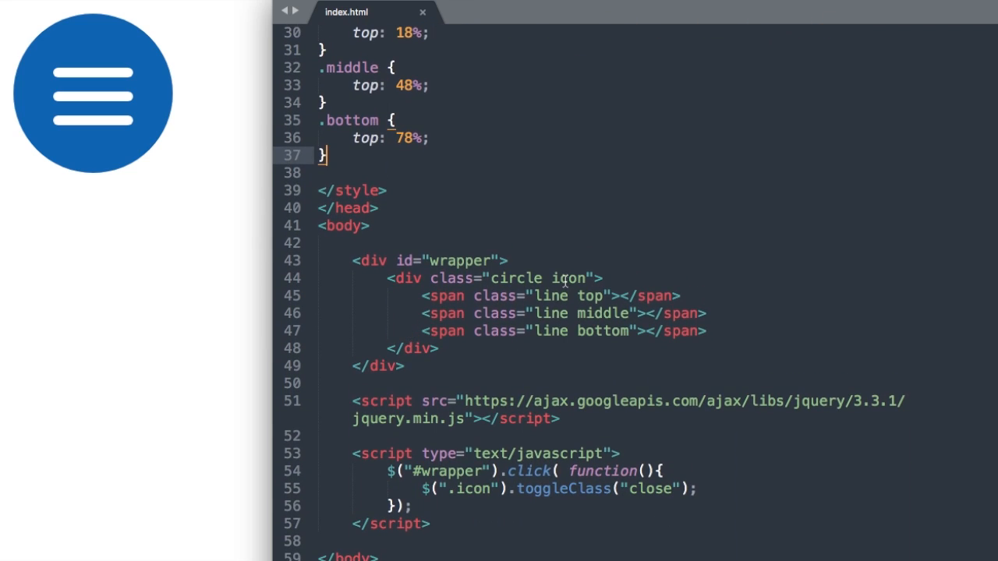
pyautogui.doubleClick(570, 277)
pyautogui.write('.')
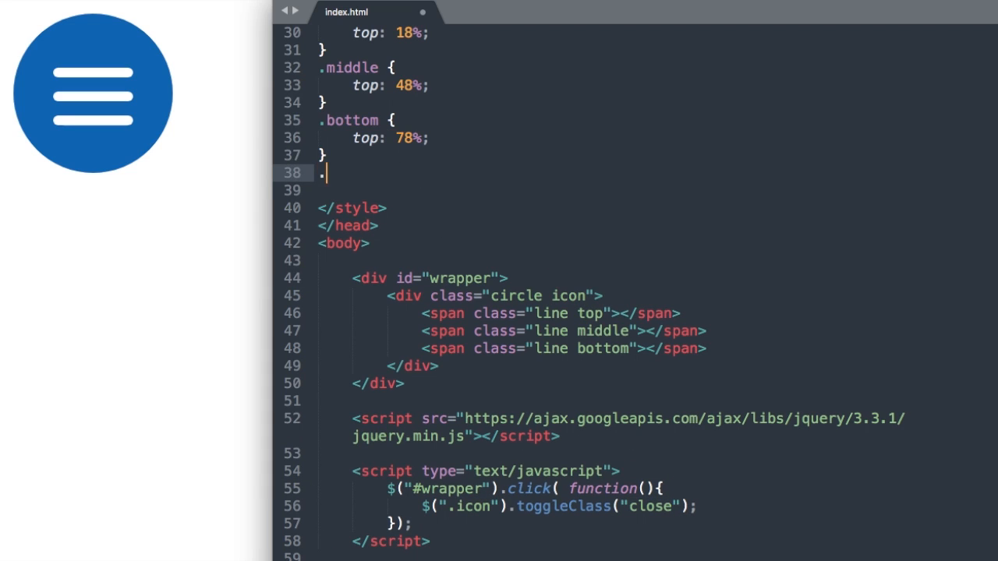
# Step: Write the .icon.close .top selector with transform: rotate(45deg)
pyautogui.write('icon')
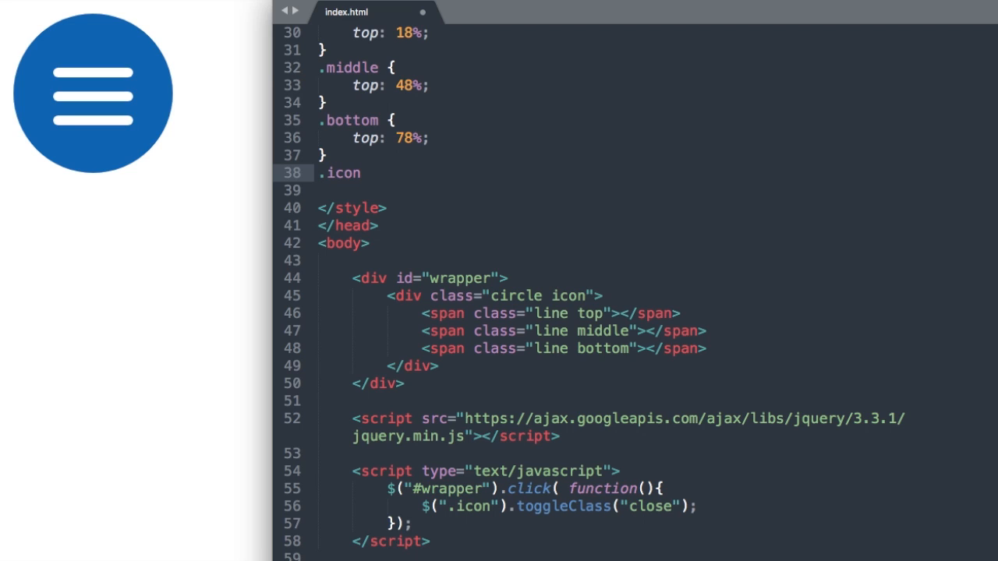
pyautogui.write('.cl')
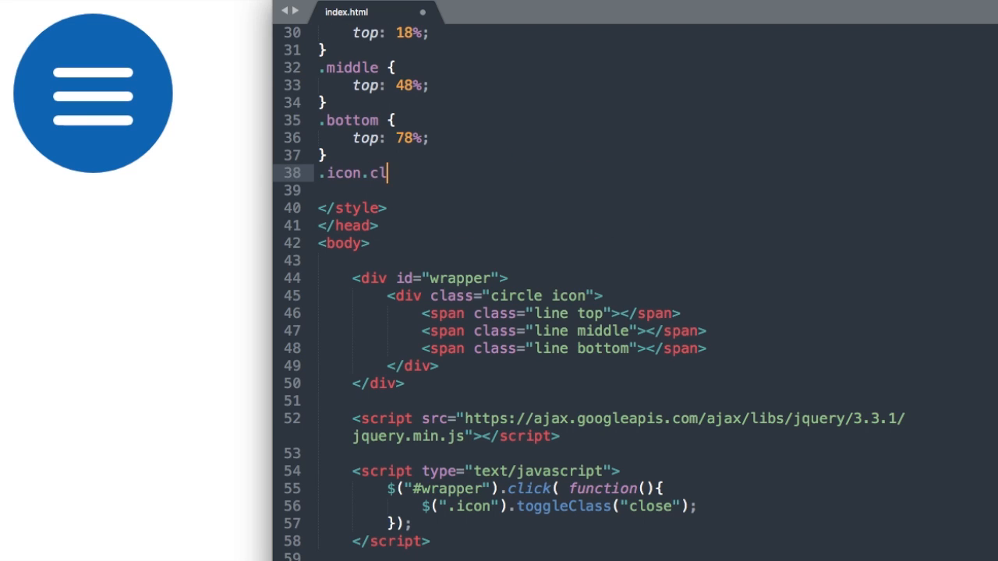
pyautogui.write('ose')
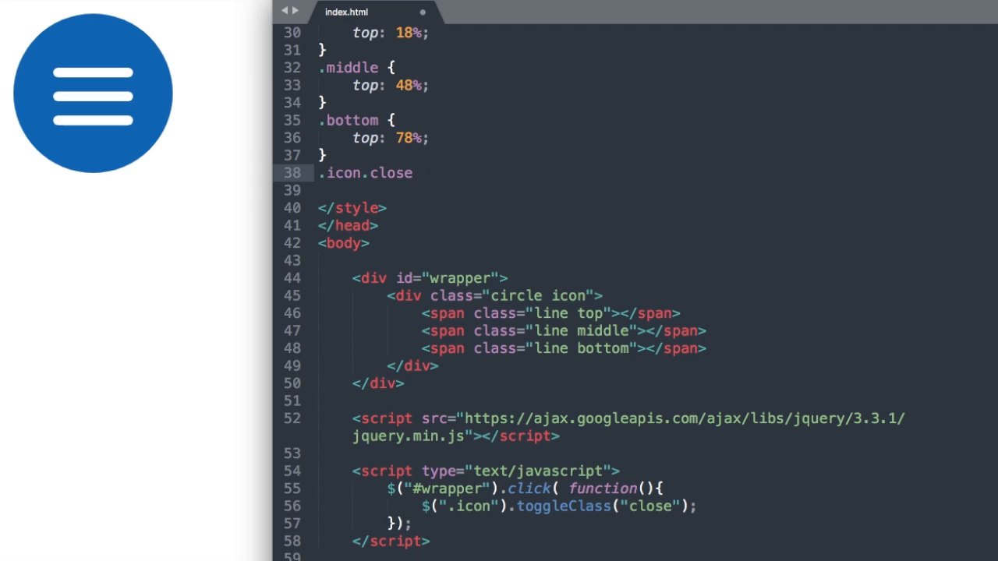
pyautogui.write('.top {')
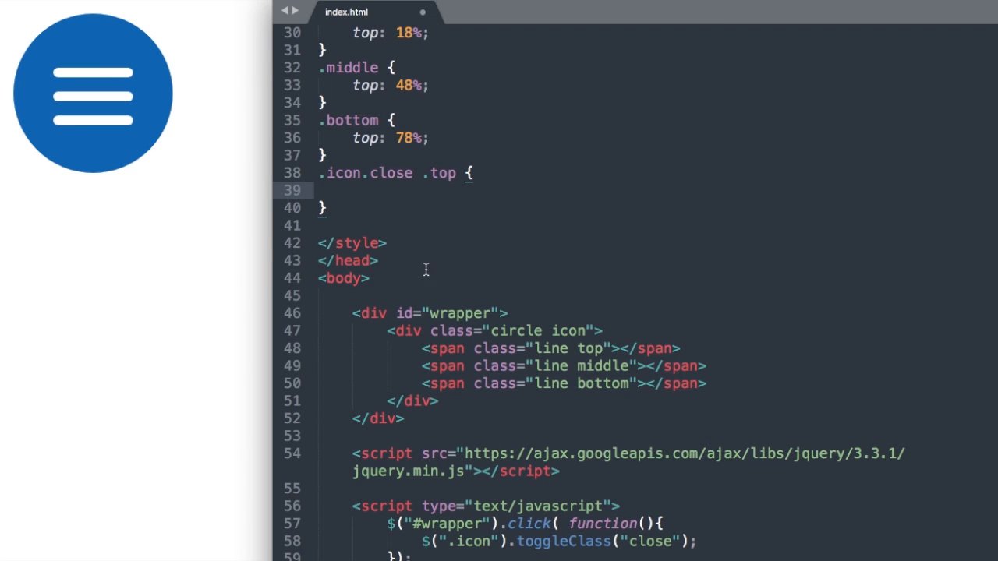
pyautogui.write('transform:')
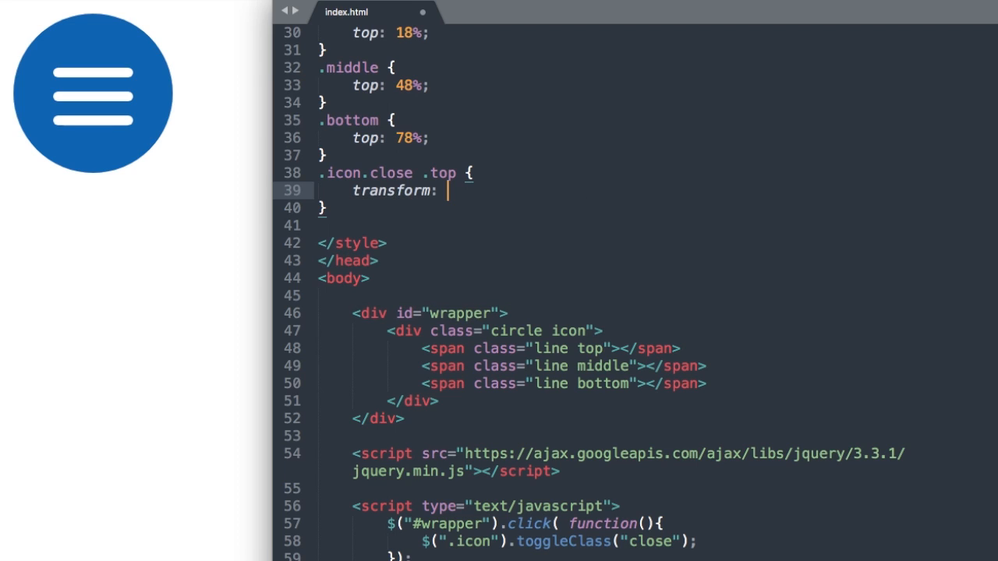
pyautogui.write('rotate(4);')
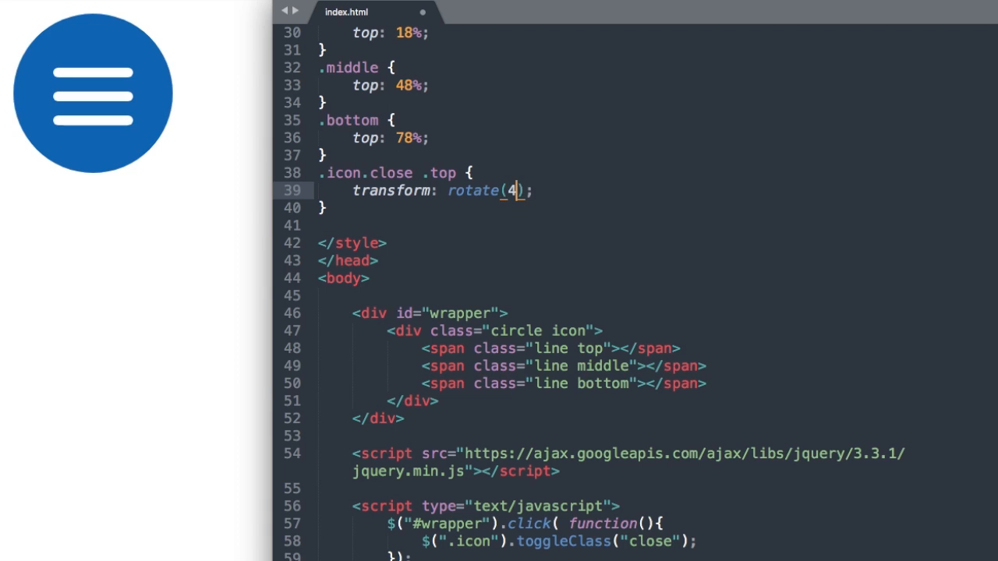
pyautogui.write('5deg')
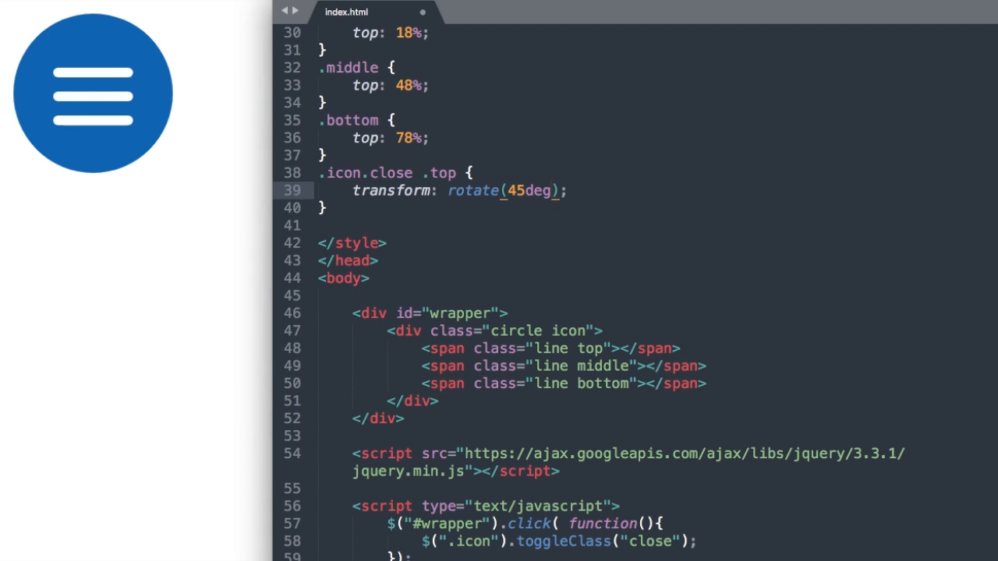
# Step: Add top: 48% to finish the .icon.close .top rule
pyautogui.write('t')
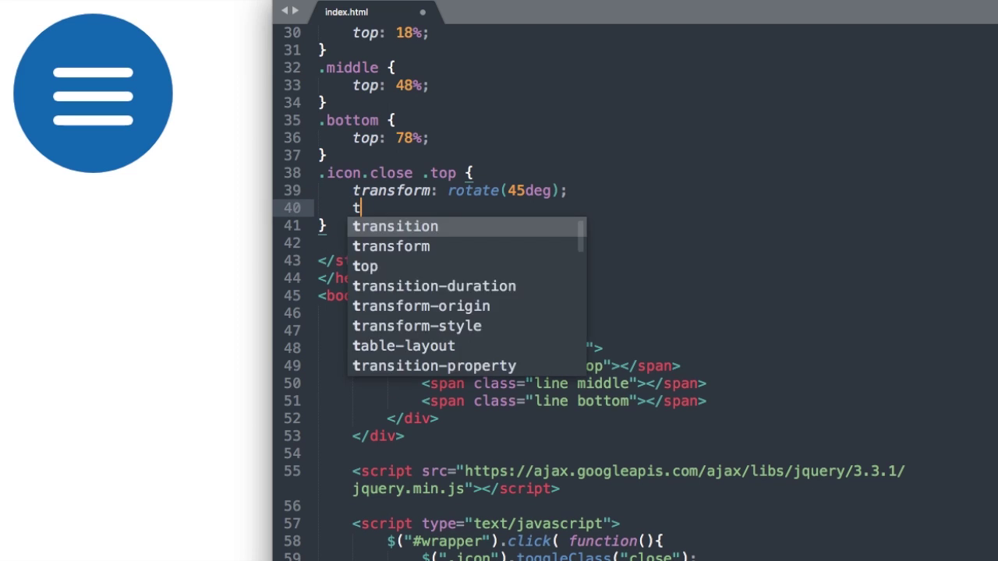
pyautogui.write('op:')
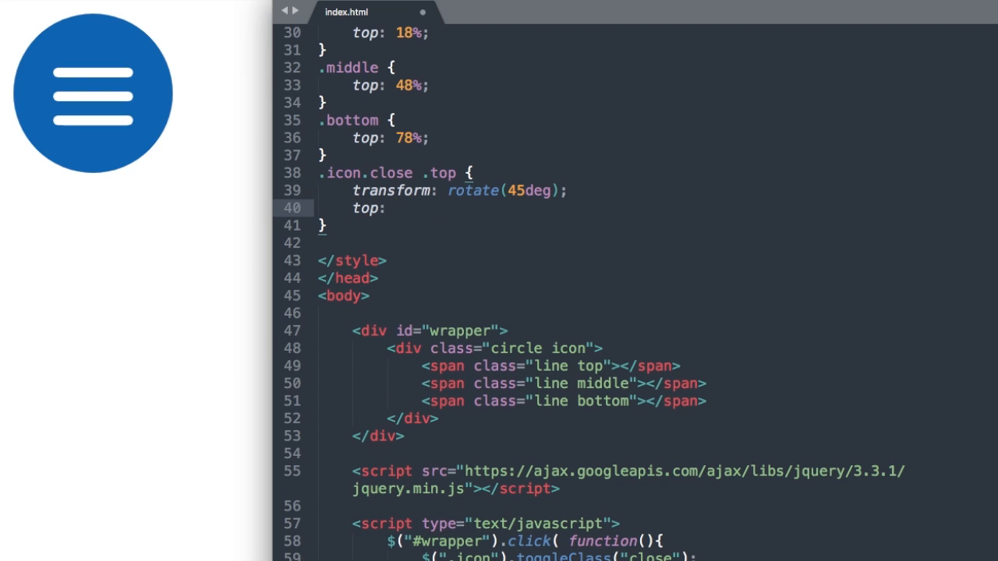
pyautogui.write('48%;')
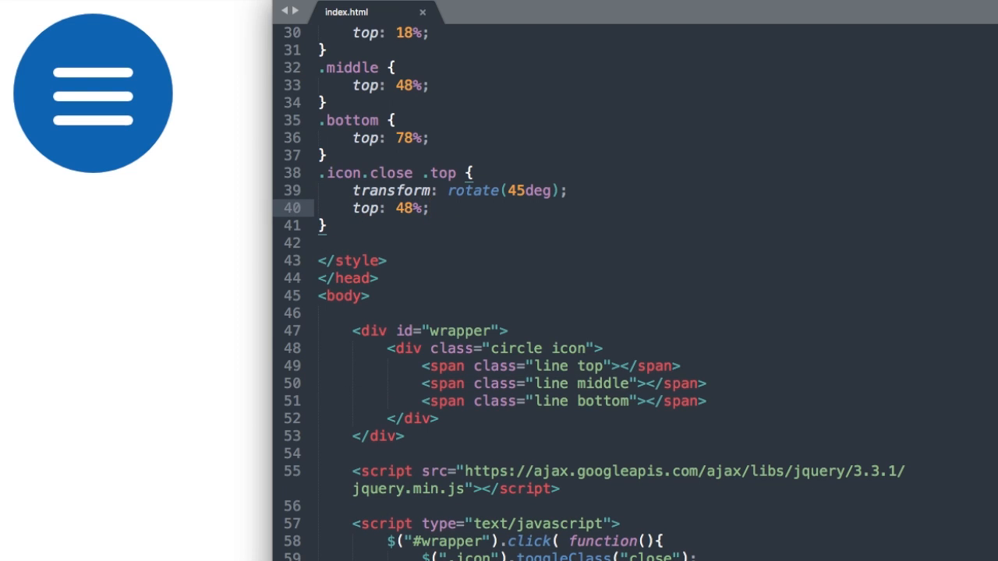
pyautogui.click(92, 94)
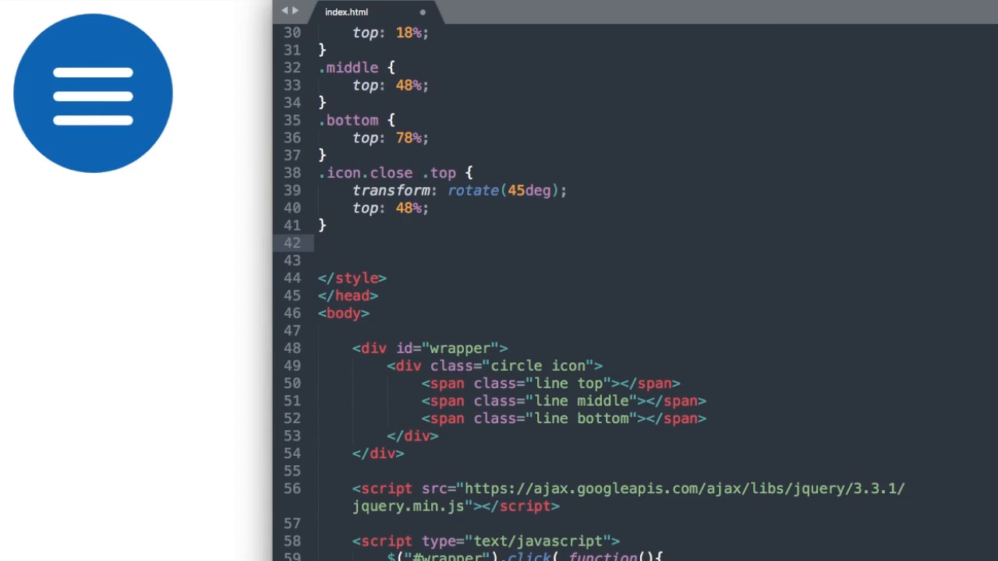
# Step: Write the combined selector .icon.close .middle, .icon.close .bottom
pyautogui.click(612, 418)
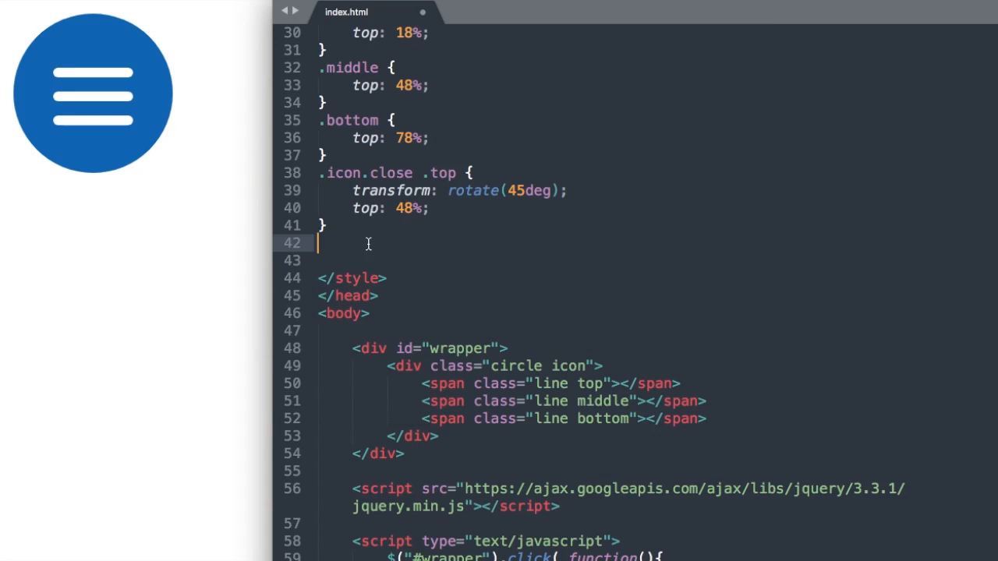
pyautogui.write('.icon.close .m')
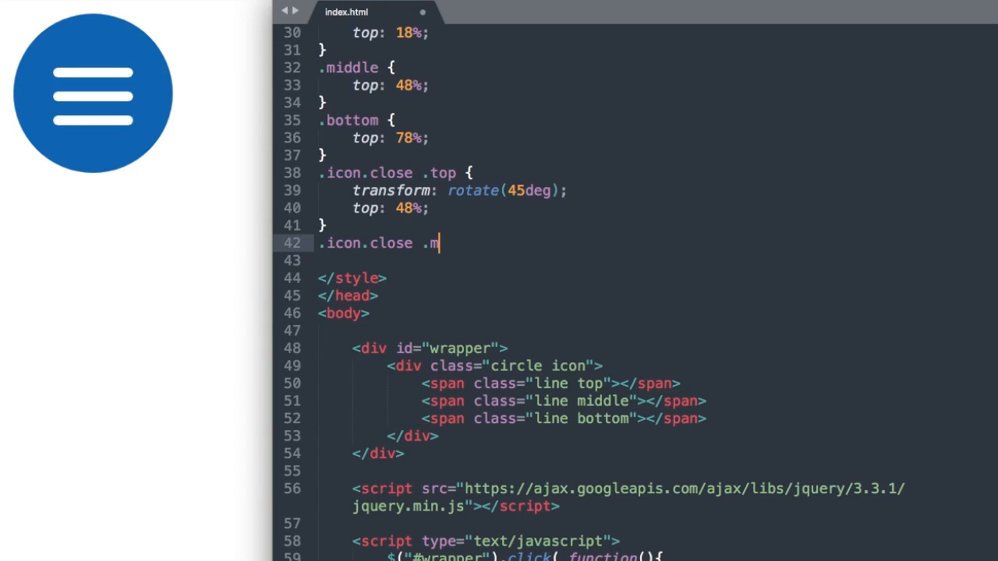
pyautogui.write('iddle,')
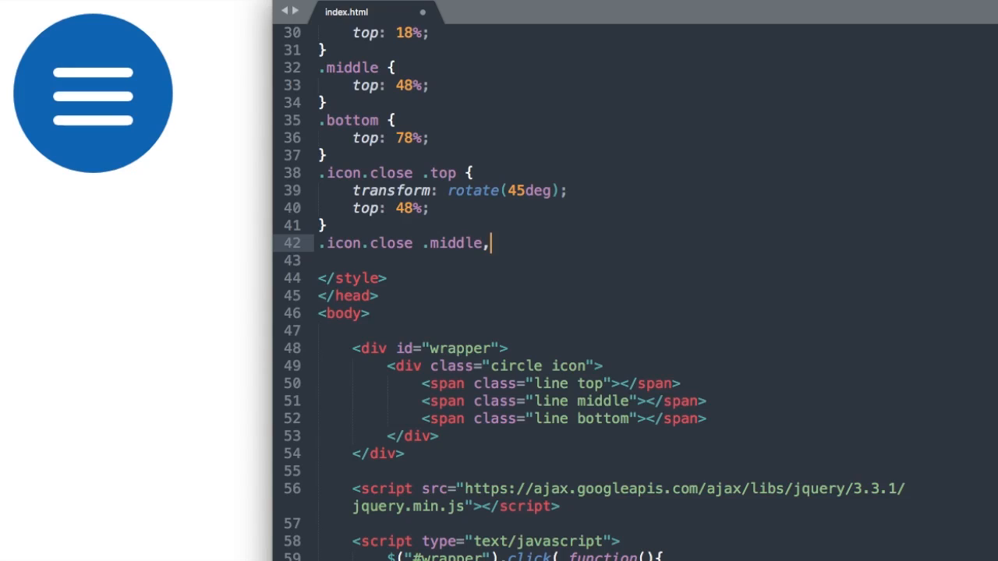
pyautogui.write('" "')
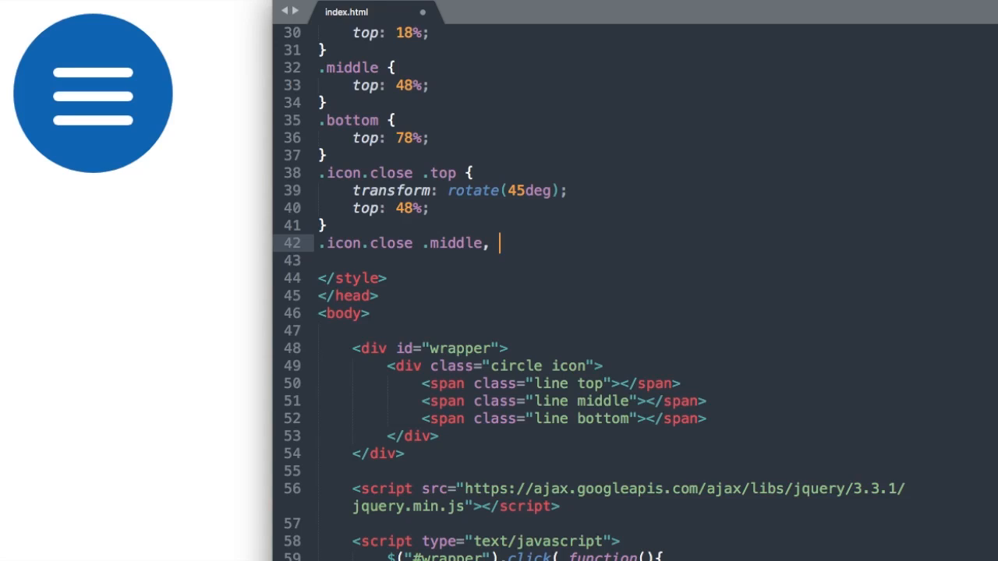
pyautogui.write('.icon.clo')
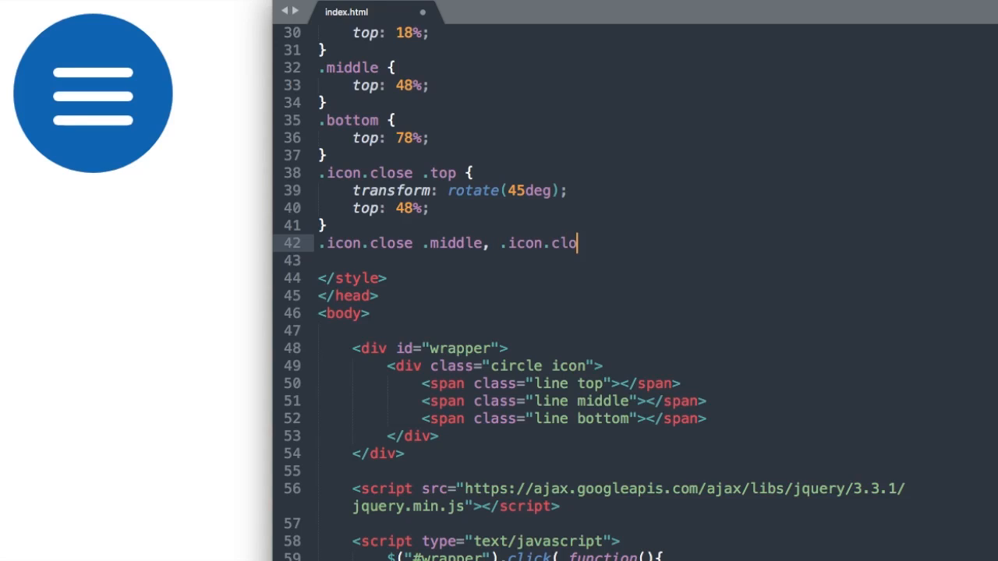
pyautogui.write('se .bottom {')
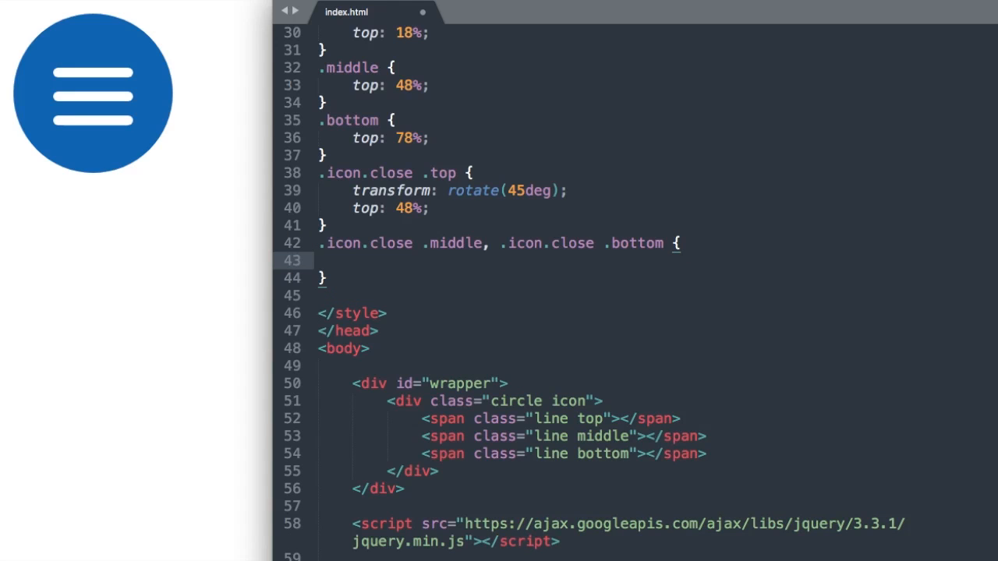
# Step: Give that rule transform: rotate(-45deg) and top: 48%
pyautogui.write('transform:')
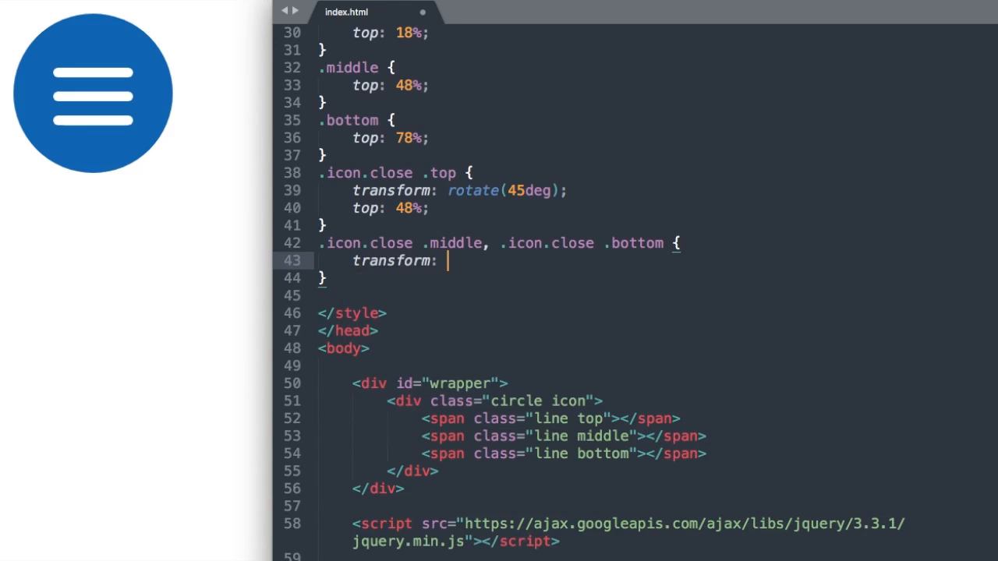
pyautogui.write('rotate();')
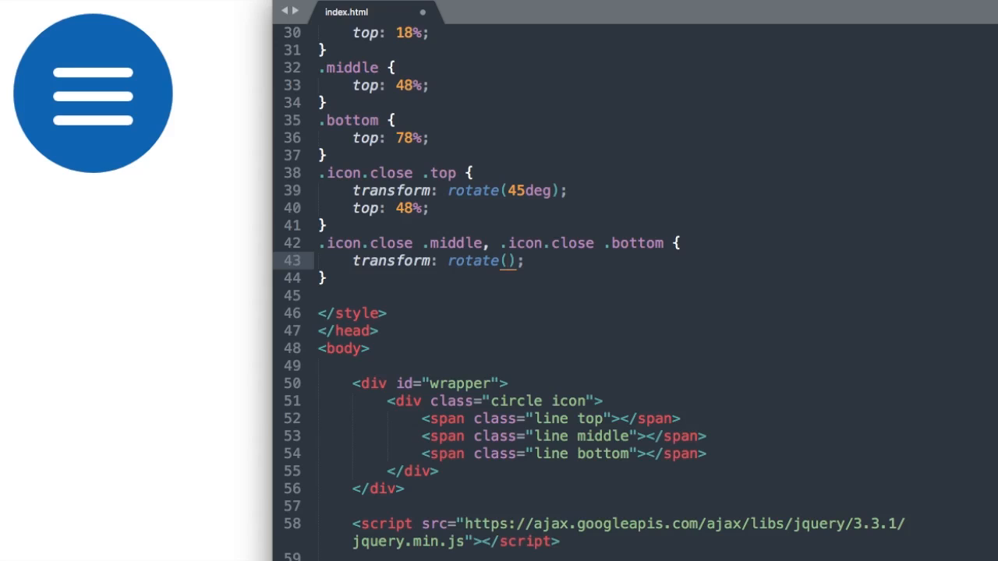
pyautogui.write('-4')
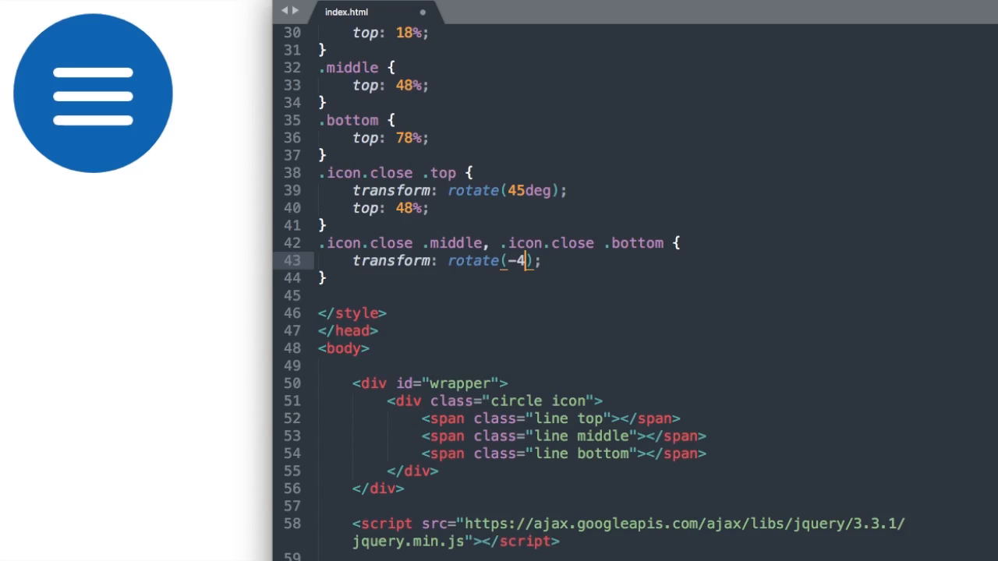
pyautogui.write('5deg')
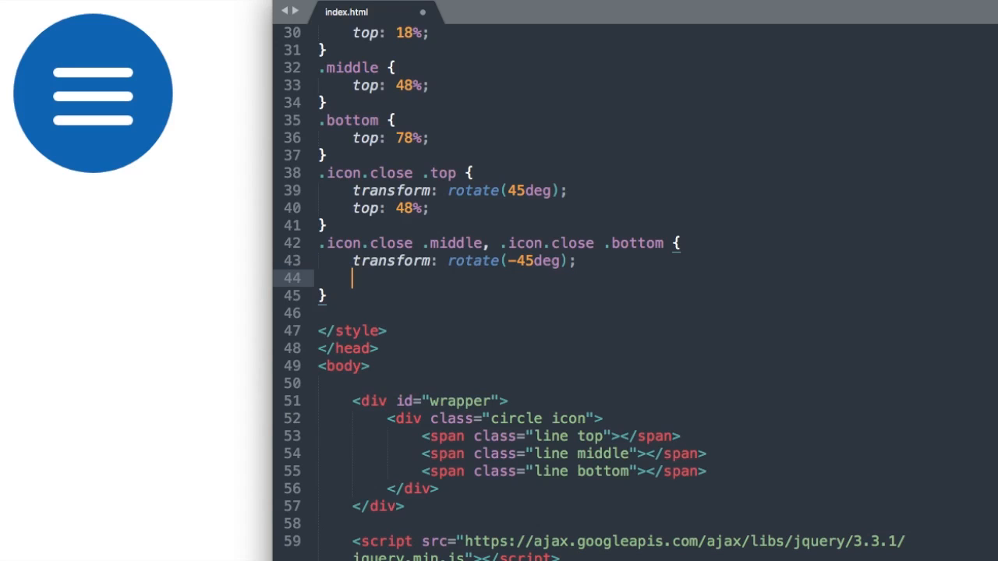
pyautogui.write('top:')
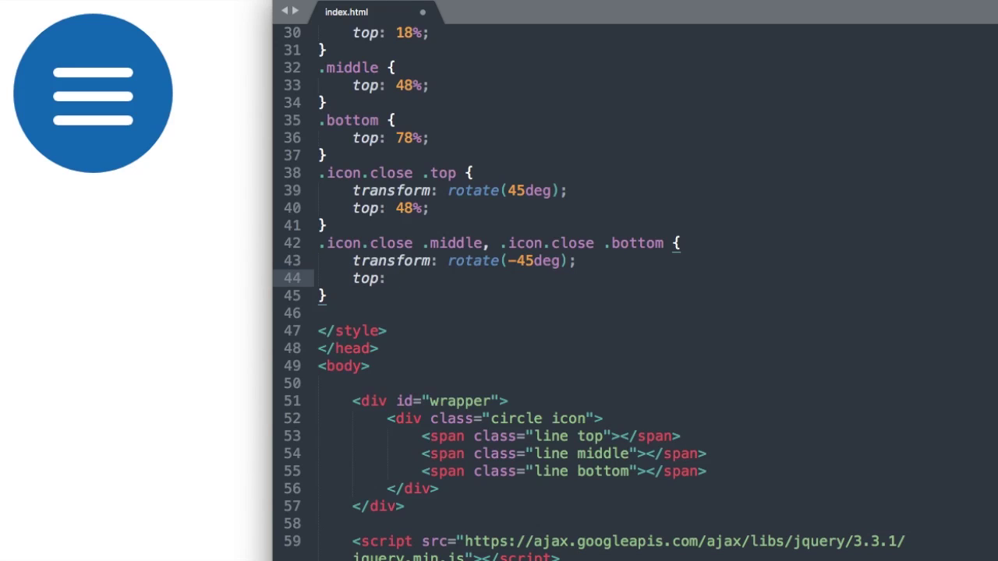
pyautogui.write('48%;')
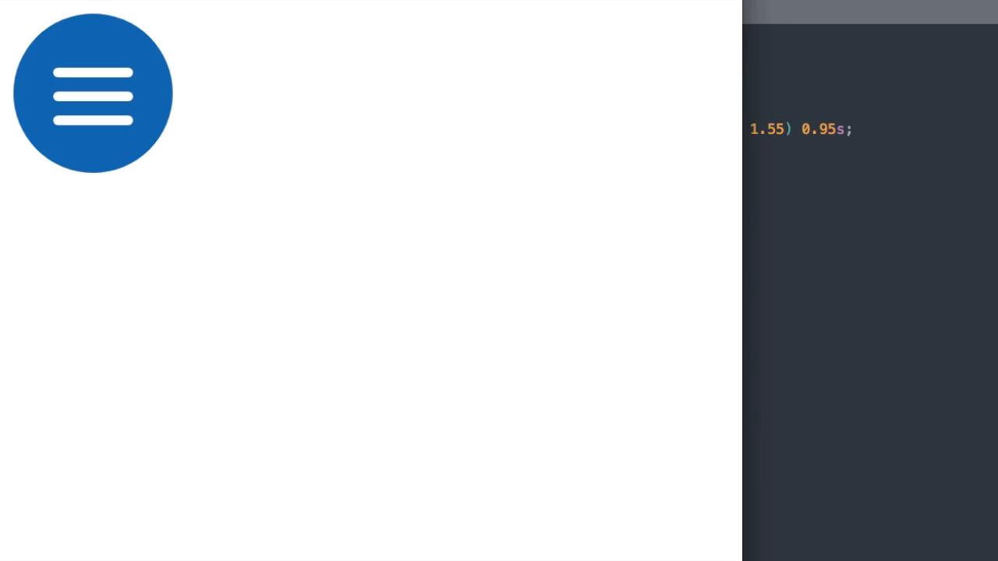
# Step: Test the hamburger's close animation in the browser and toggle it back to three lines
pyautogui.click(92, 93)
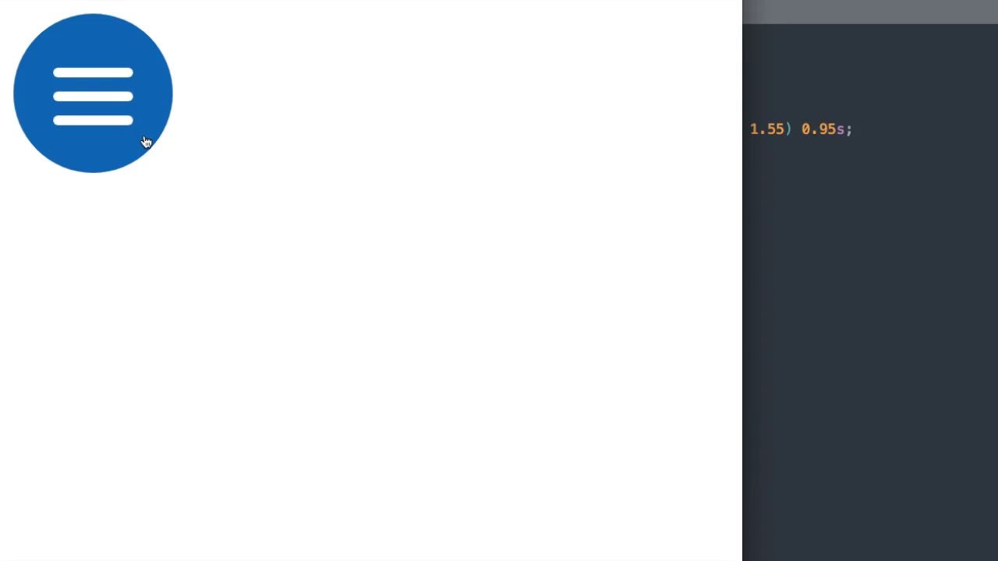
pyautogui.click(92, 94)
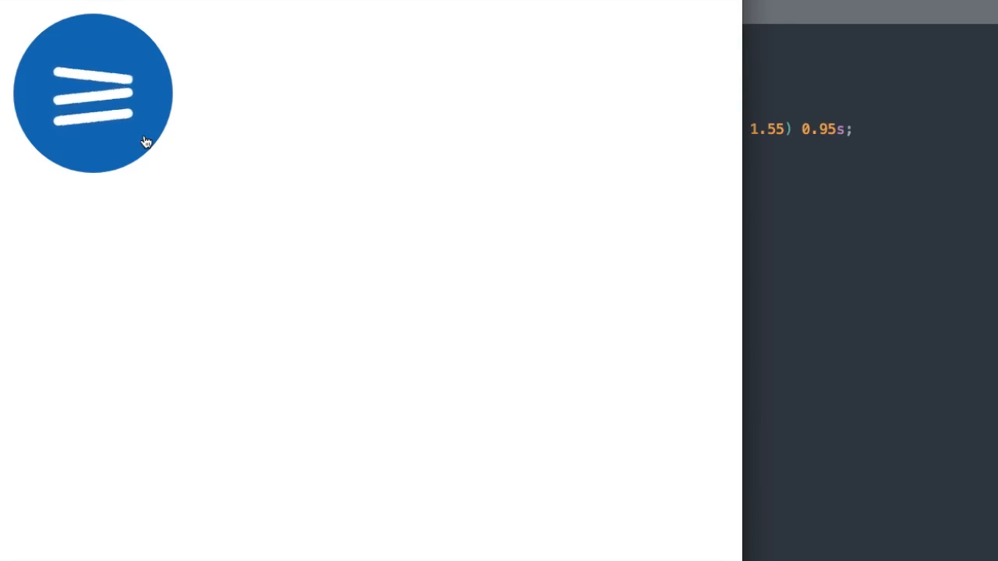
pyautogui.click(92, 94)
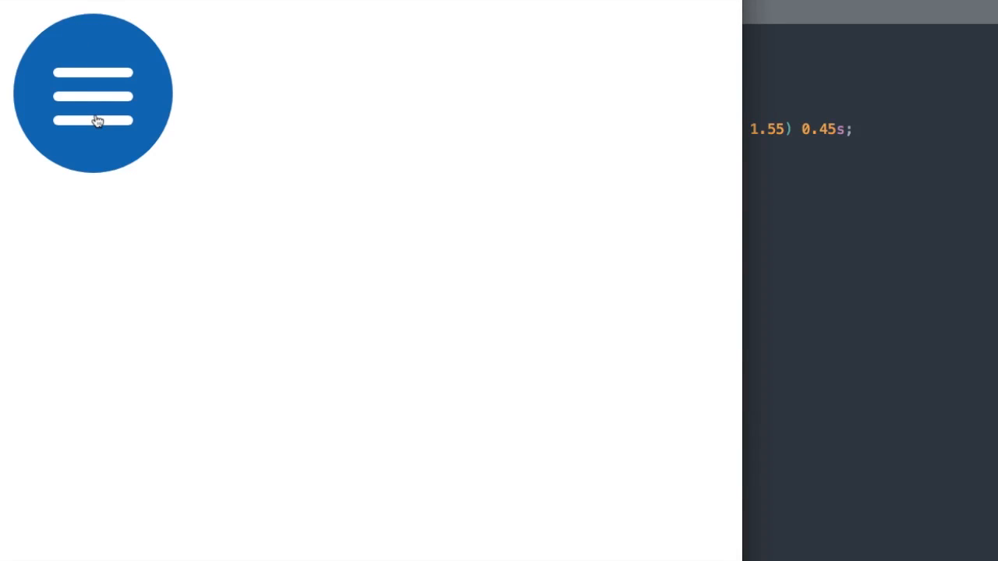
pyautogui.moveTo(688, 140)
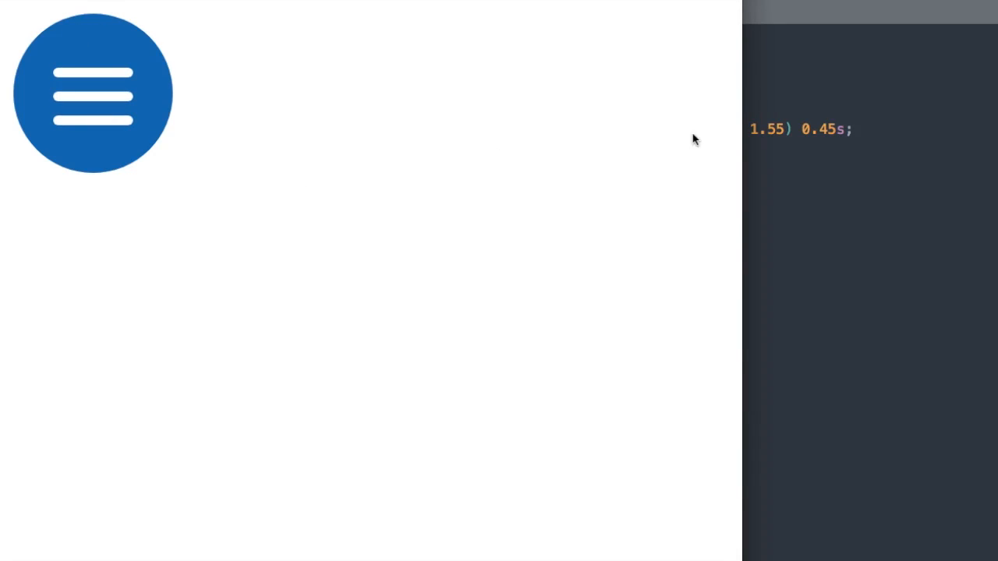